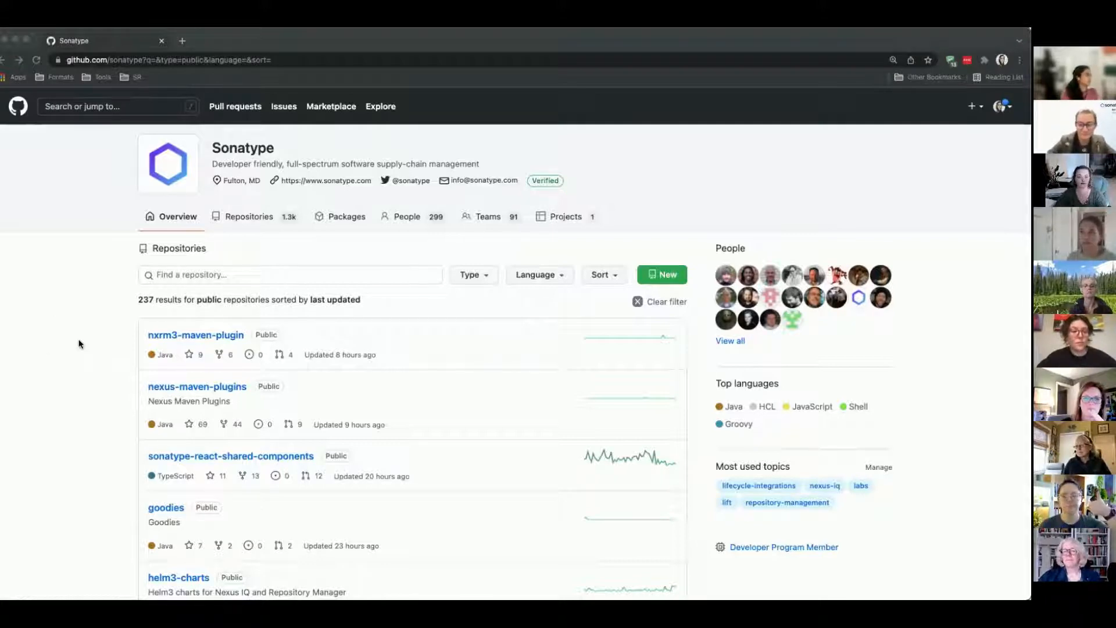
mouse_move(93, 345)
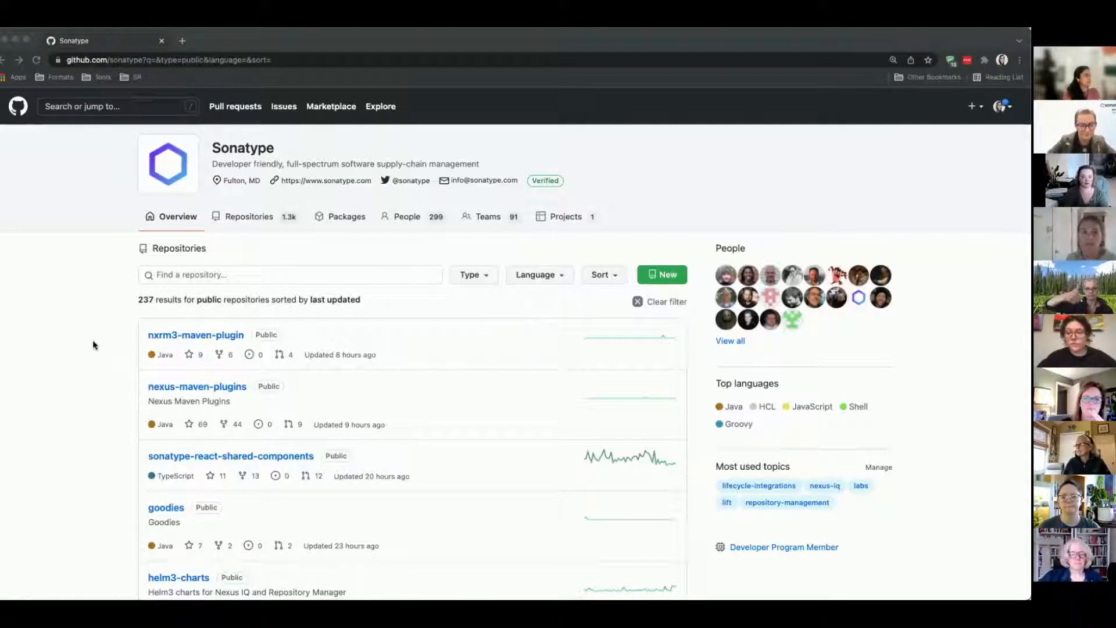
Start a new Sonatype repository named women-at-sonatype.
scroll(up, 3)
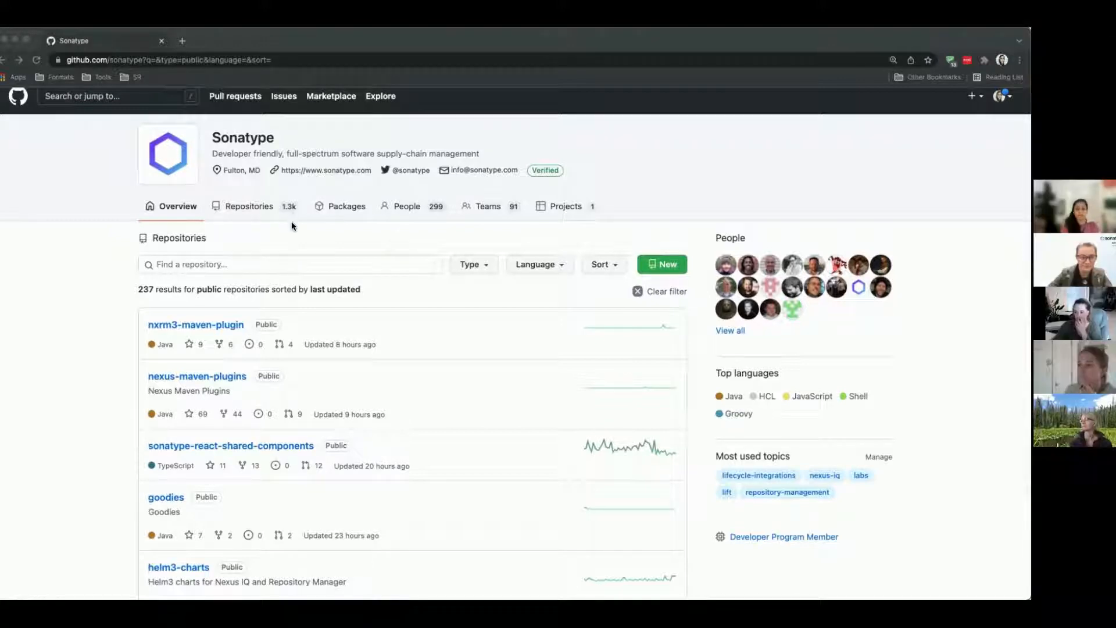
mouse_move(178, 305)
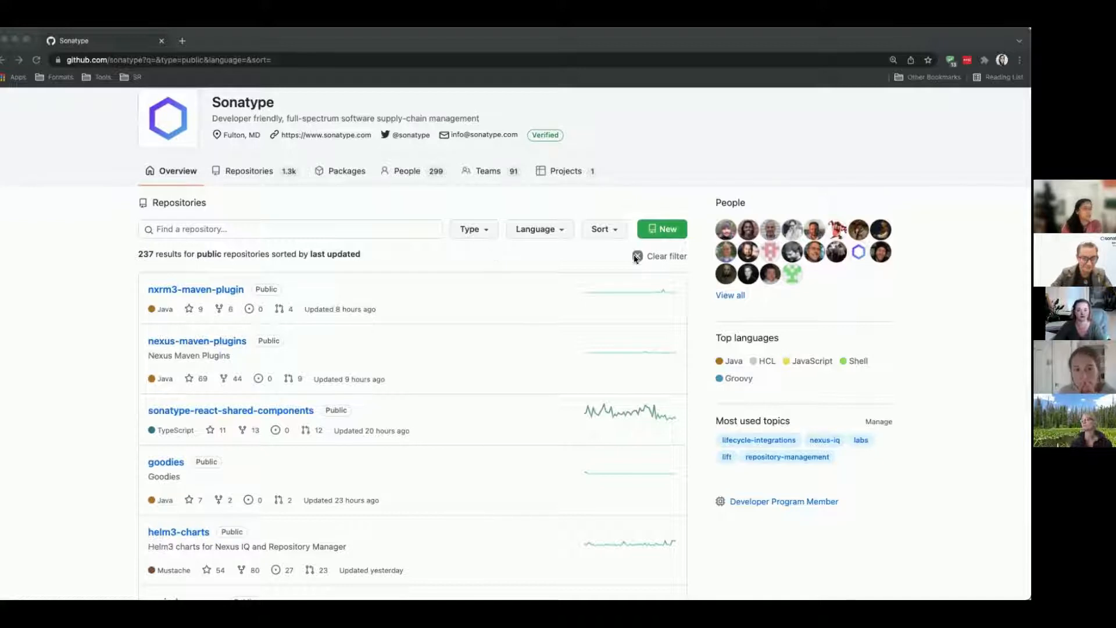
mouse_move(538, 262)
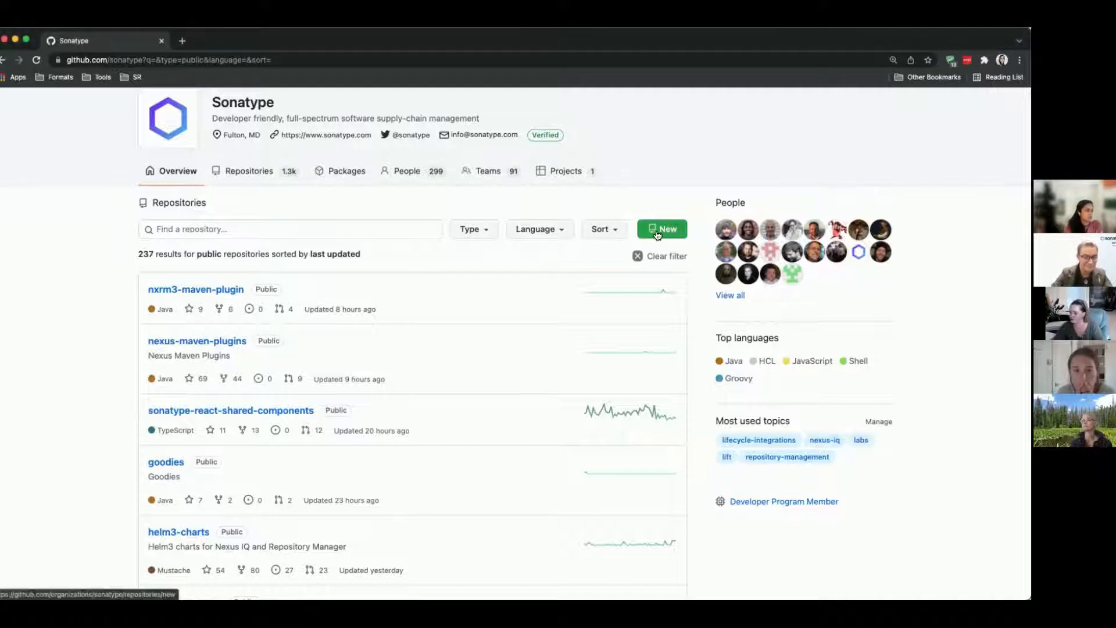
click(662, 229)
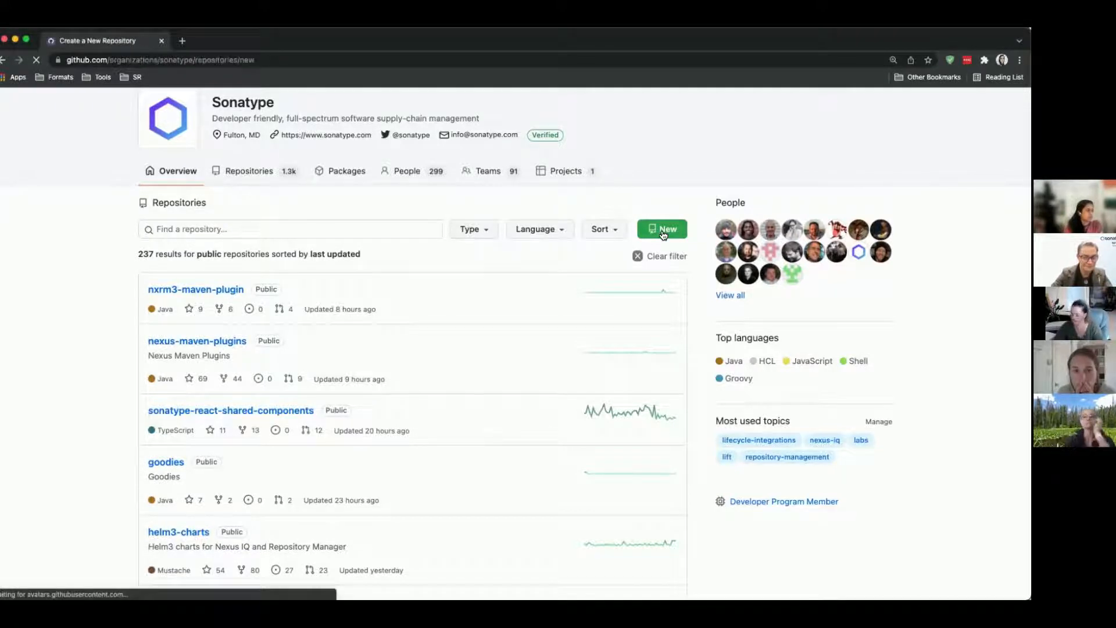
click(662, 229)
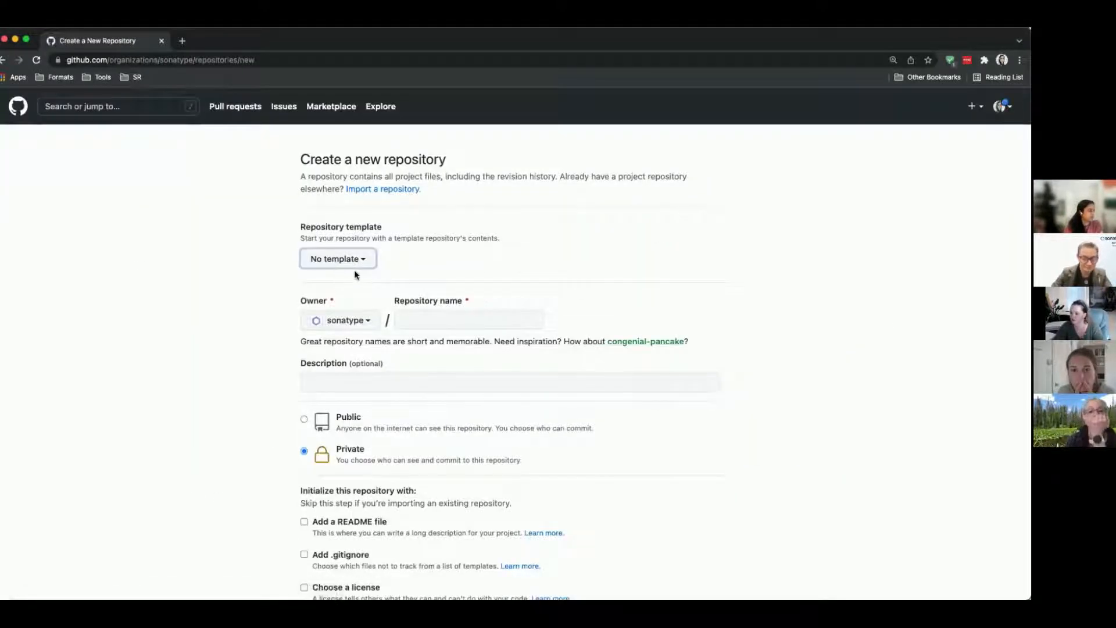
click(338, 258)
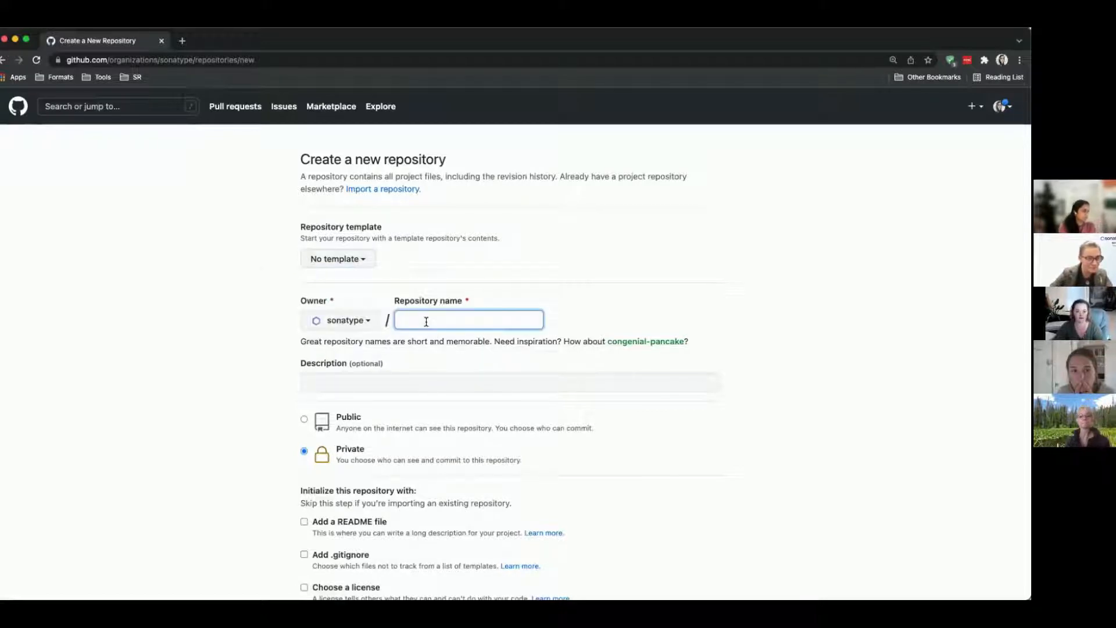
text(women)
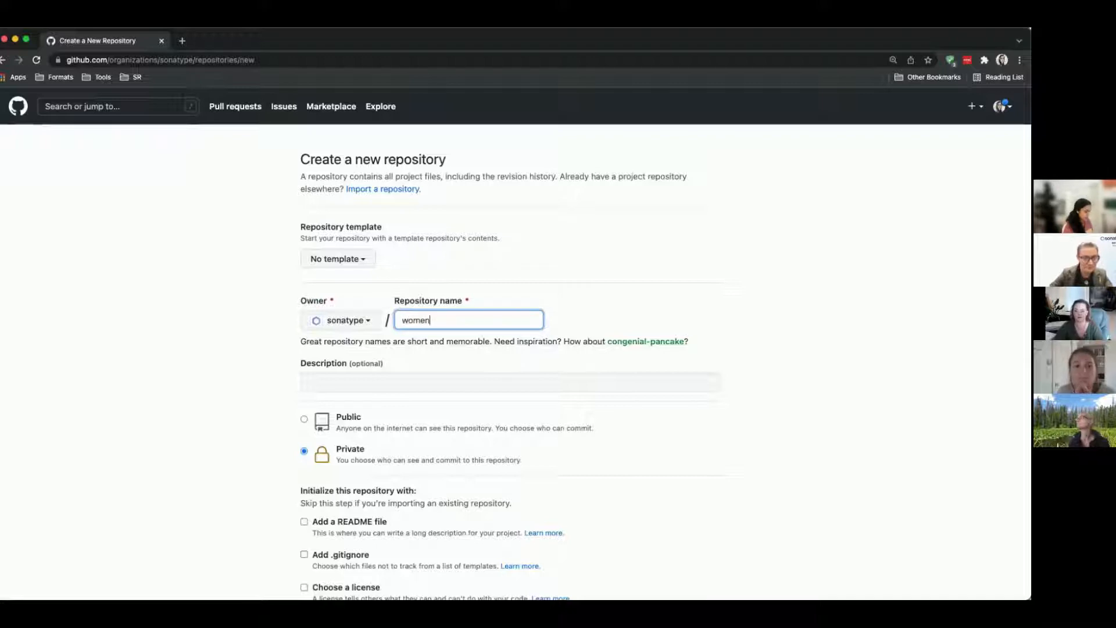
text(-at-)
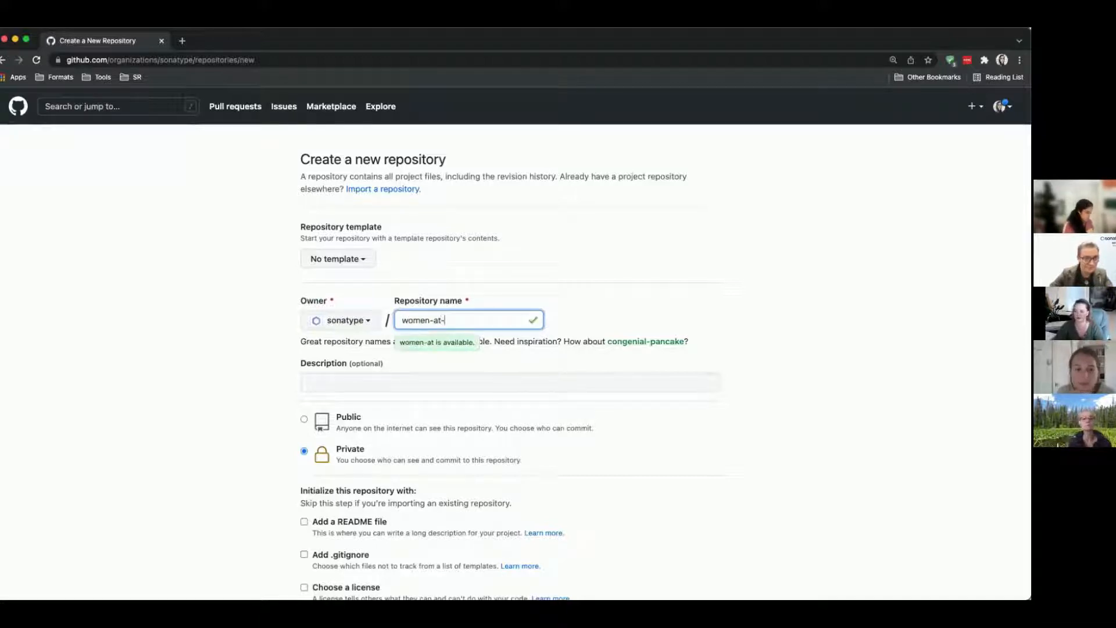
text(sonatype)
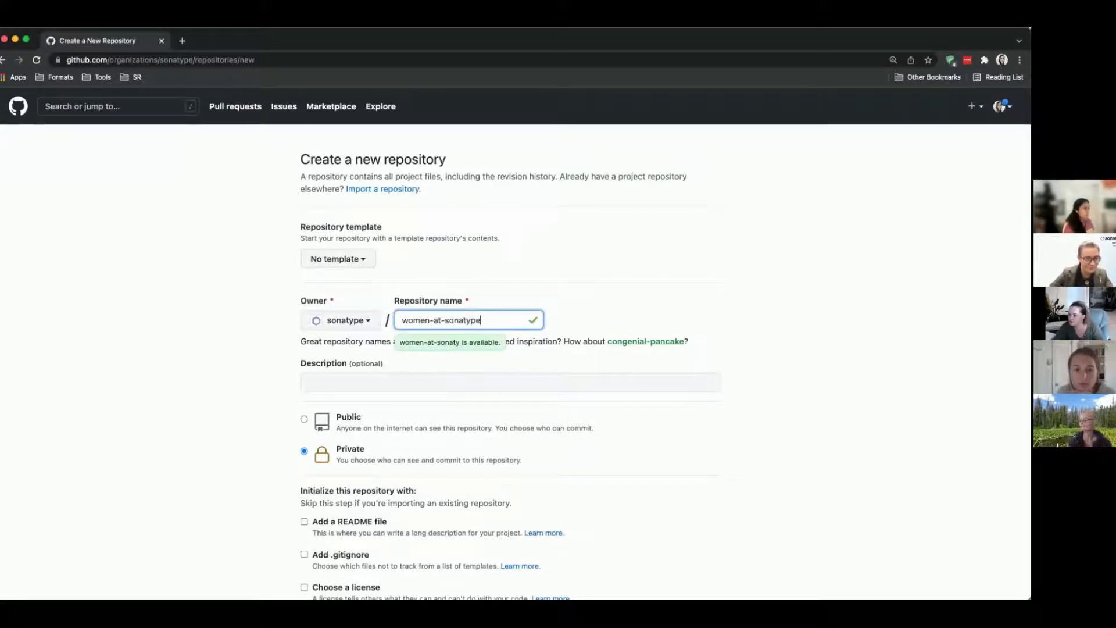
mouse_move(532, 387)
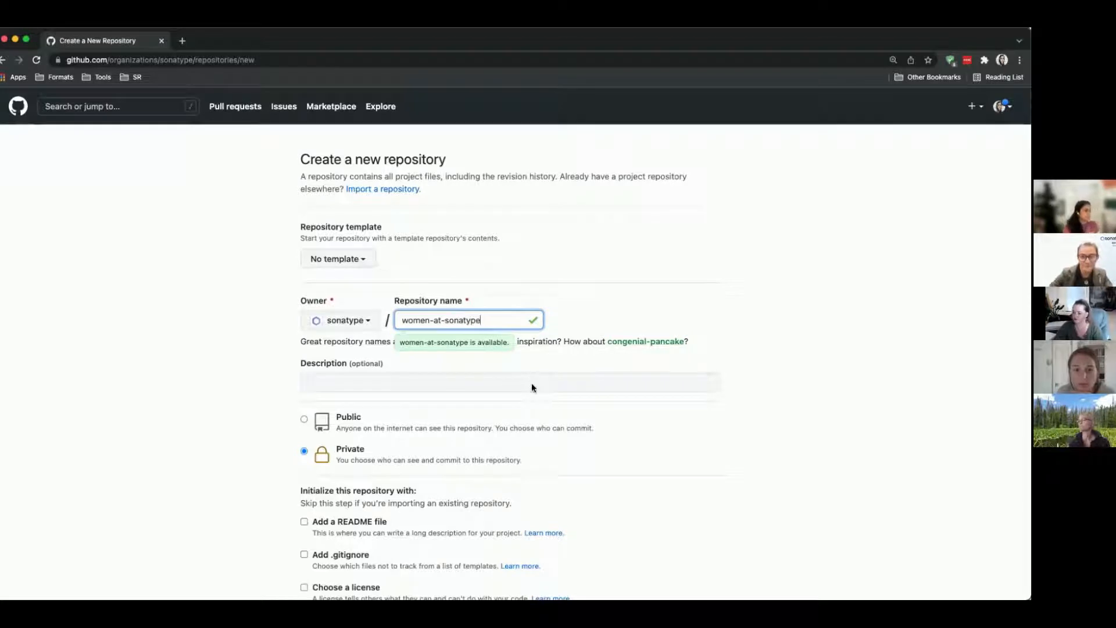
Describe the repository as highlighting members of W@S, their expertise and interests.
scroll(down, 3)
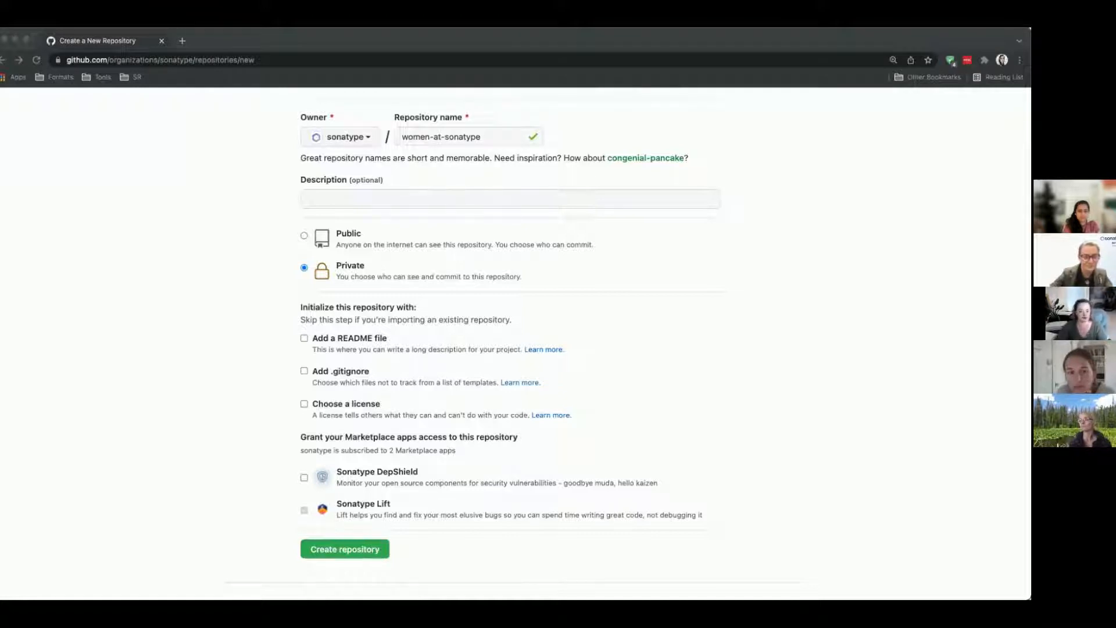
click(468, 136)
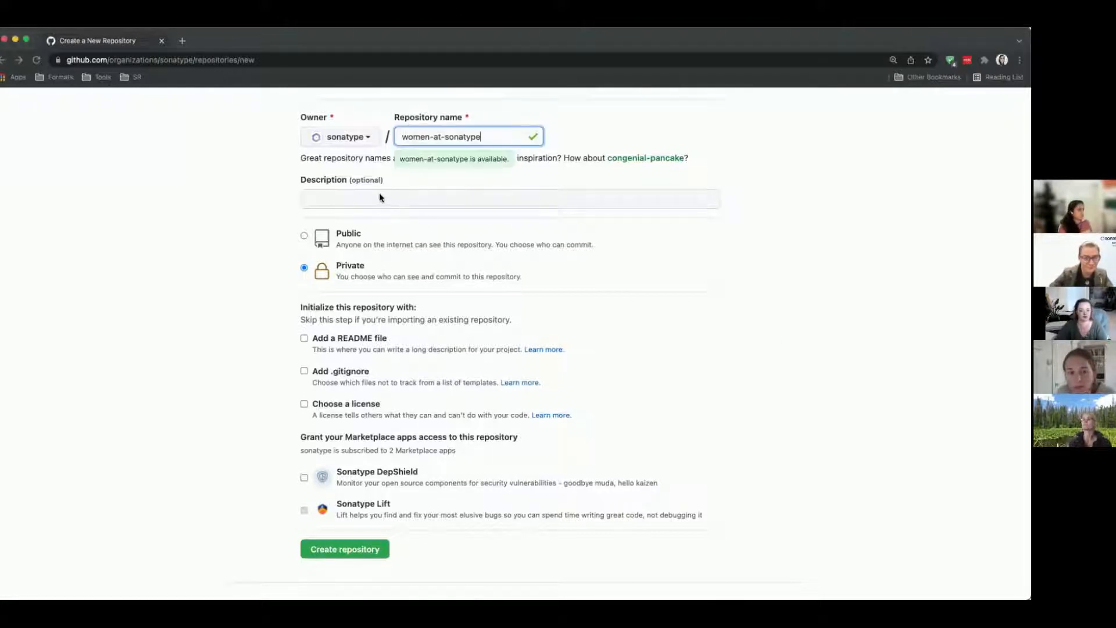
text(light members of W@S and their expertise, along with an opportunity to connect with them based on their)
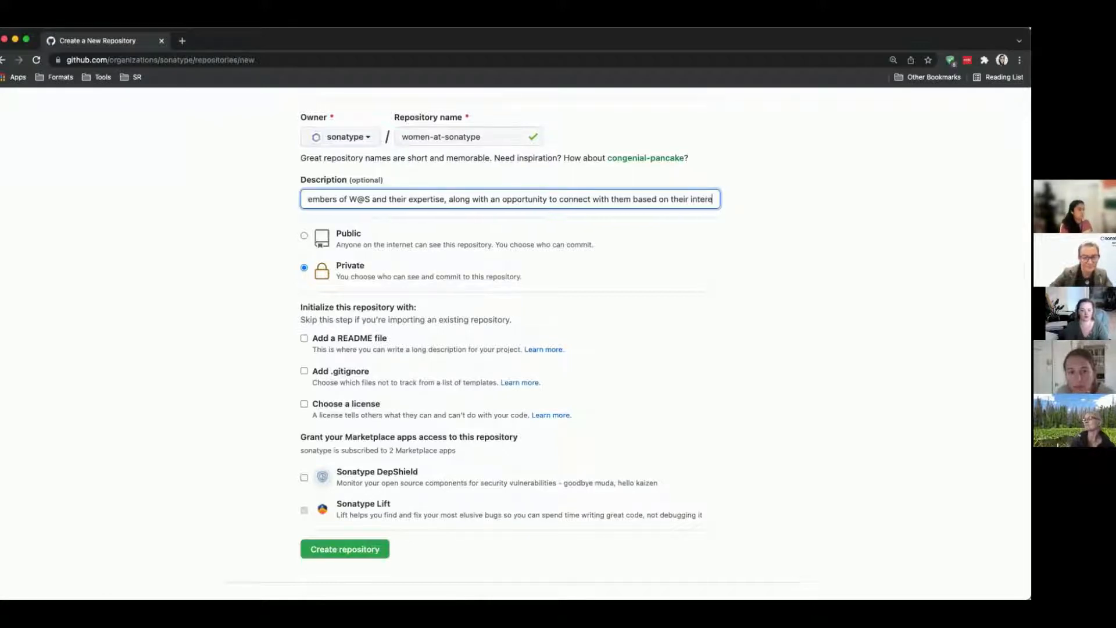
text(interests.)
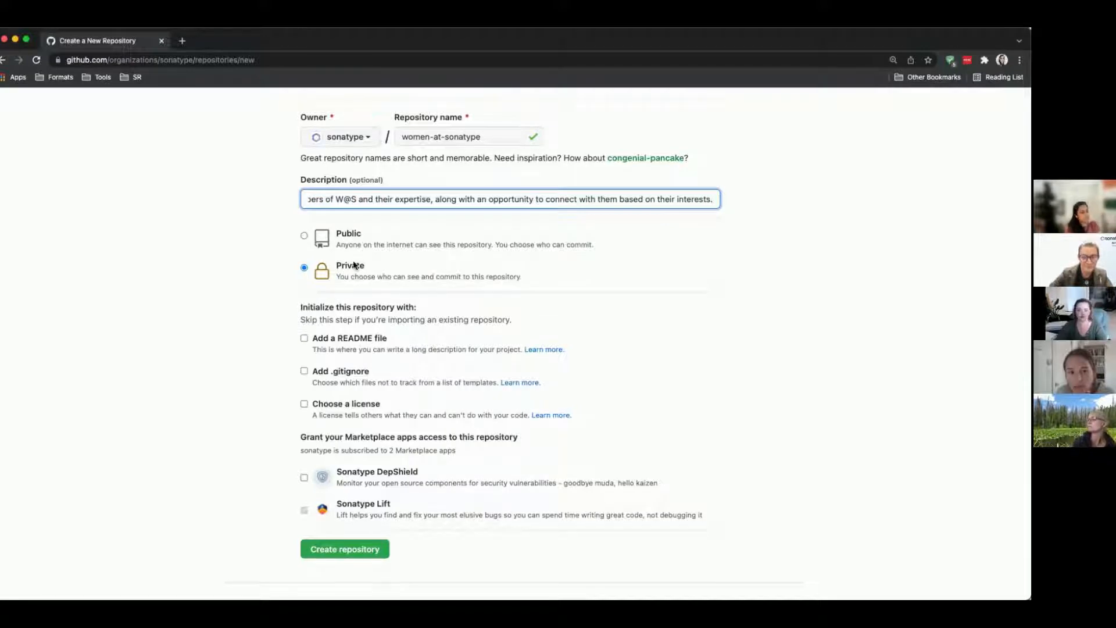
mouse_move(332, 269)
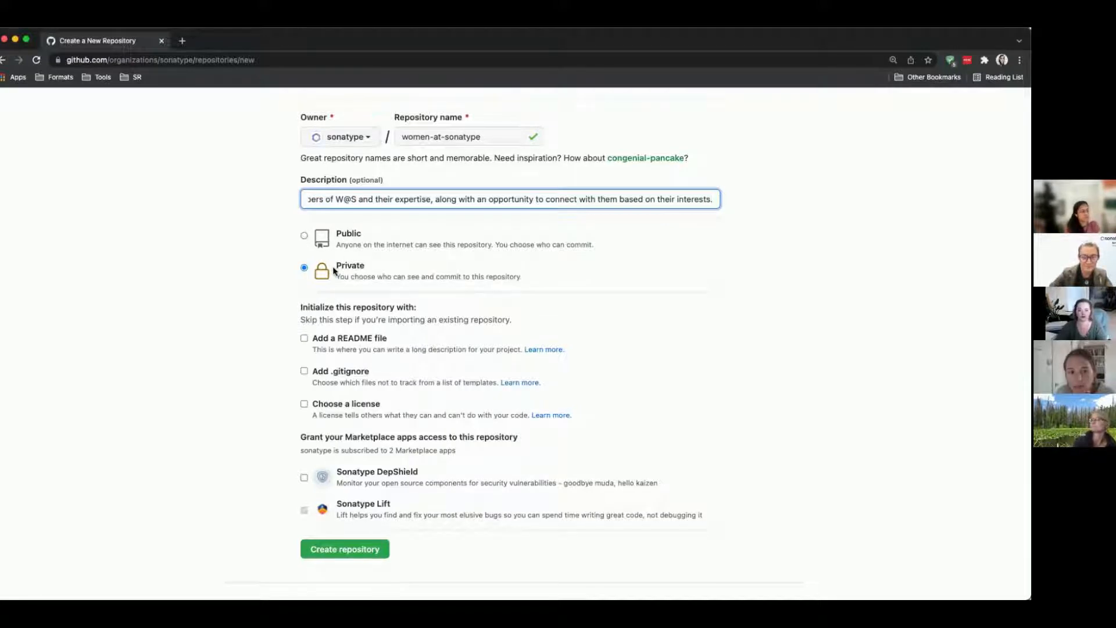
mouse_move(355, 277)
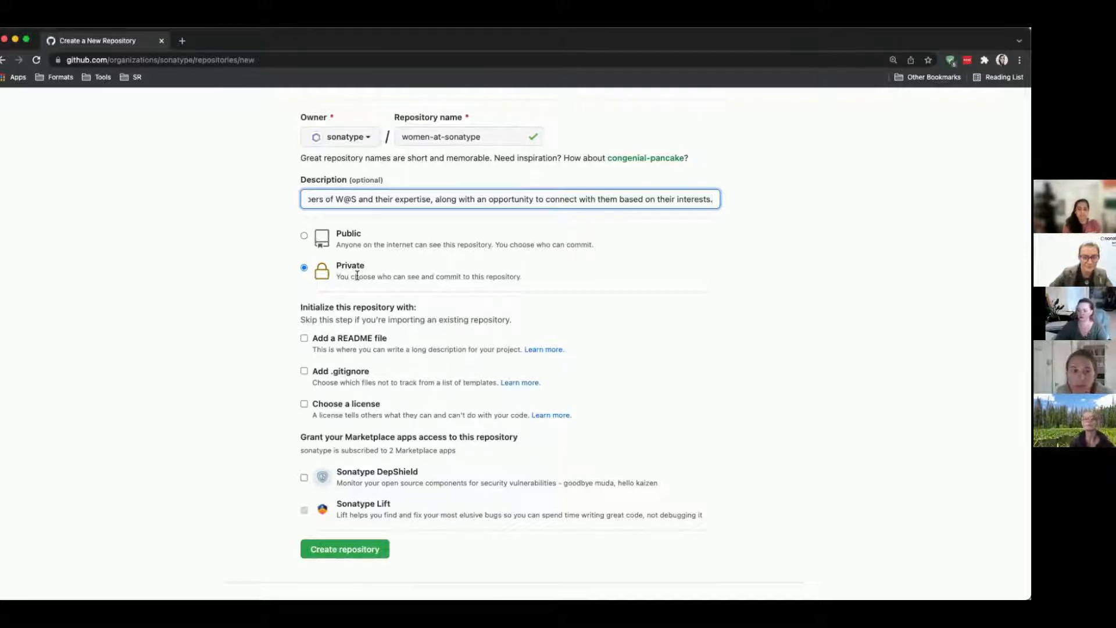
Make the repository public and initialise it with a README file.
click(304, 236)
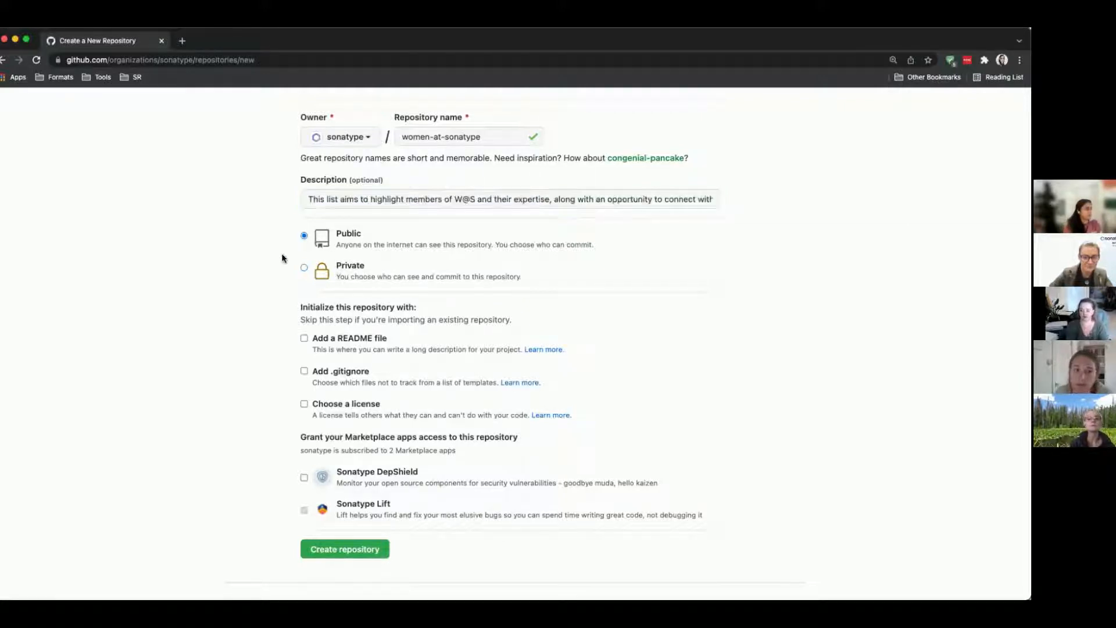
mouse_move(251, 292)
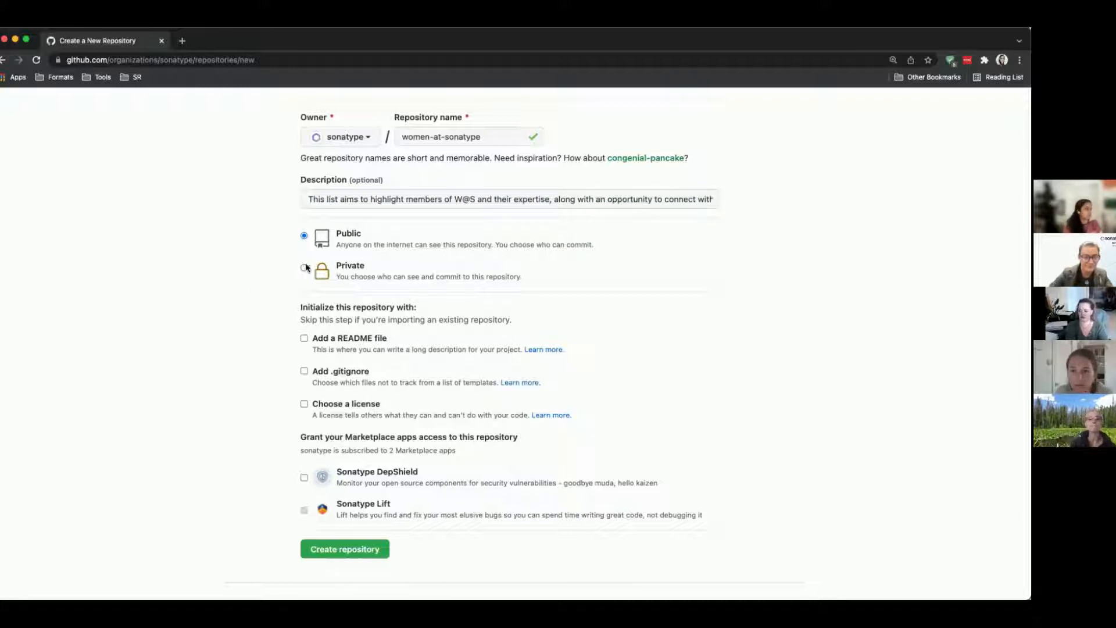
mouse_move(249, 329)
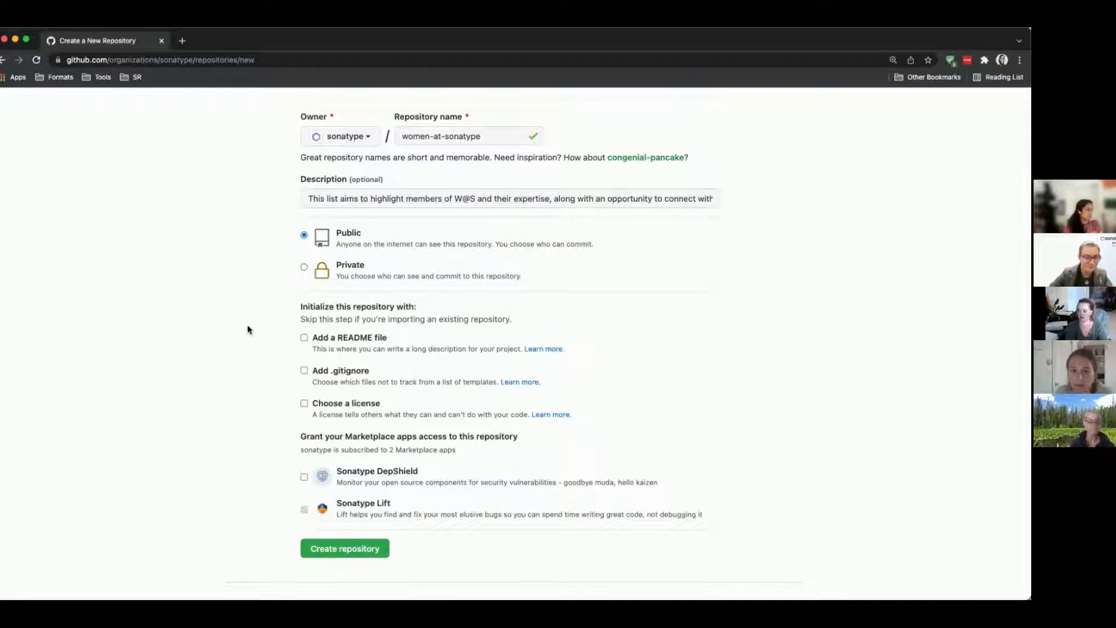
click(303, 292)
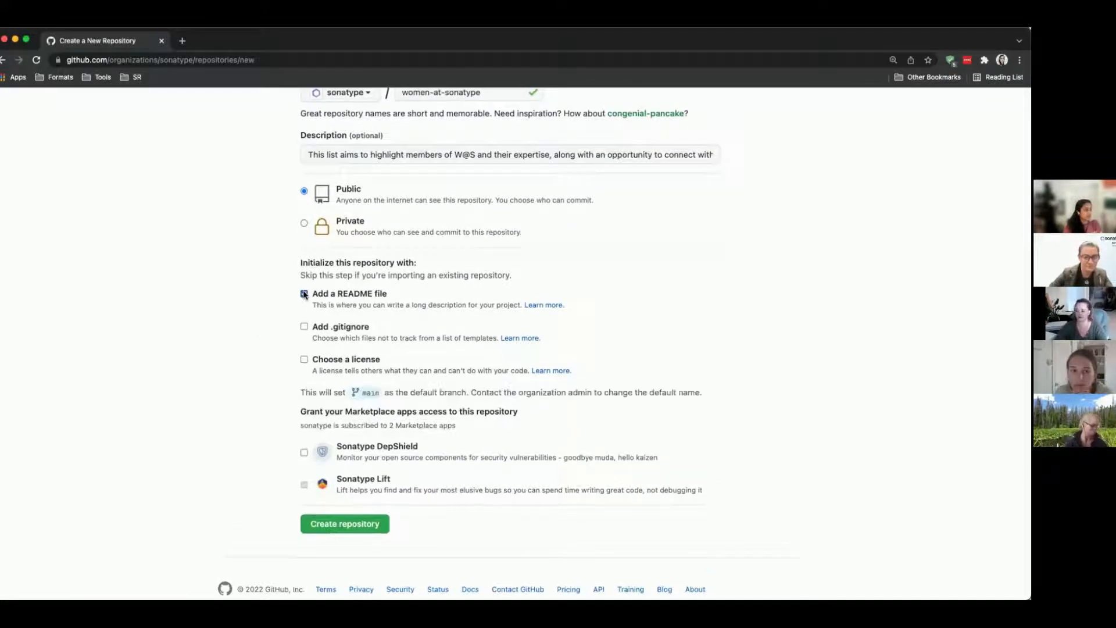
click(303, 293)
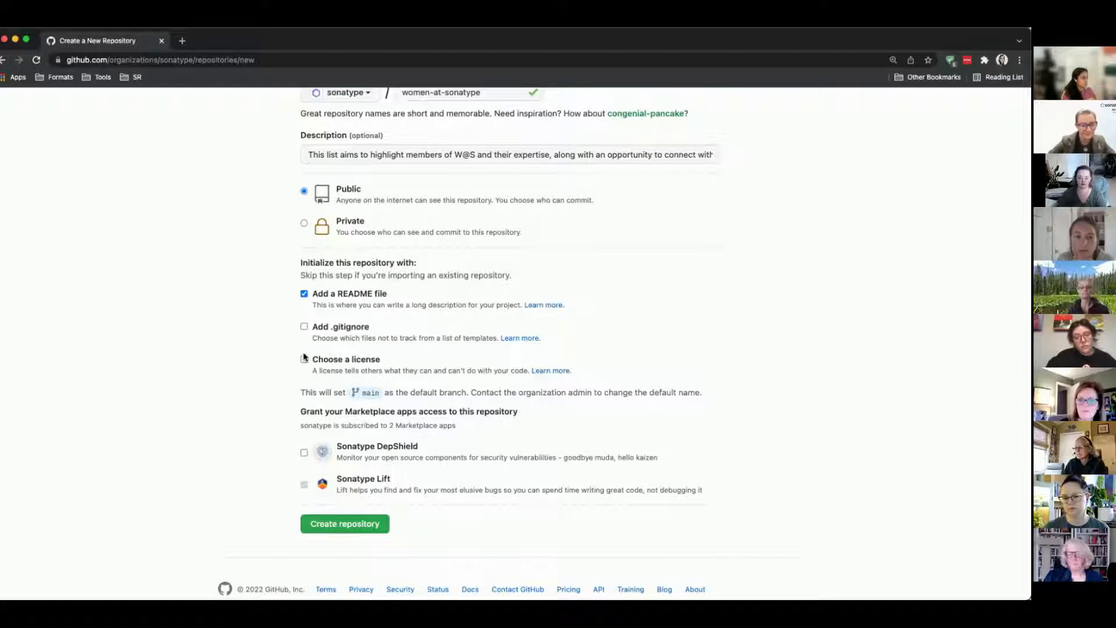
Add a license to the repository, choosing Apache License 2.0 from the filtered list.
click(303, 360)
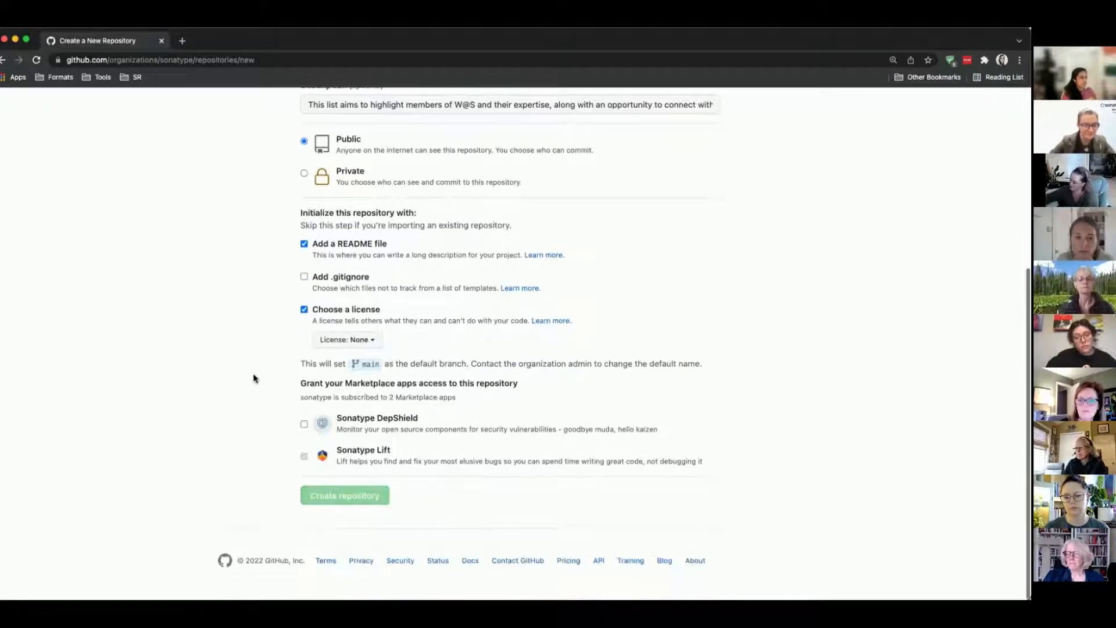
click(347, 339)
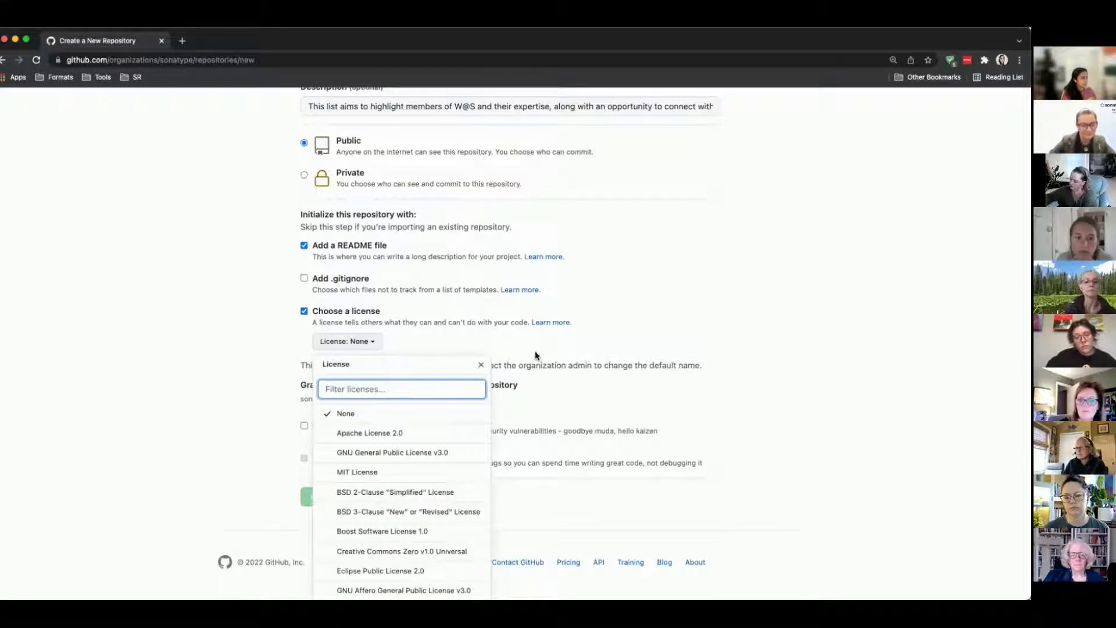
scroll(down, 3)
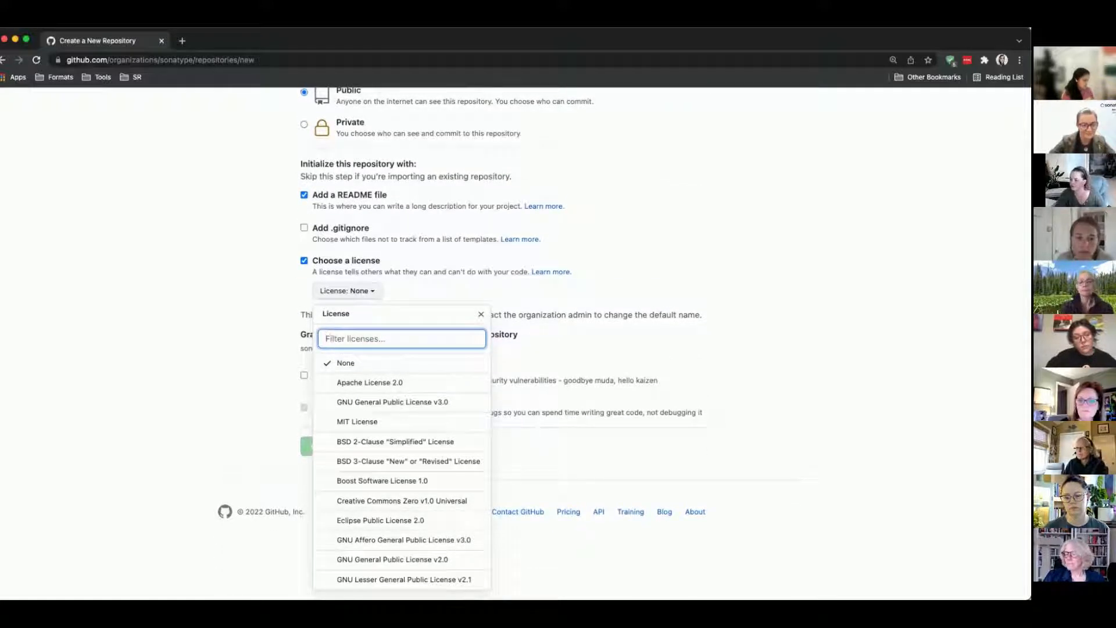
text(apa)
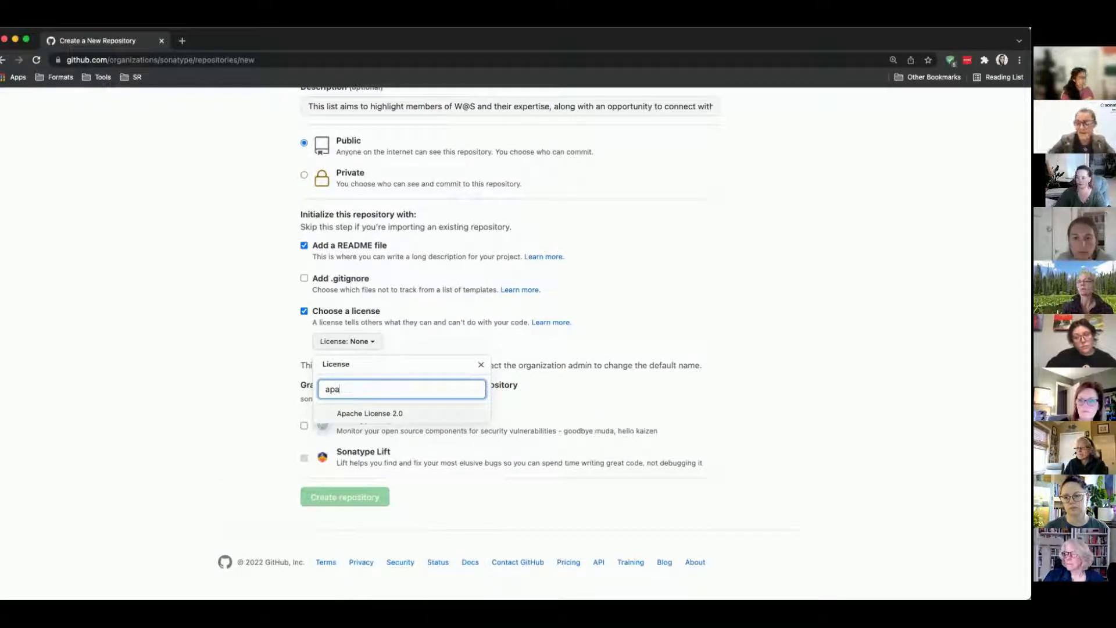
click(370, 412)
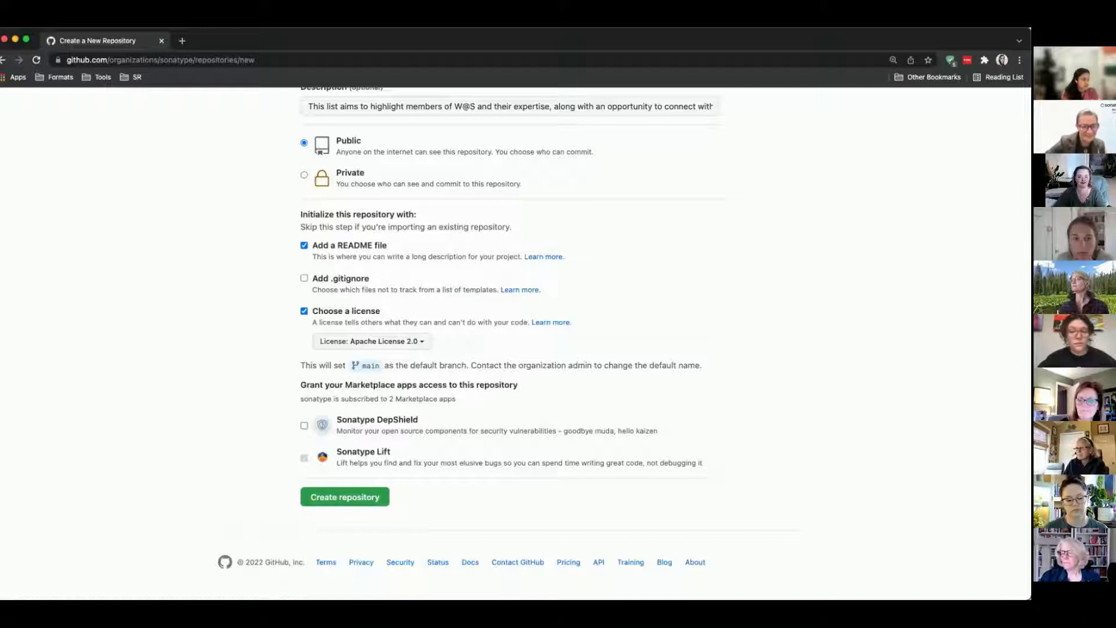
click(344, 497)
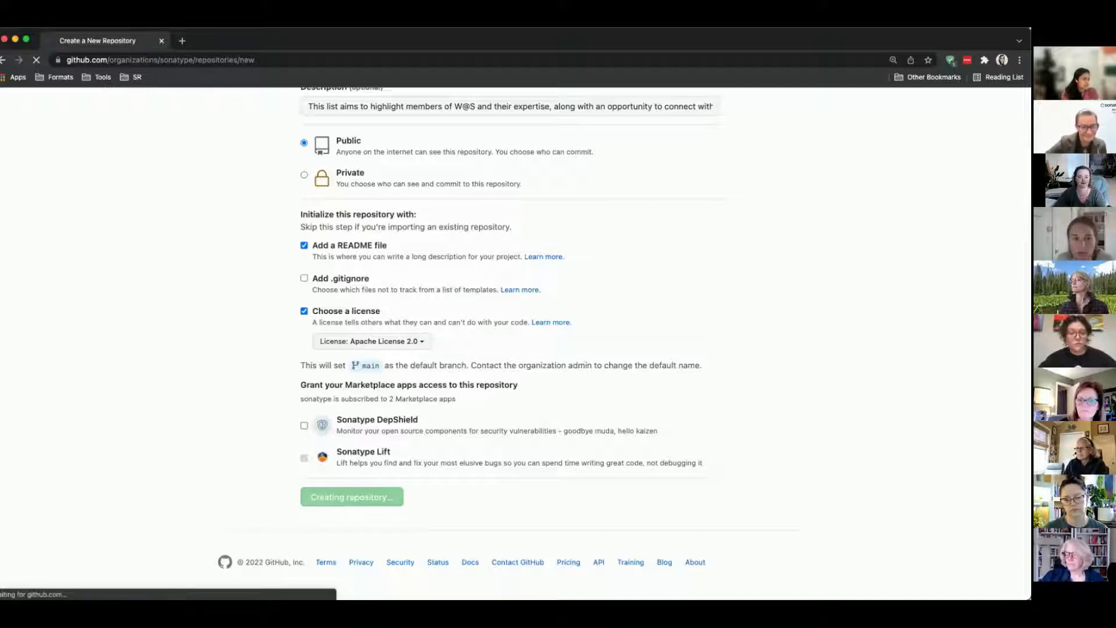
click(350, 497)
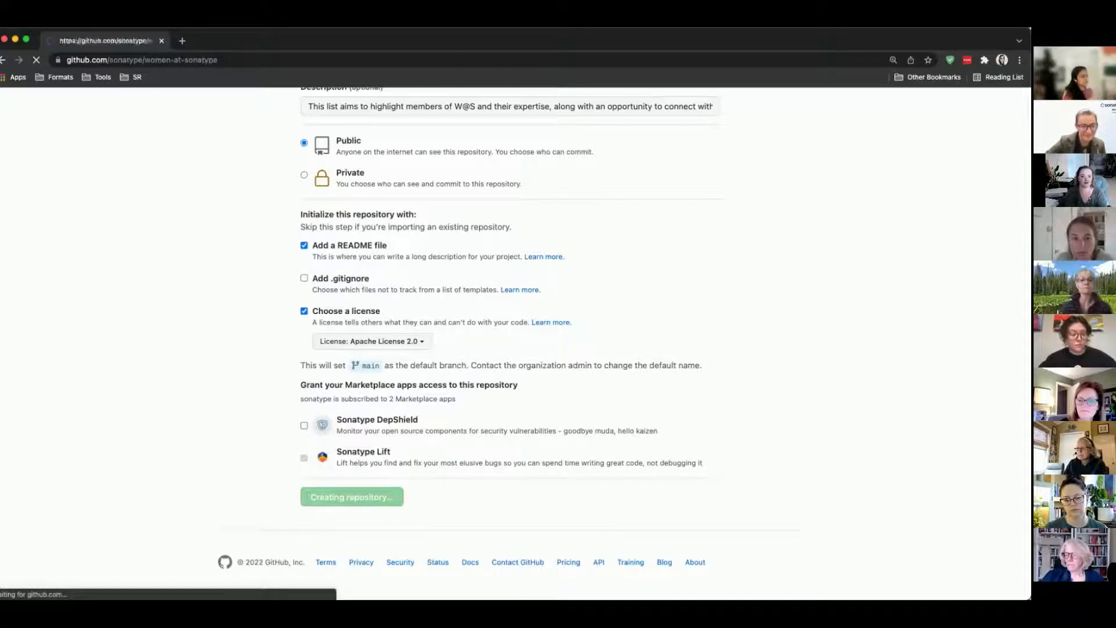
click(351, 496)
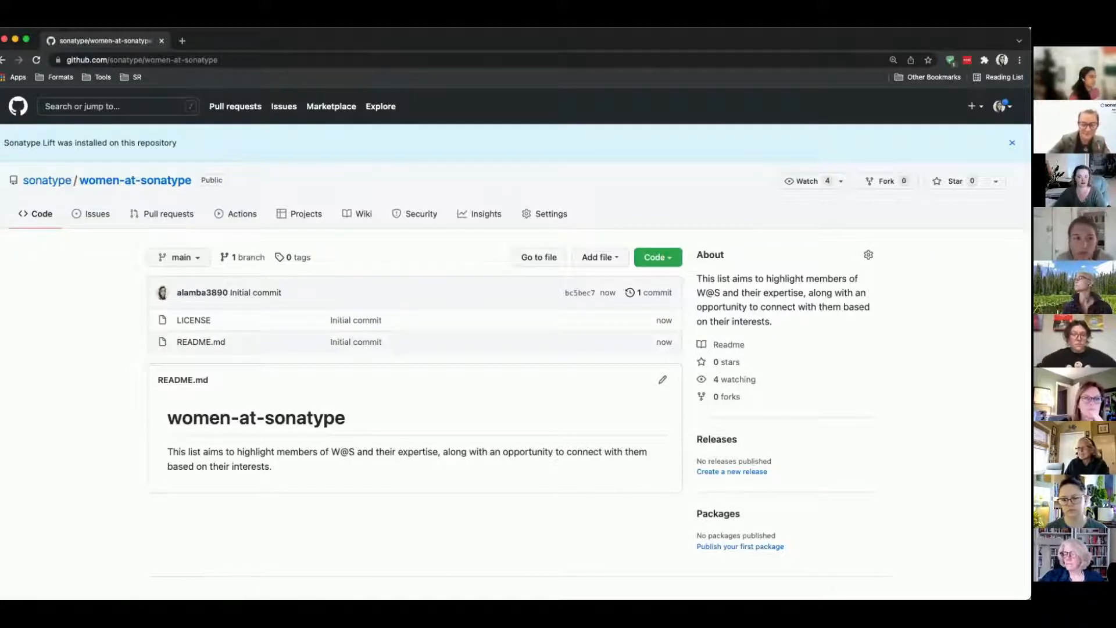
mouse_move(200, 342)
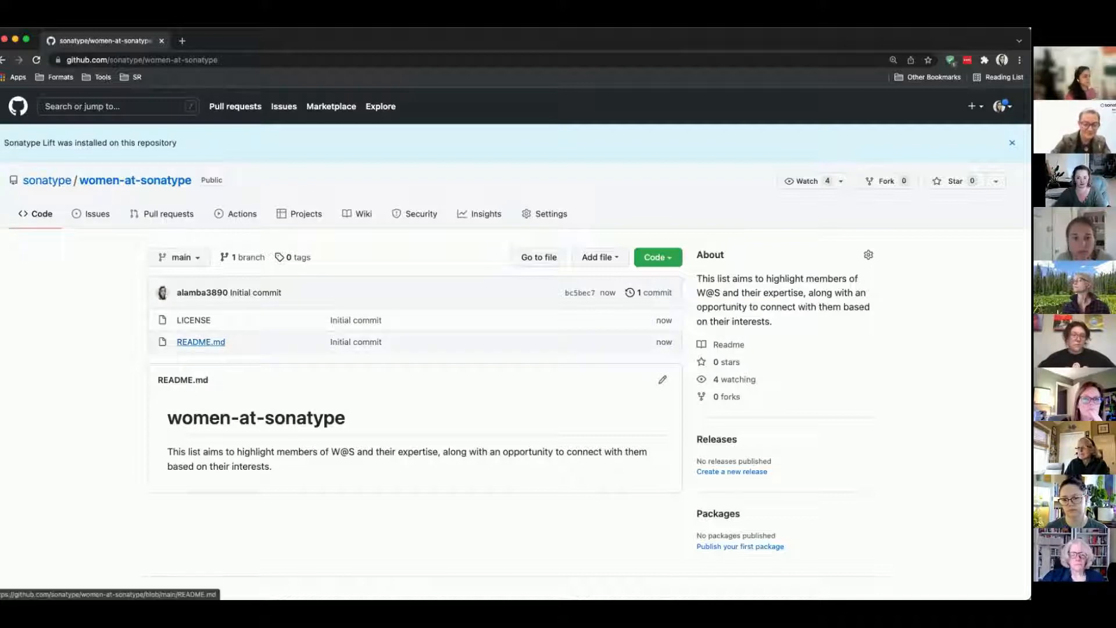
mouse_move(200, 342)
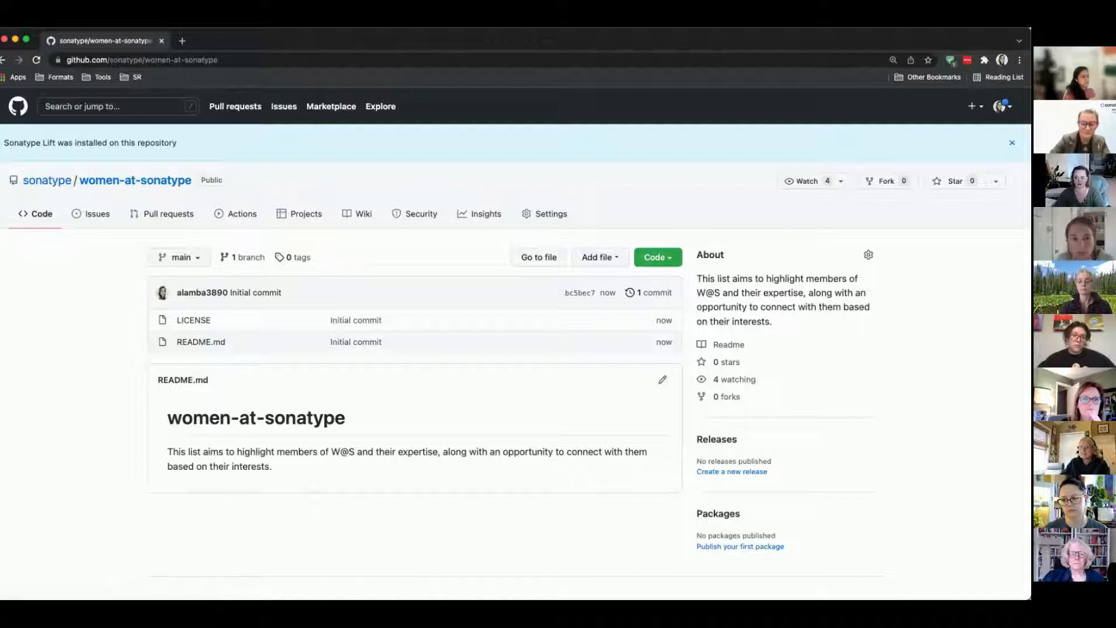
mouse_move(661, 379)
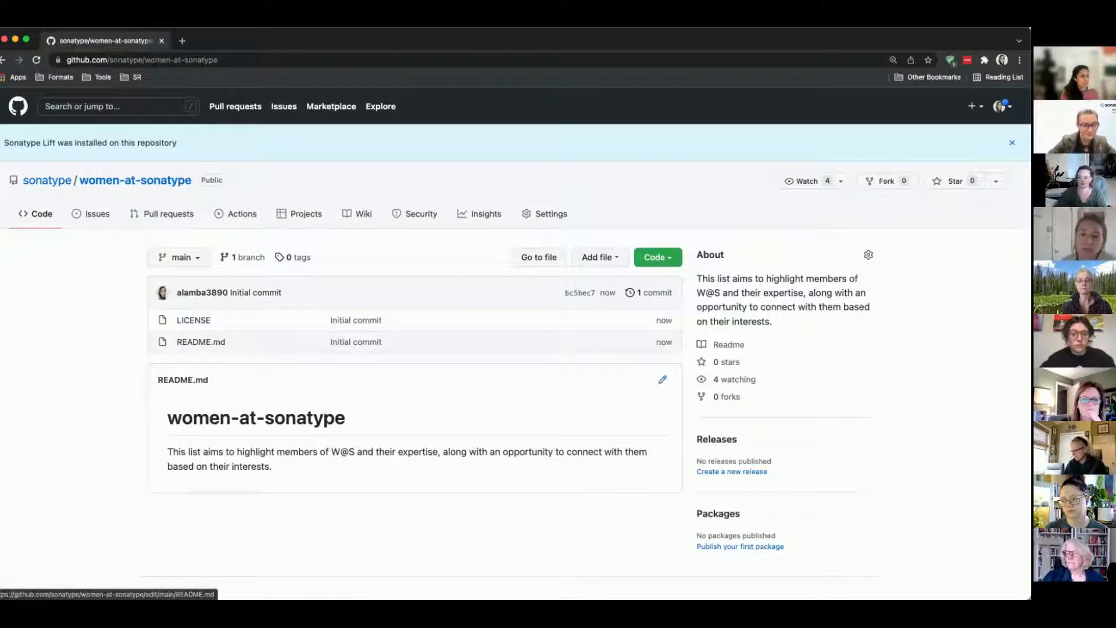
Edit the README and retitle its heading to 'Women at Sonatype'.
click(662, 379)
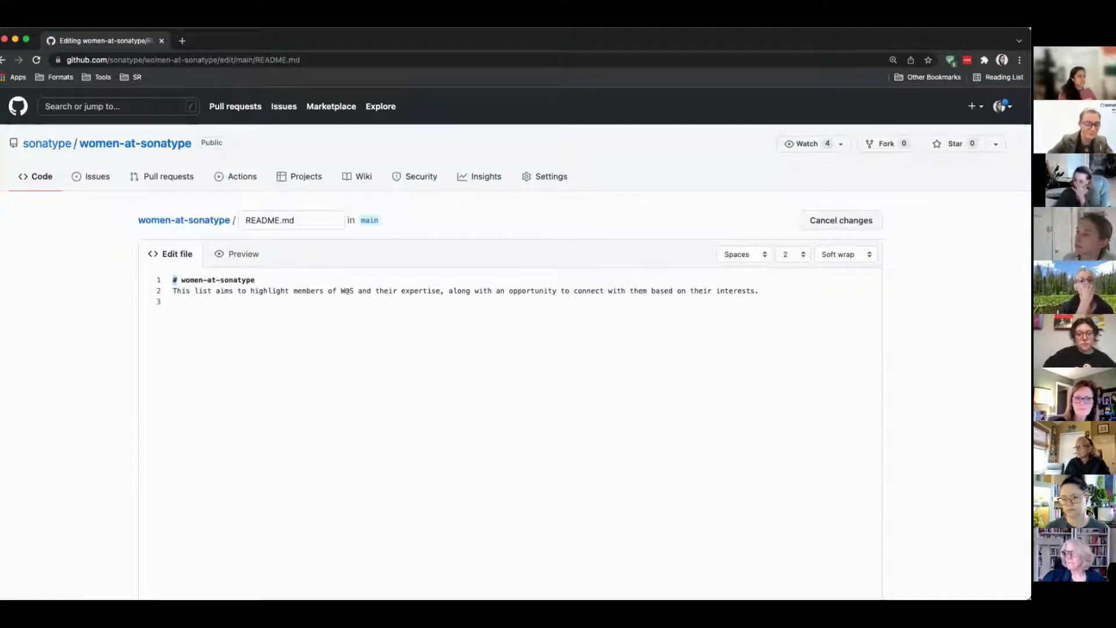
click(243, 253)
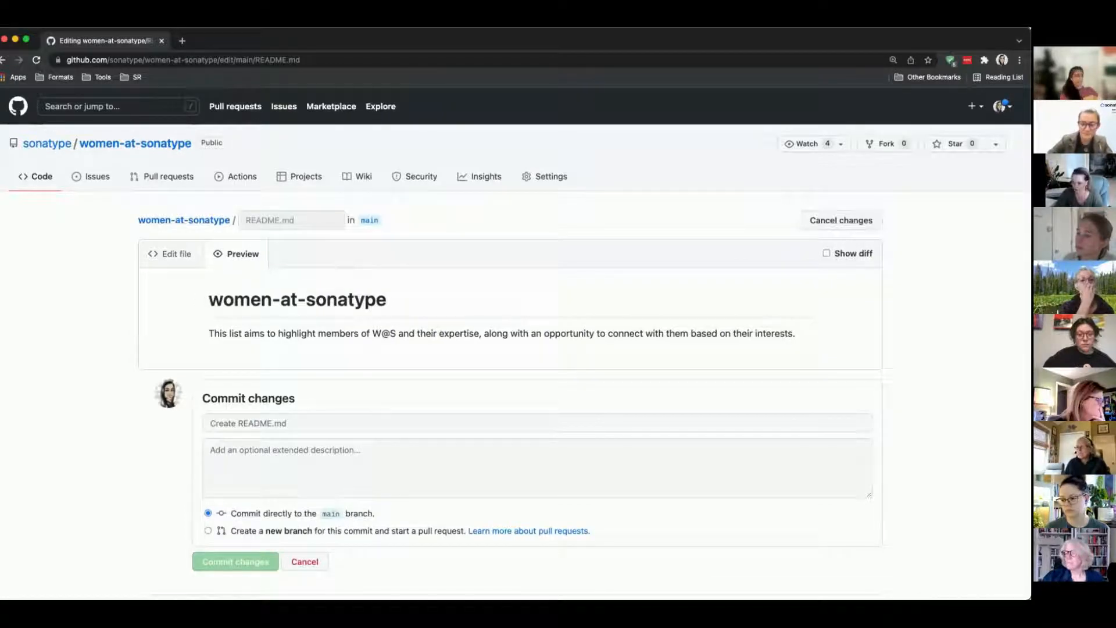
click(177, 254)
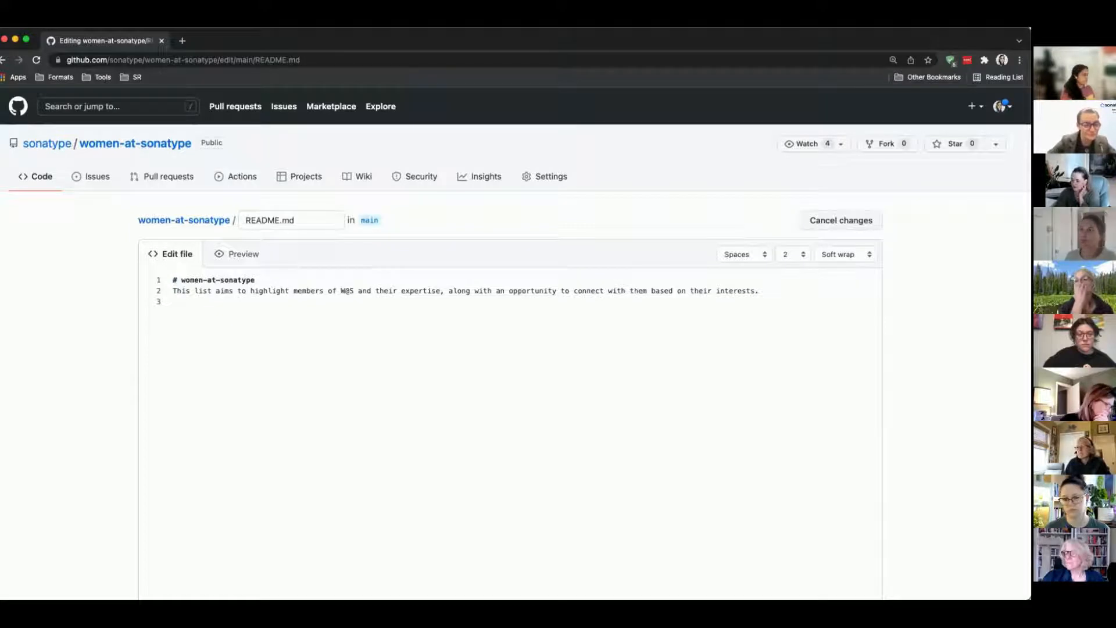
double_click(218, 279)
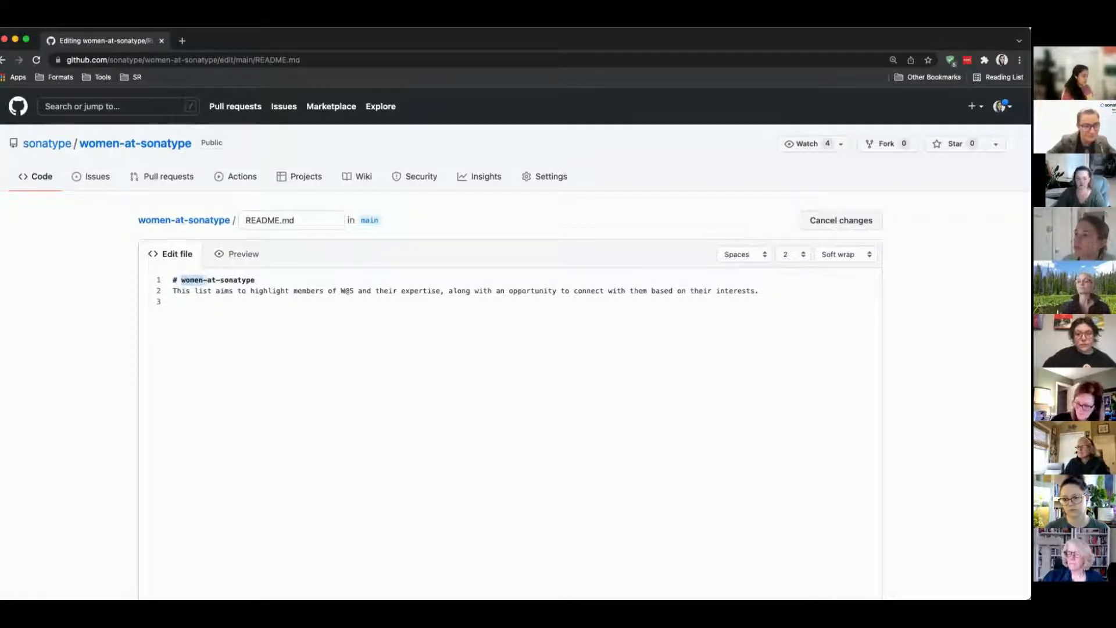
text(Women)
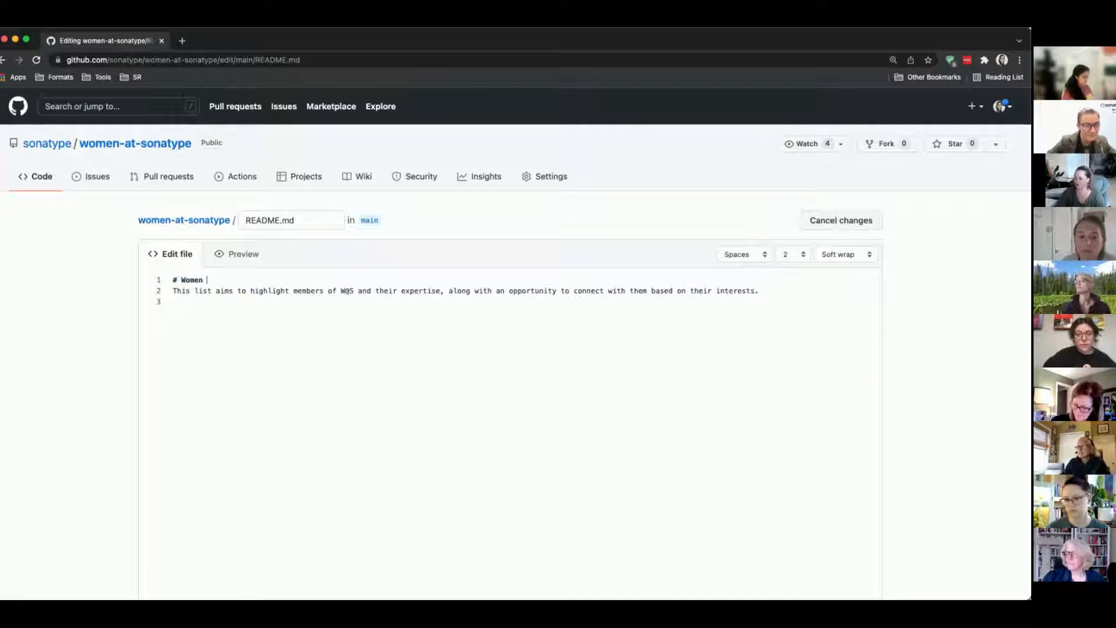
text(at Sonaty)
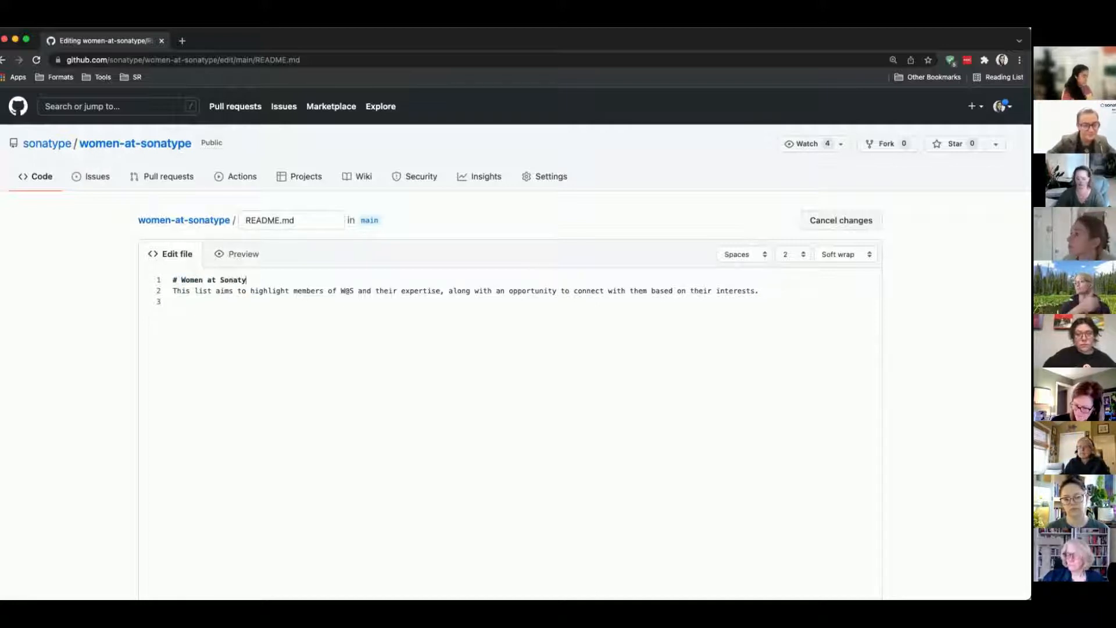
text(pe)
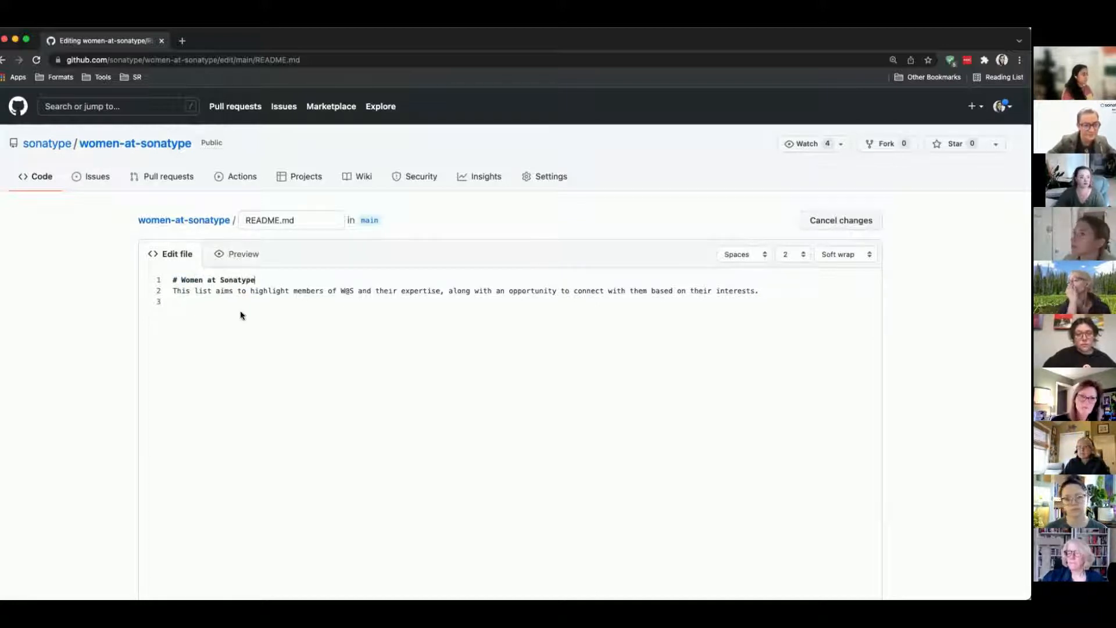
mouse_move(255, 324)
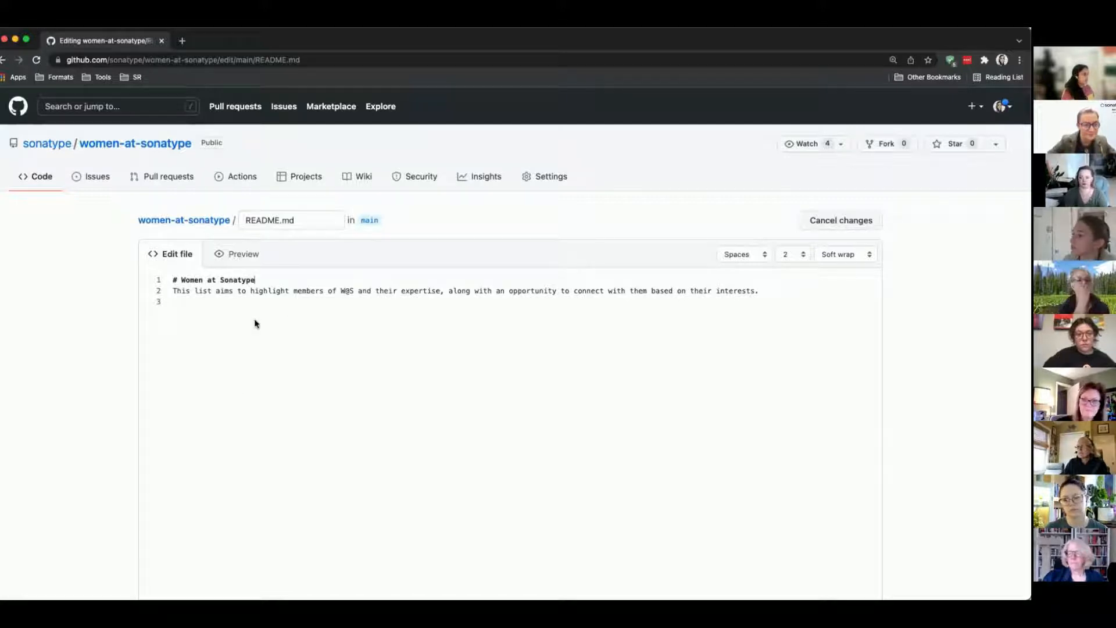
Insert the W@S sticker image markup under the heading and check it renders.
key(Enter)
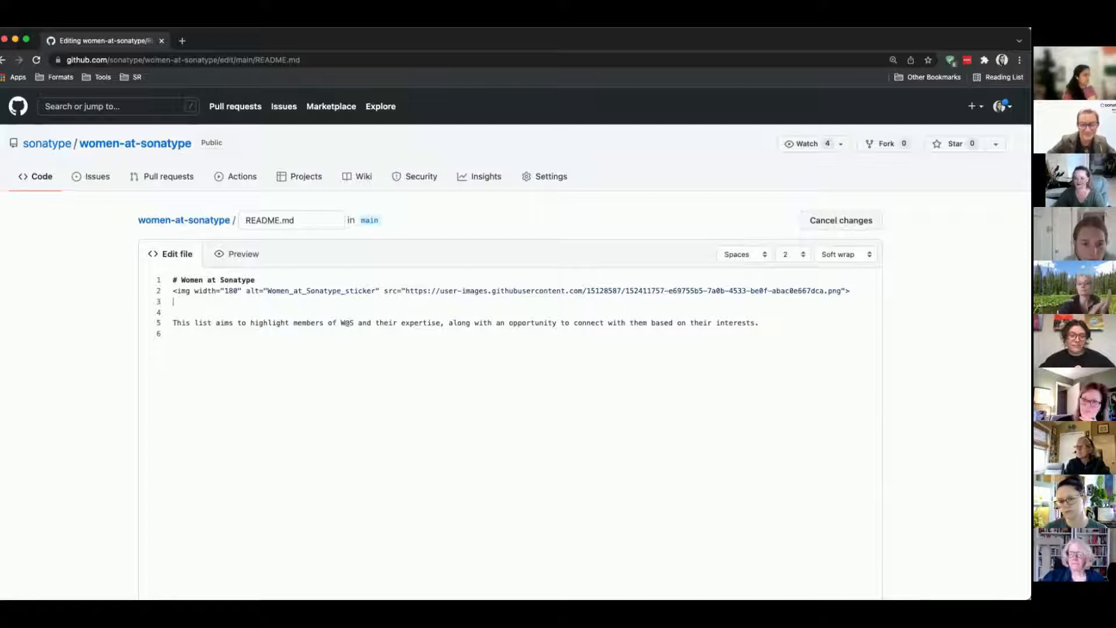
click(242, 254)
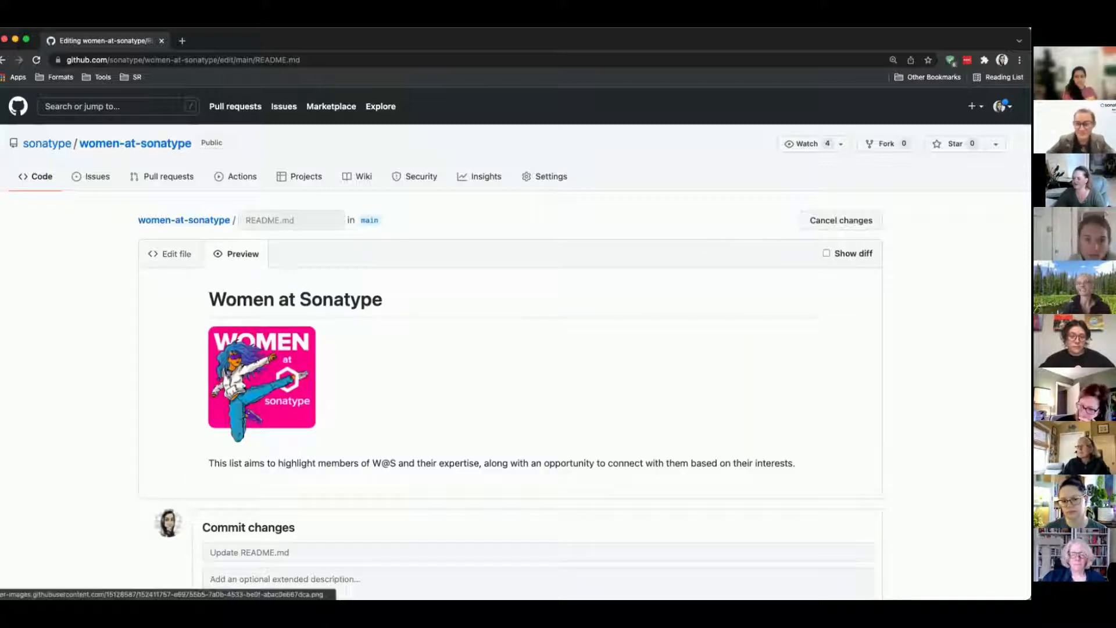
click(176, 253)
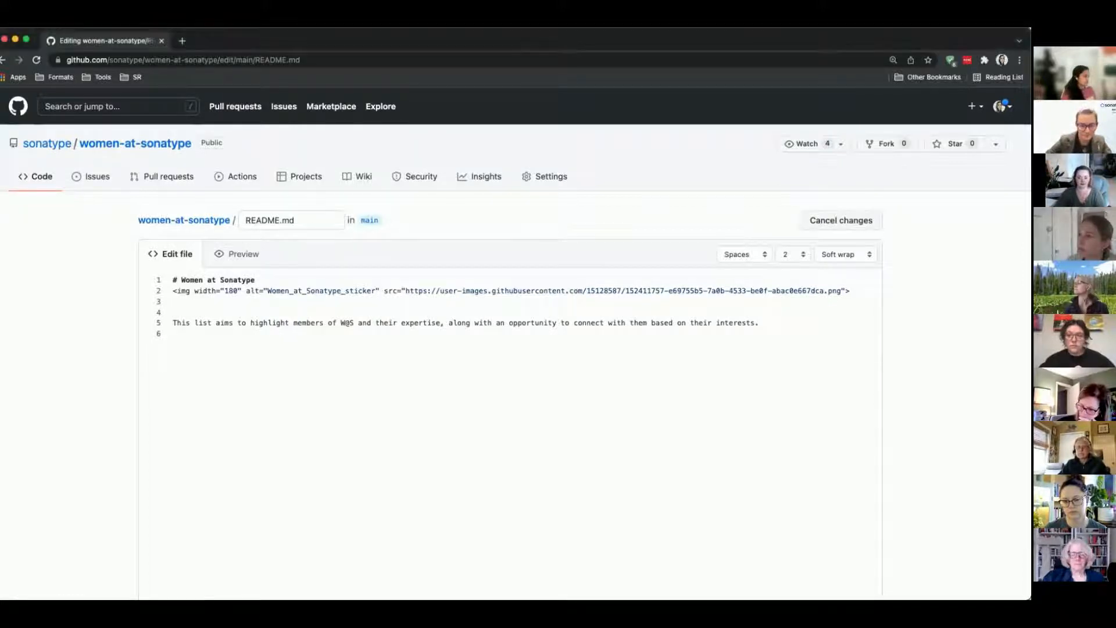
Replace the description with the longer W@S paragraph and add a '## Members' heading.
triple_click(463, 322)
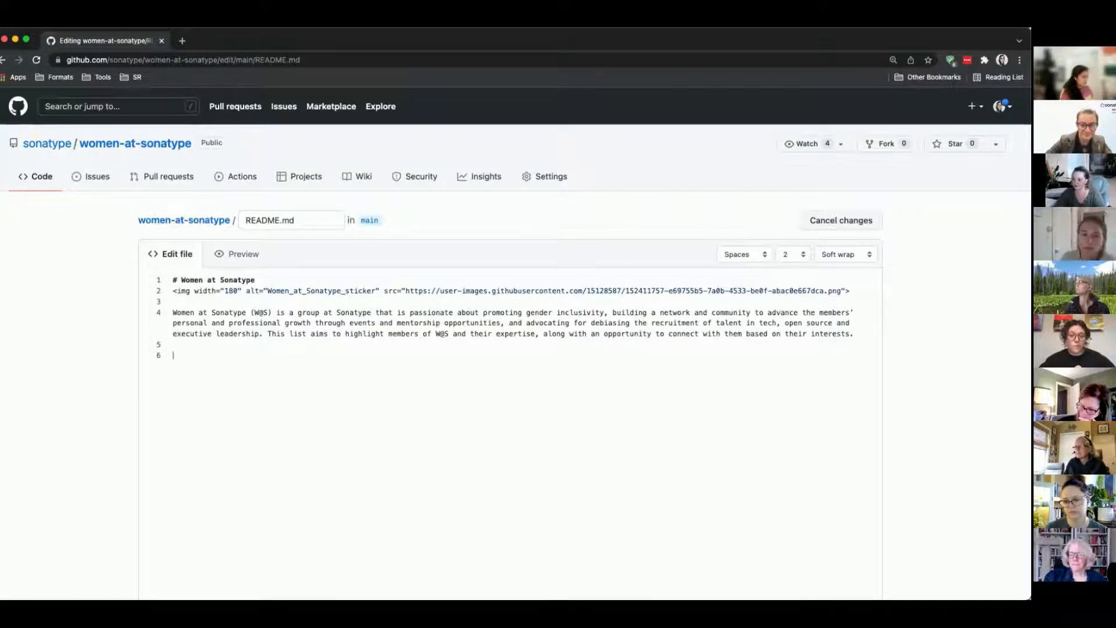
text(##)
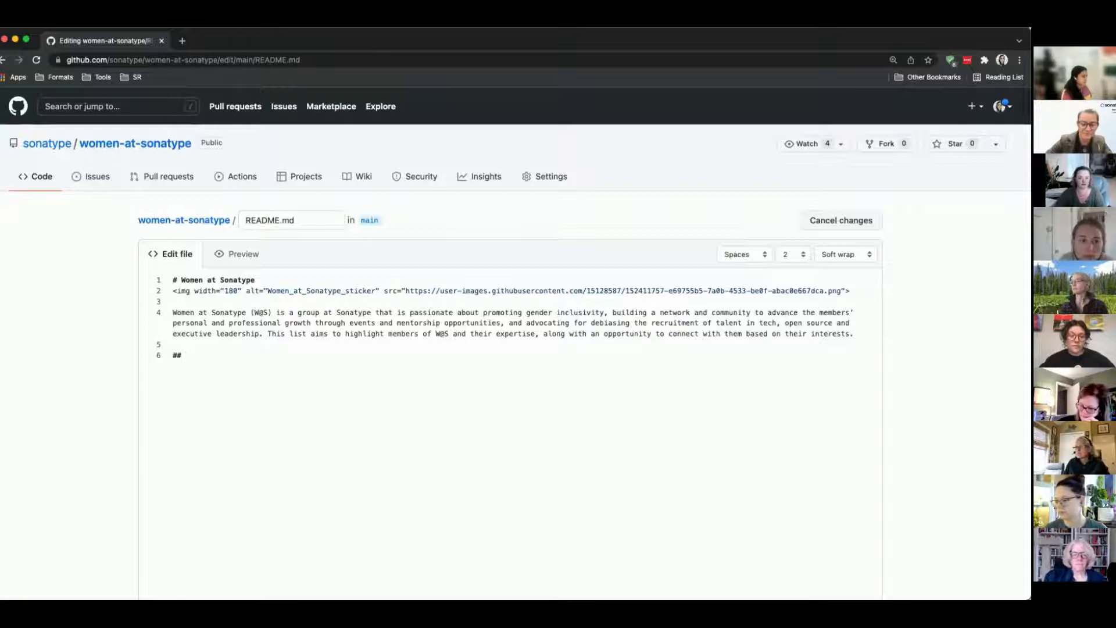
text(Mem)
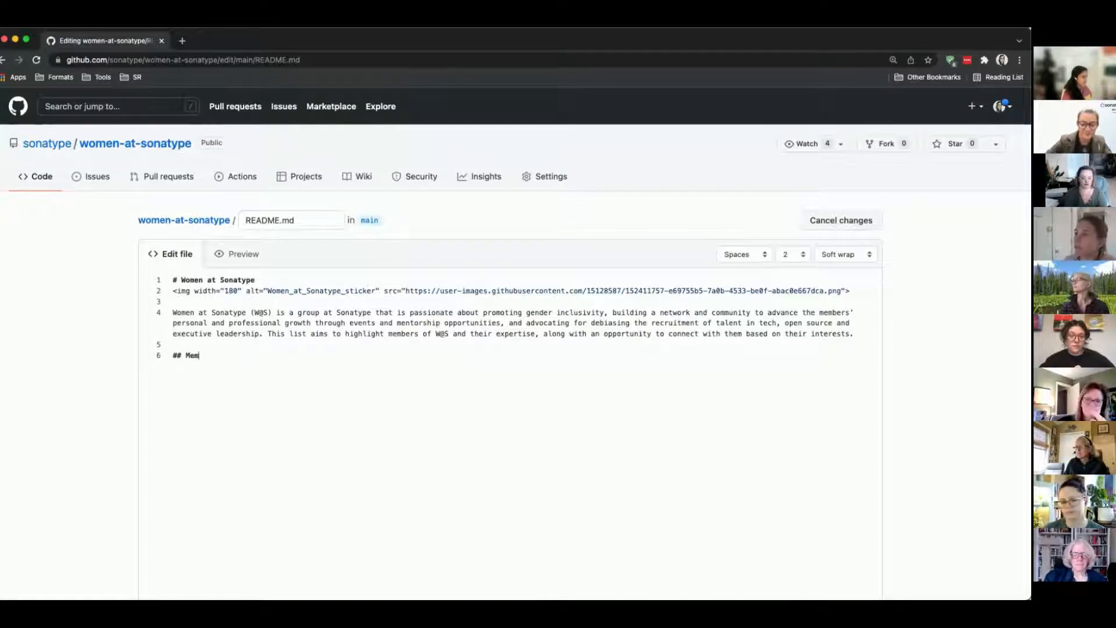
text(bers)
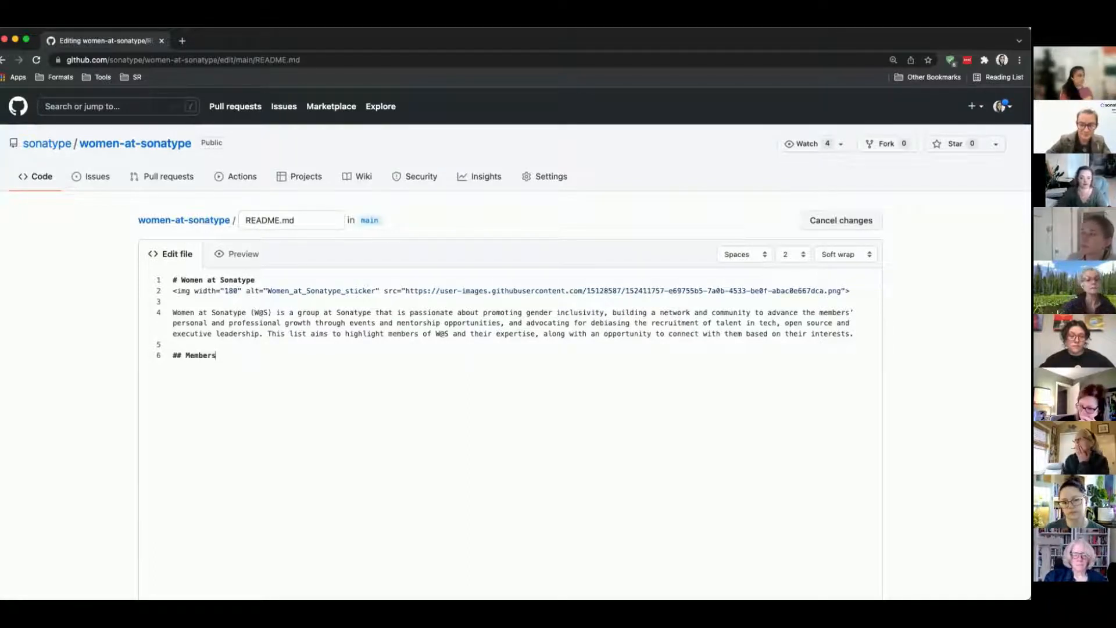
click(243, 254)
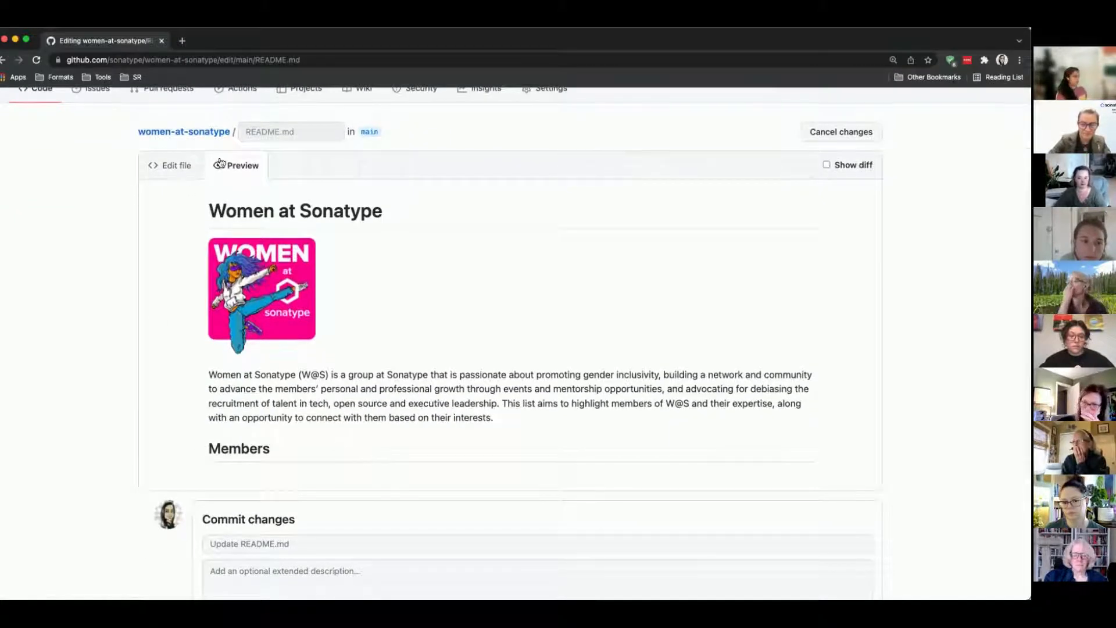
click(177, 165)
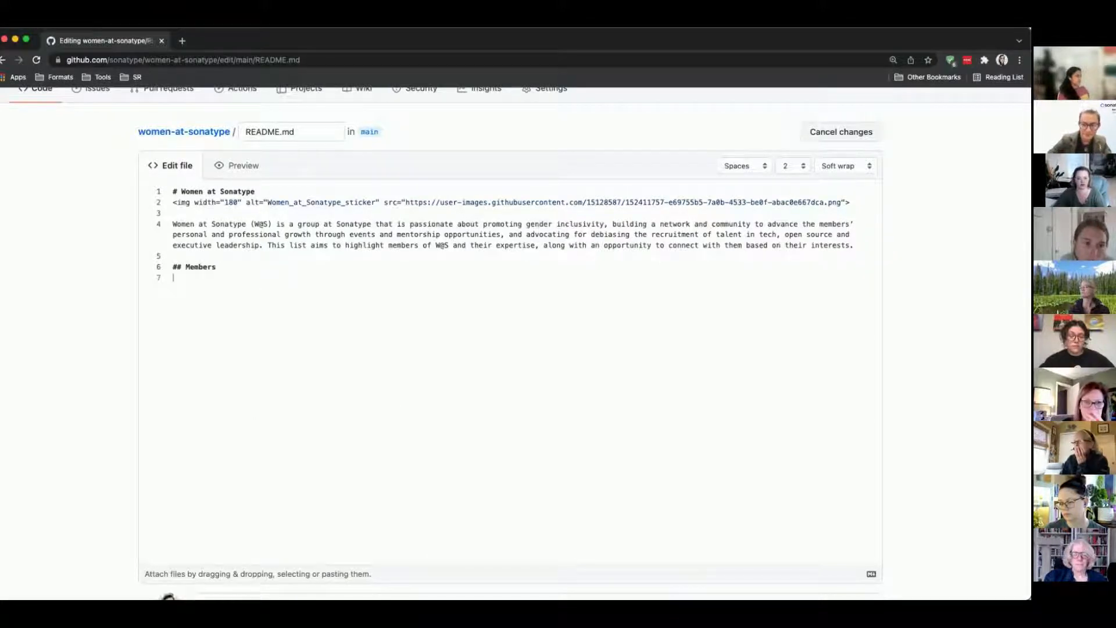
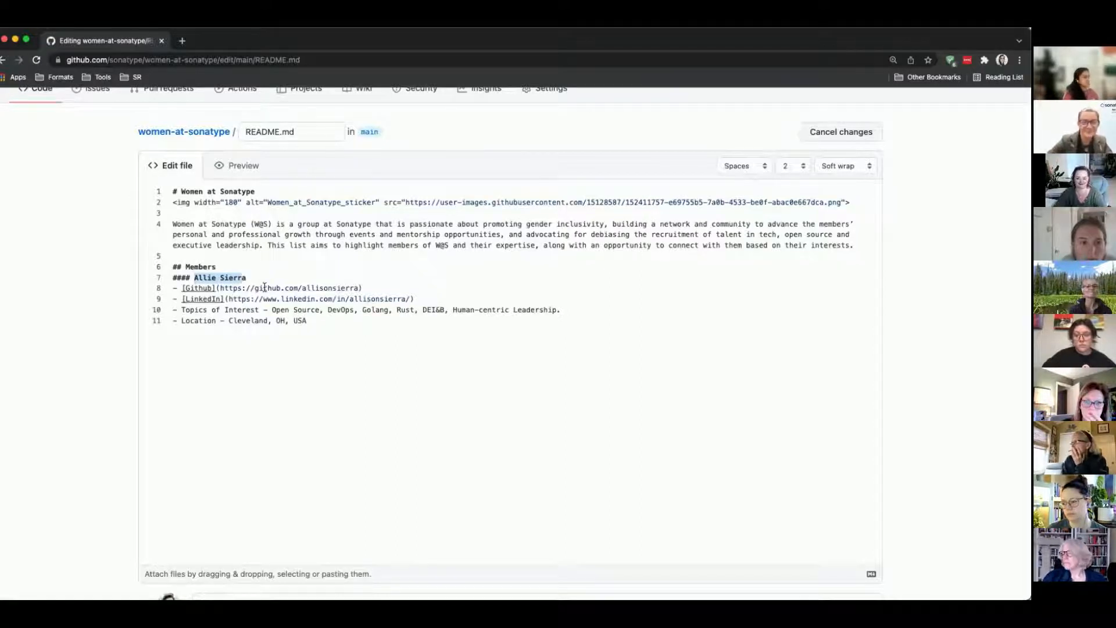
click(362, 287)
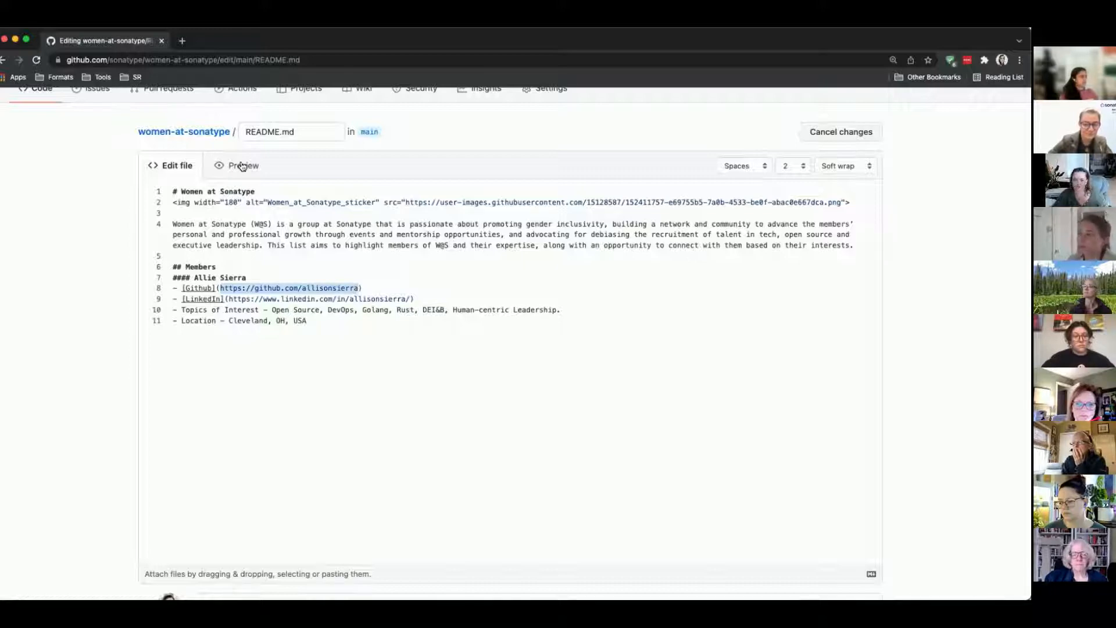
click(243, 165)
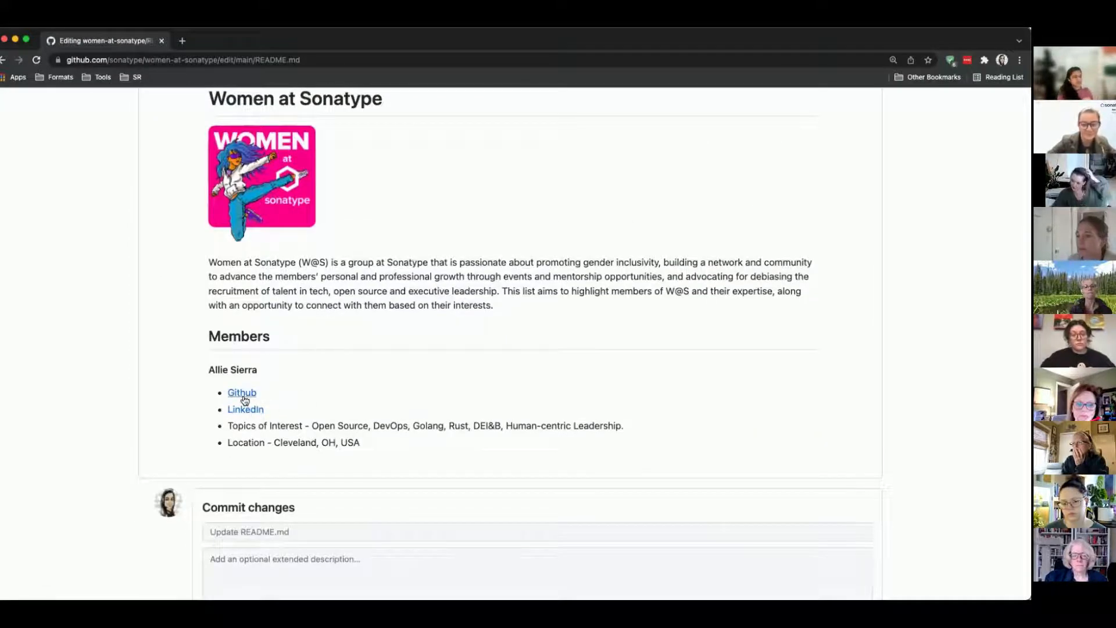
mouse_move(242, 392)
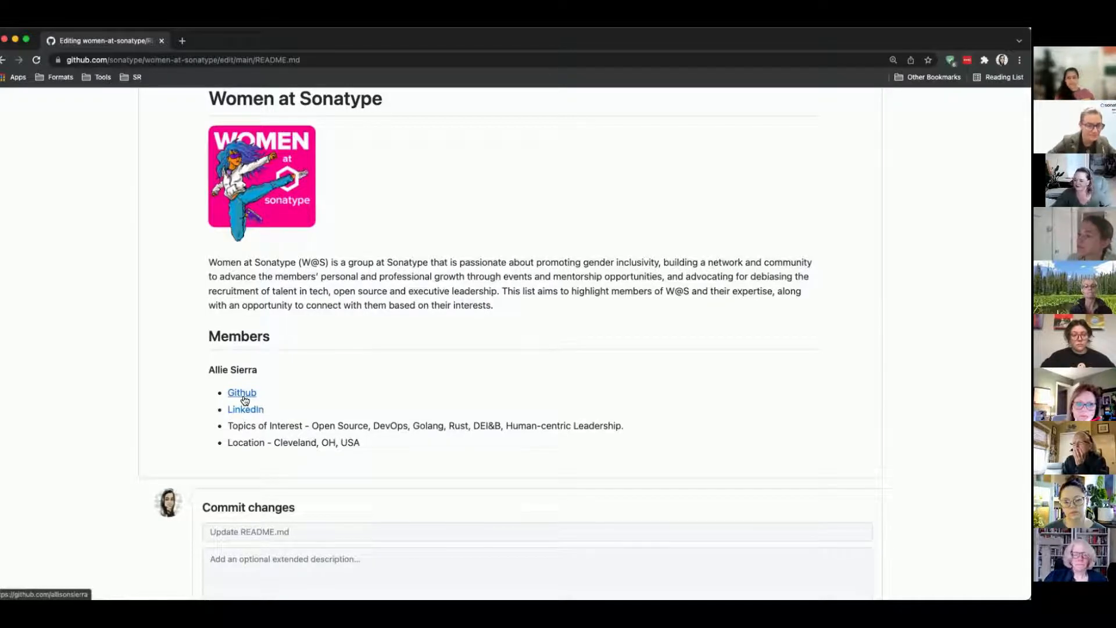
mouse_move(246, 409)
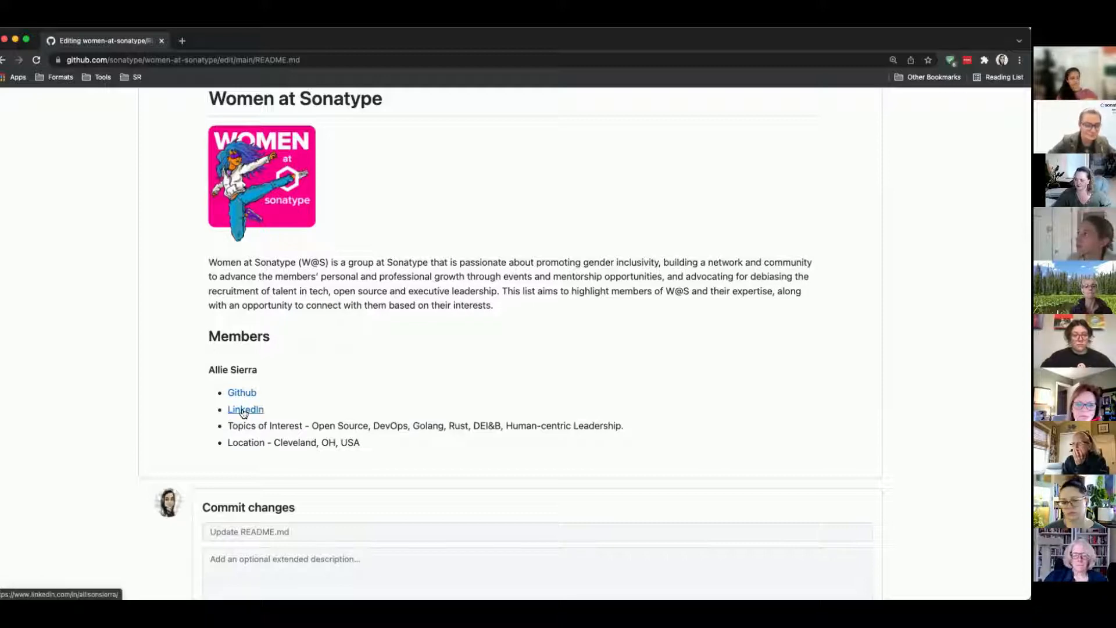
mouse_move(232, 432)
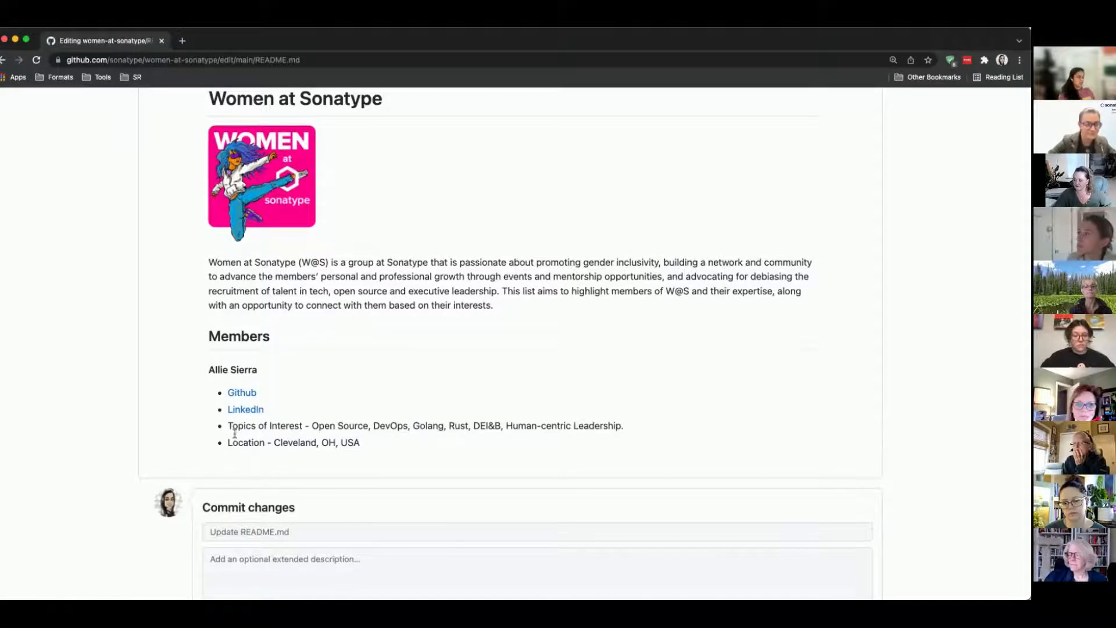
click(175, 245)
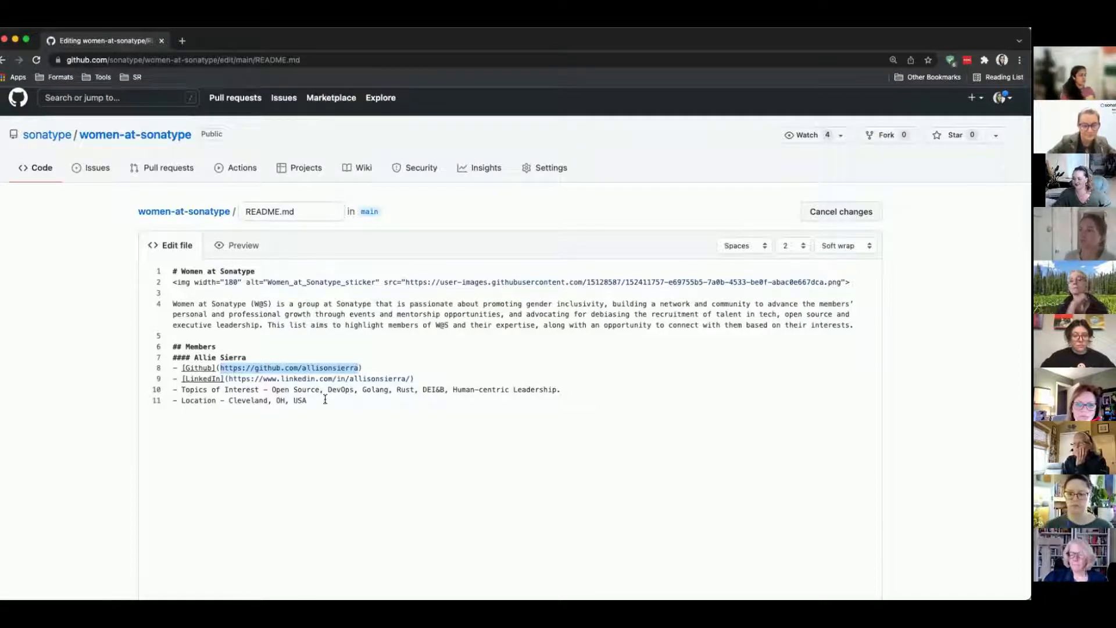
Add a line after Location, see the stray dash render as a heading, and remove it.
key(enter)
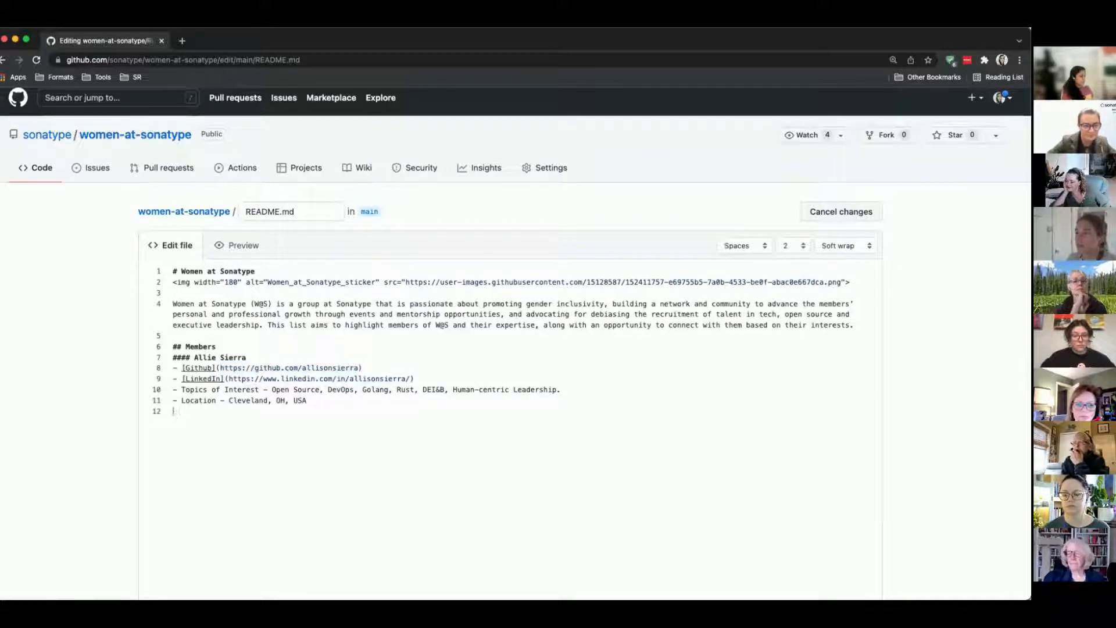
text(-)
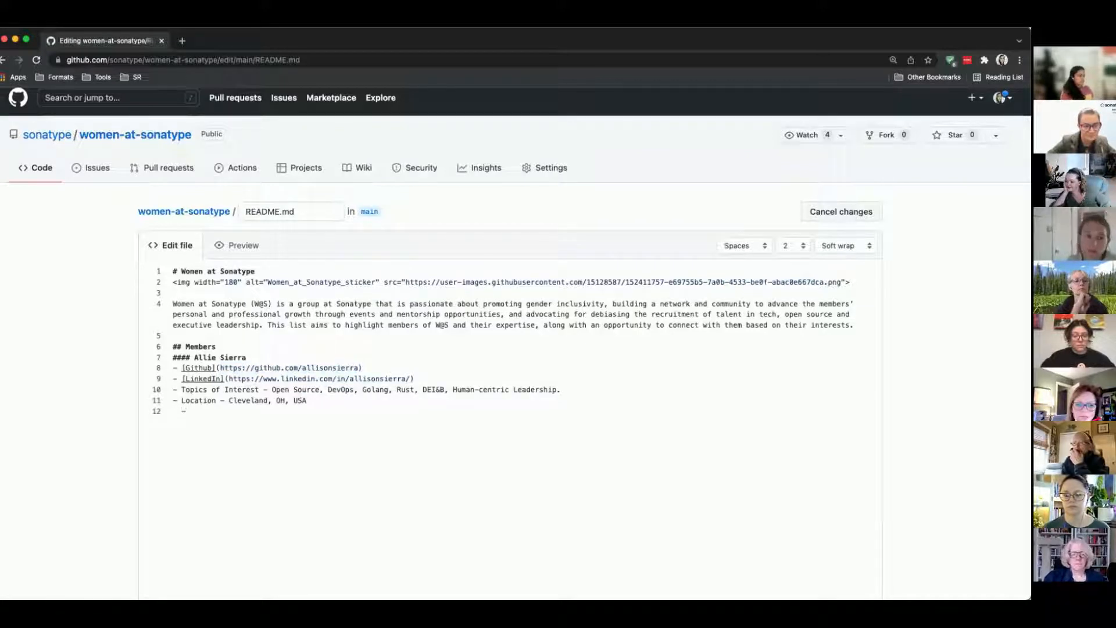
click(243, 245)
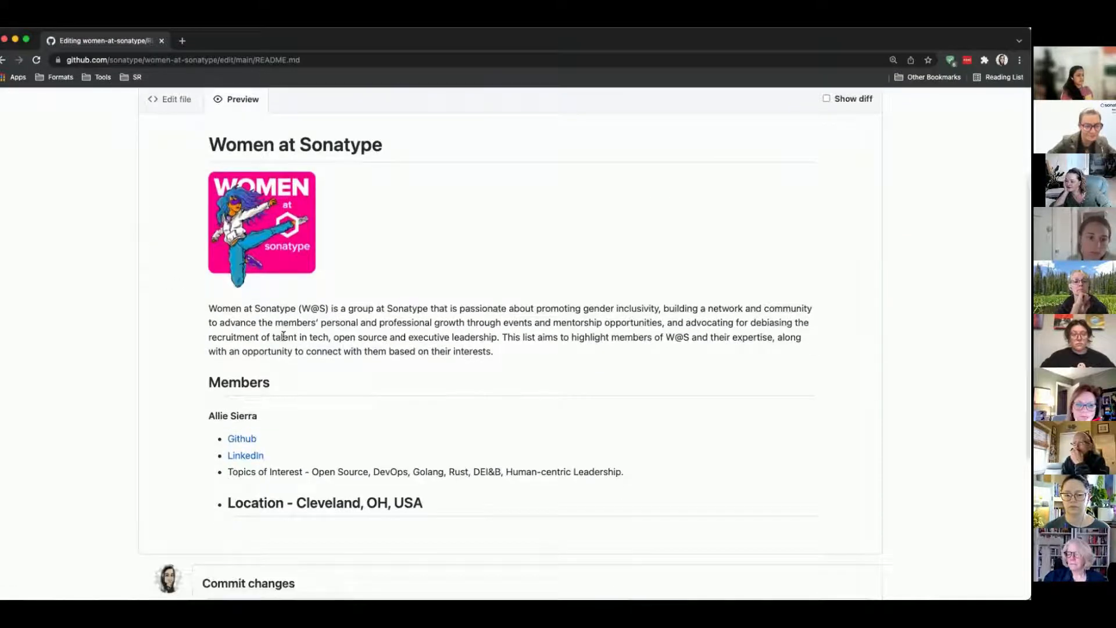
click(176, 99)
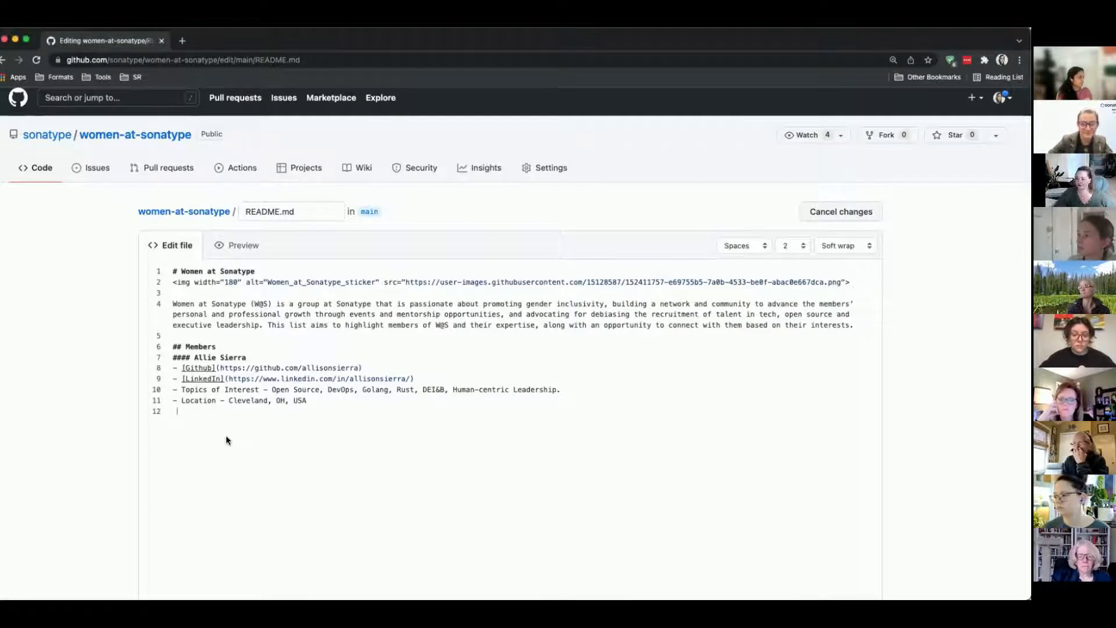
key(Return)
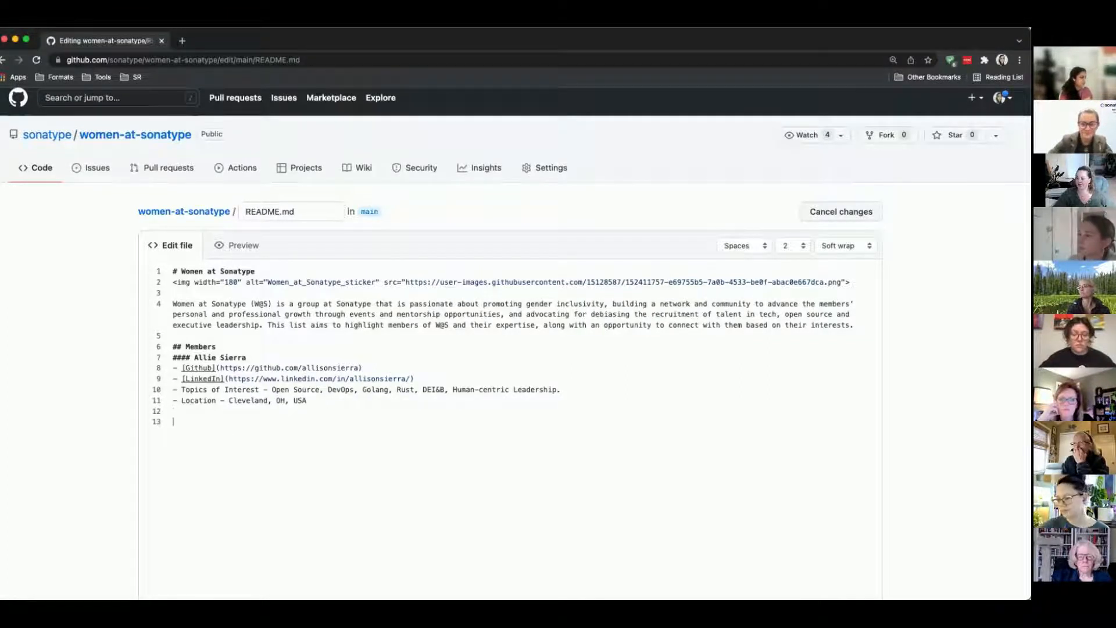
scroll(down, 3)
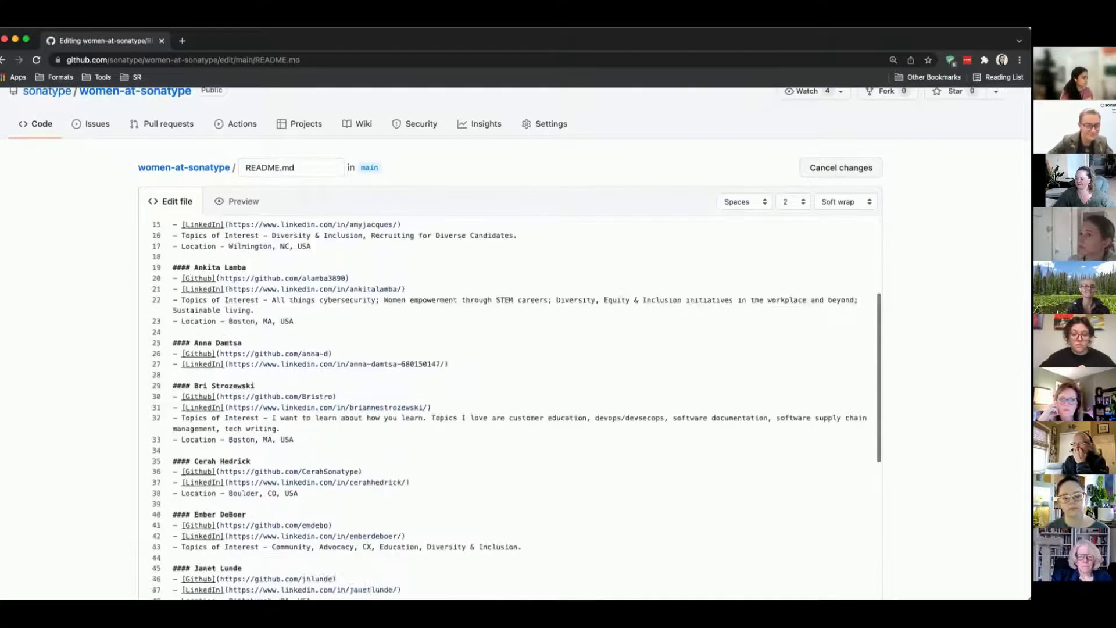
scroll(up, 3)
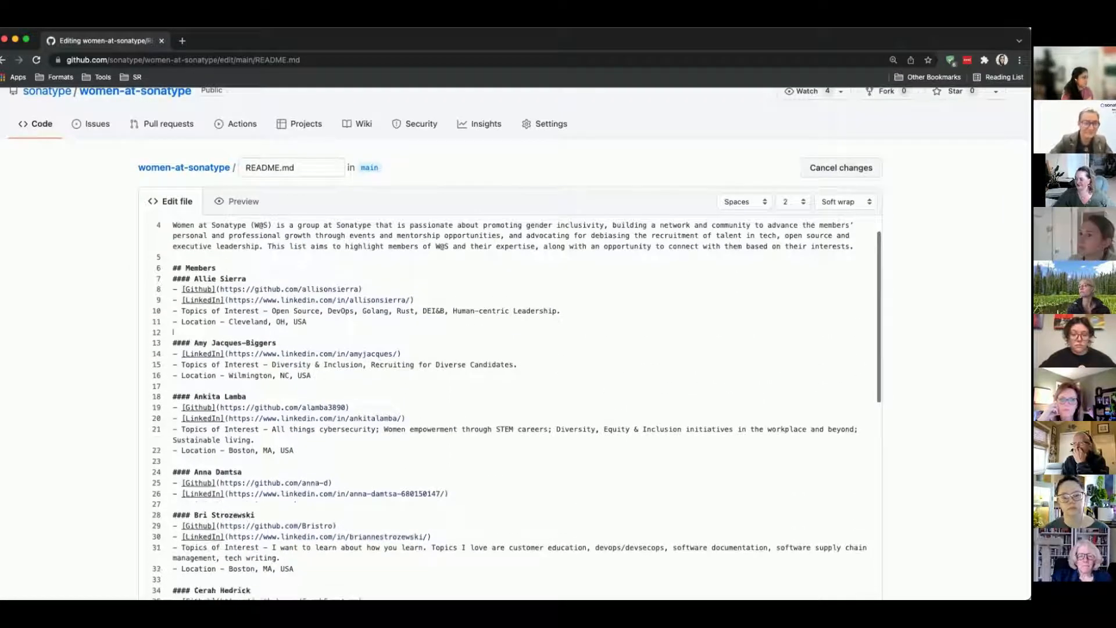
scroll(down, 3)
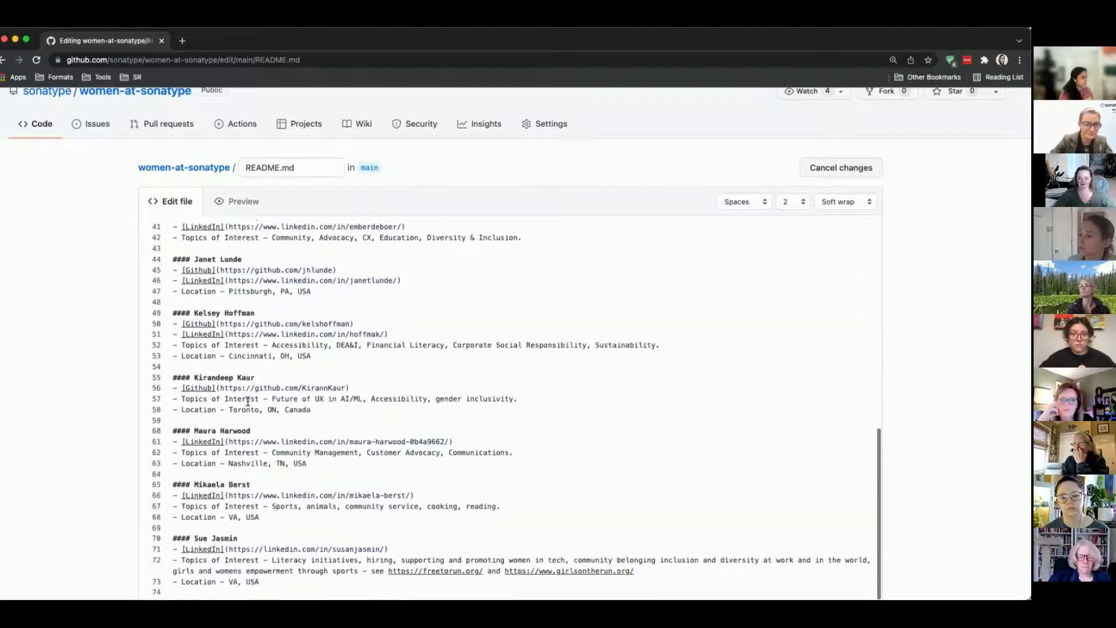
scroll(up, 3)
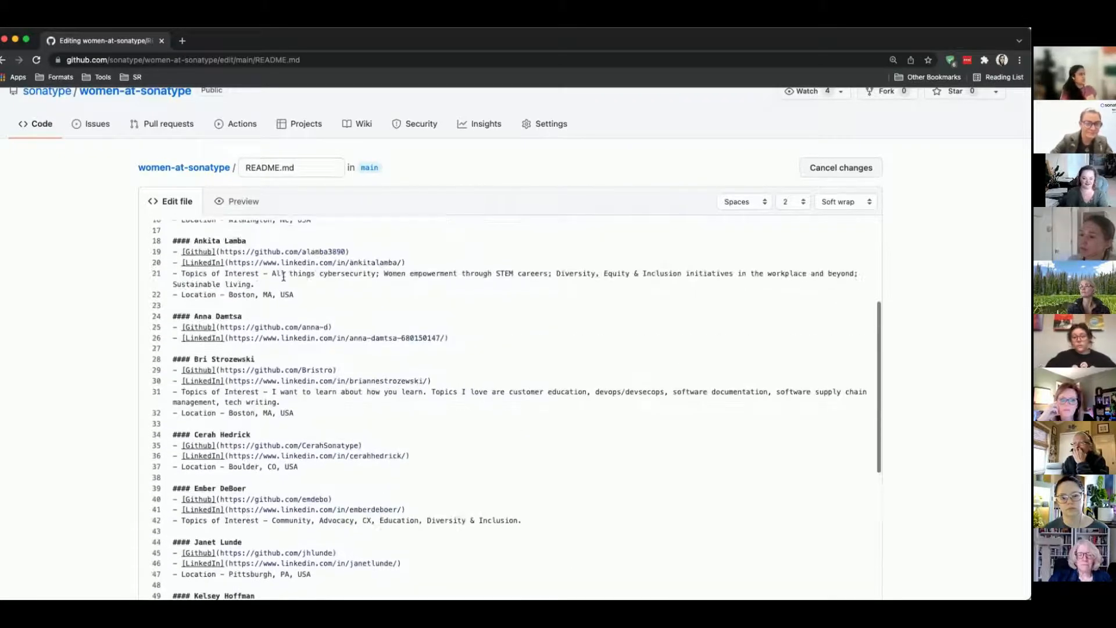
Preview the full rendered member list and follow the Members heading anchor link.
click(238, 201)
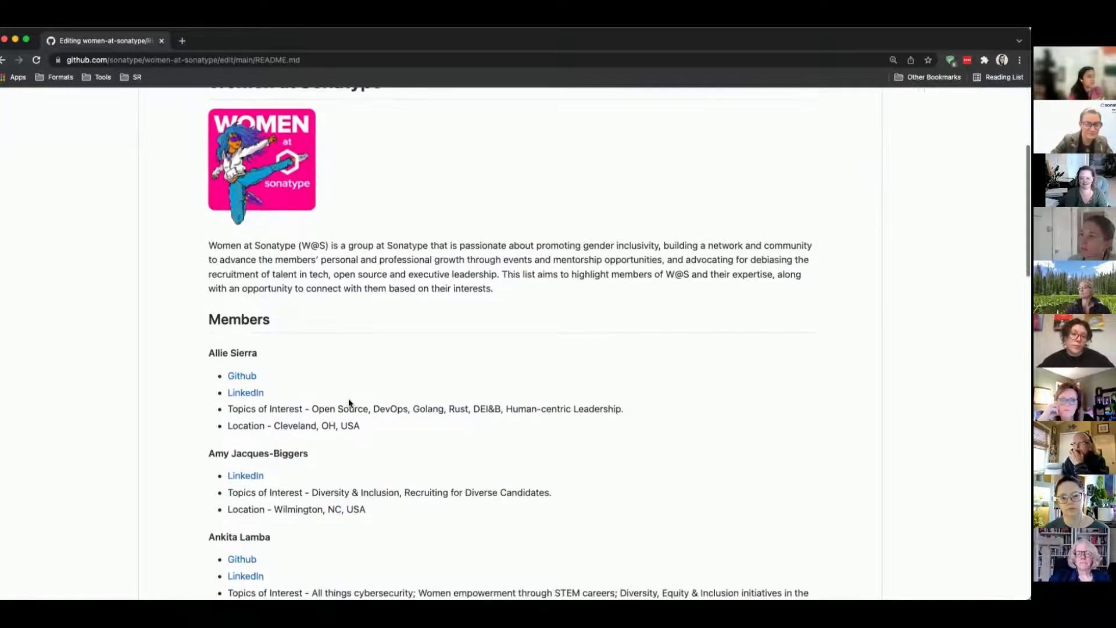
scroll(down, 3)
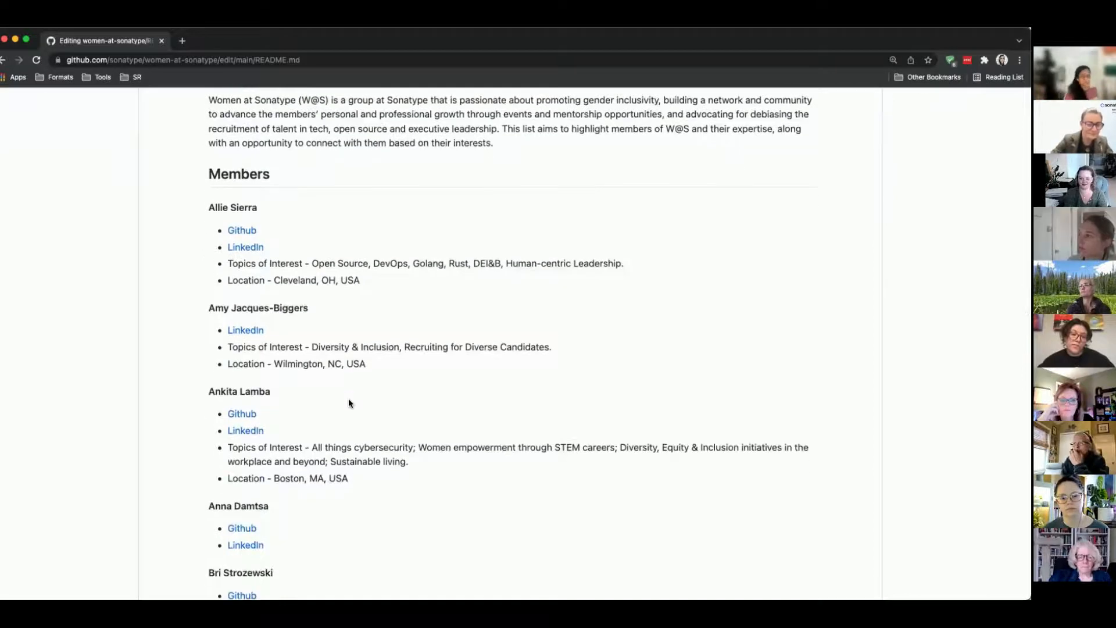
mouse_move(292, 436)
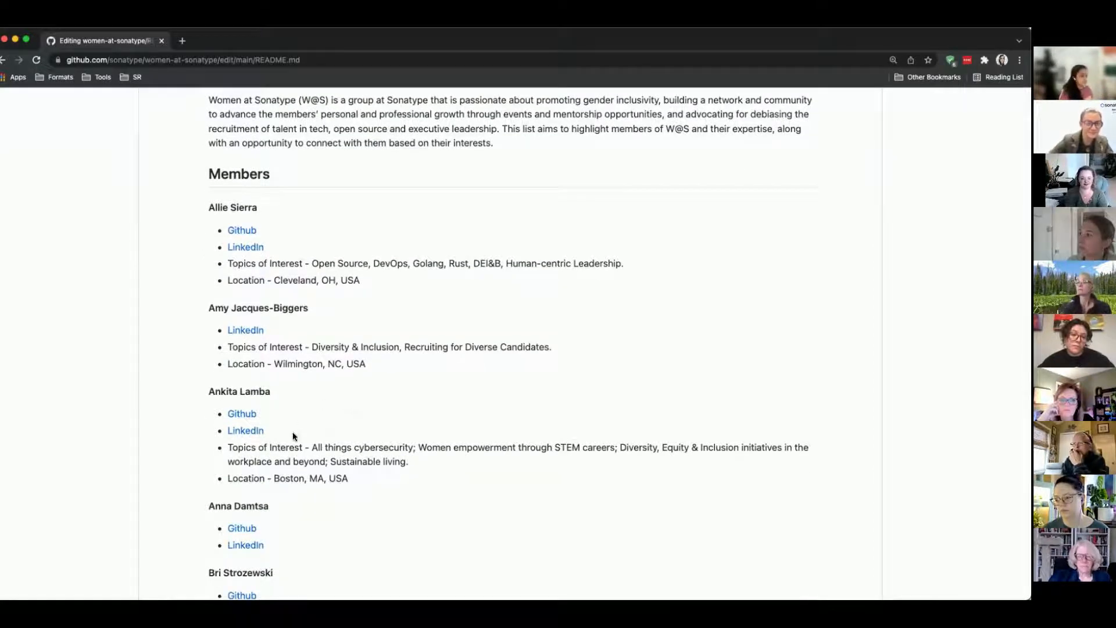
scroll(down, 3)
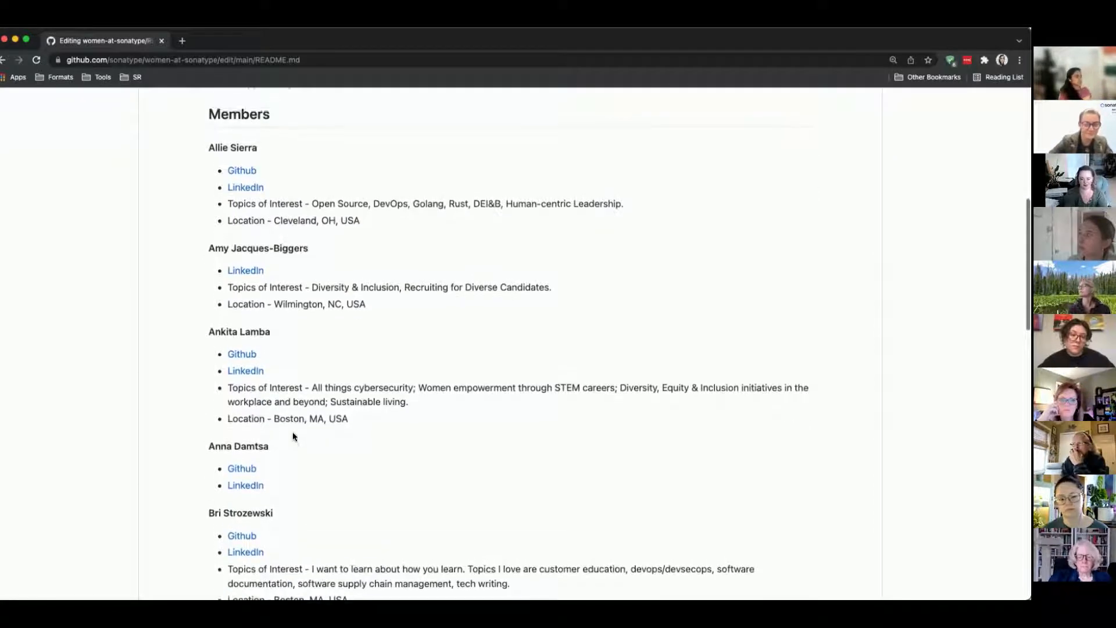
mouse_move(202, 115)
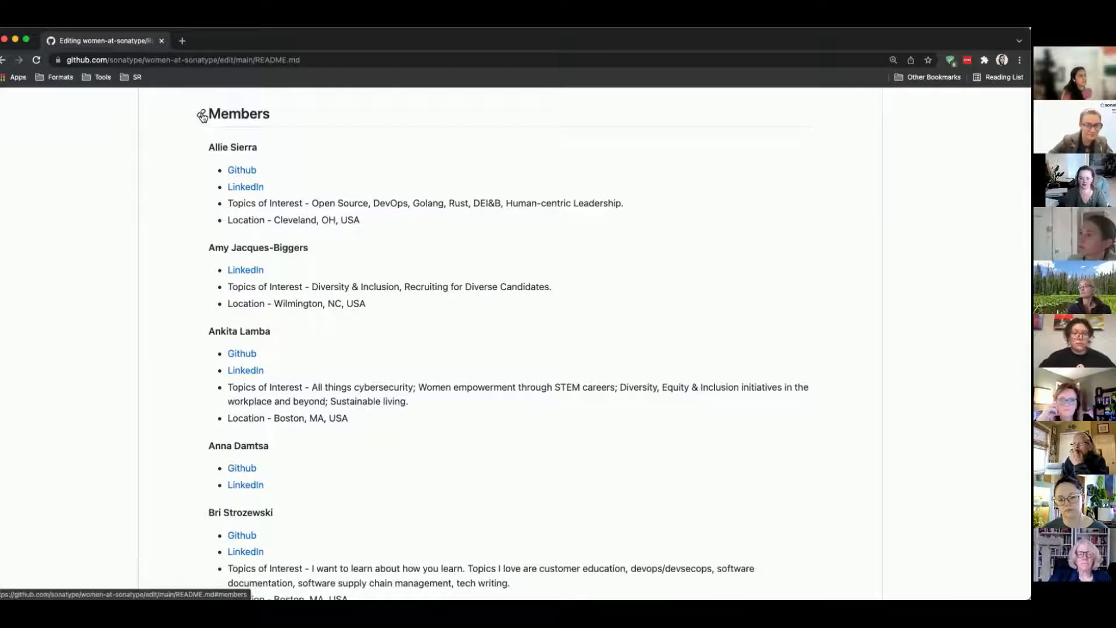
click(202, 115)
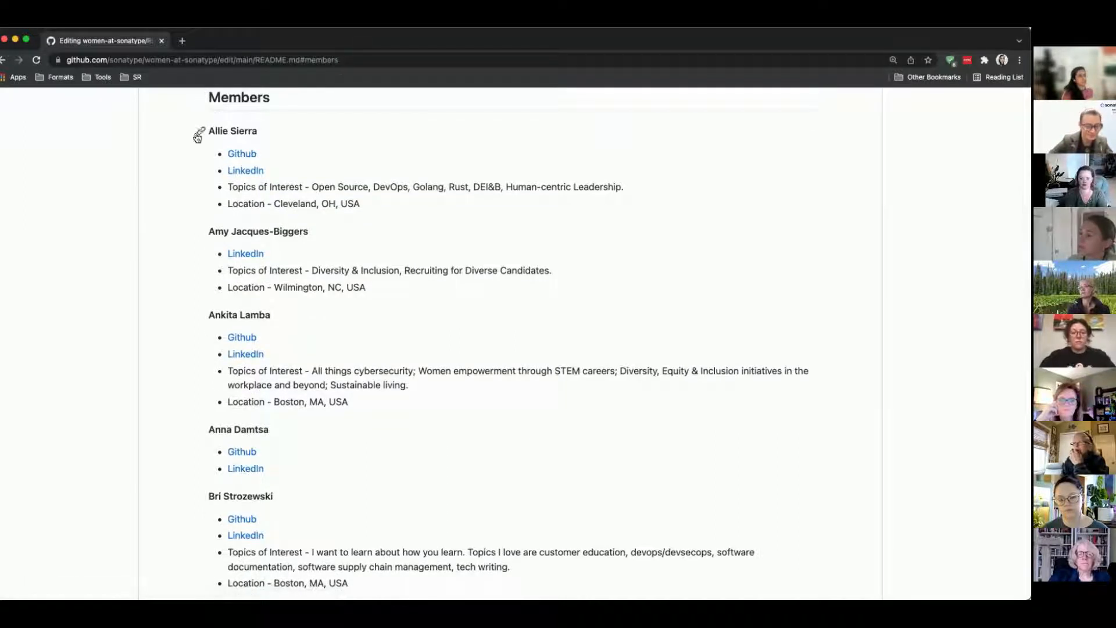
mouse_move(202, 233)
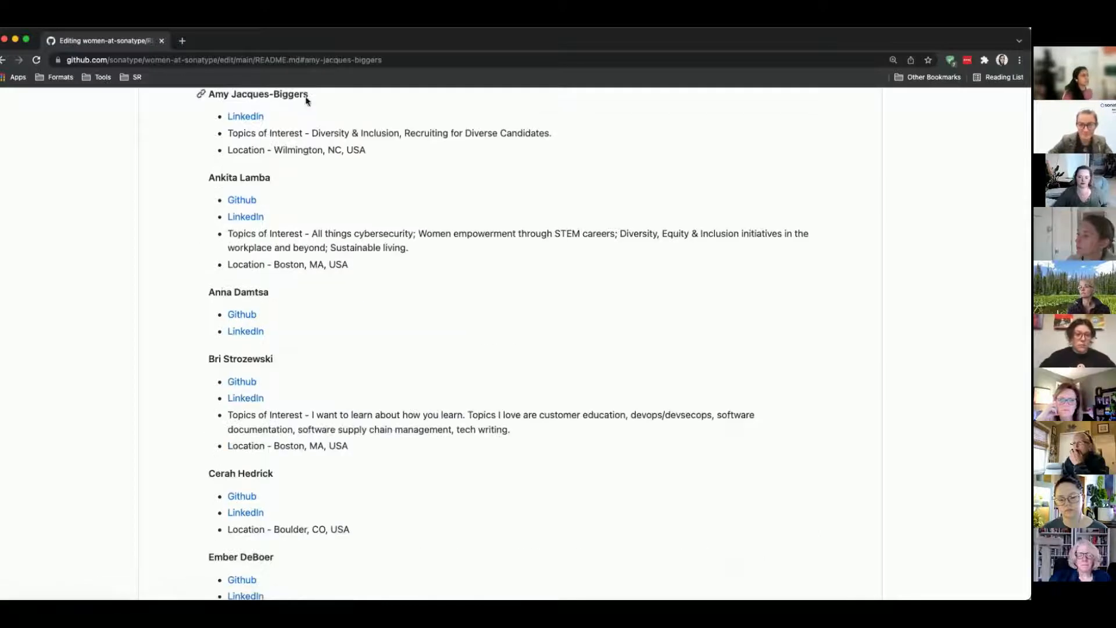
mouse_move(368, 74)
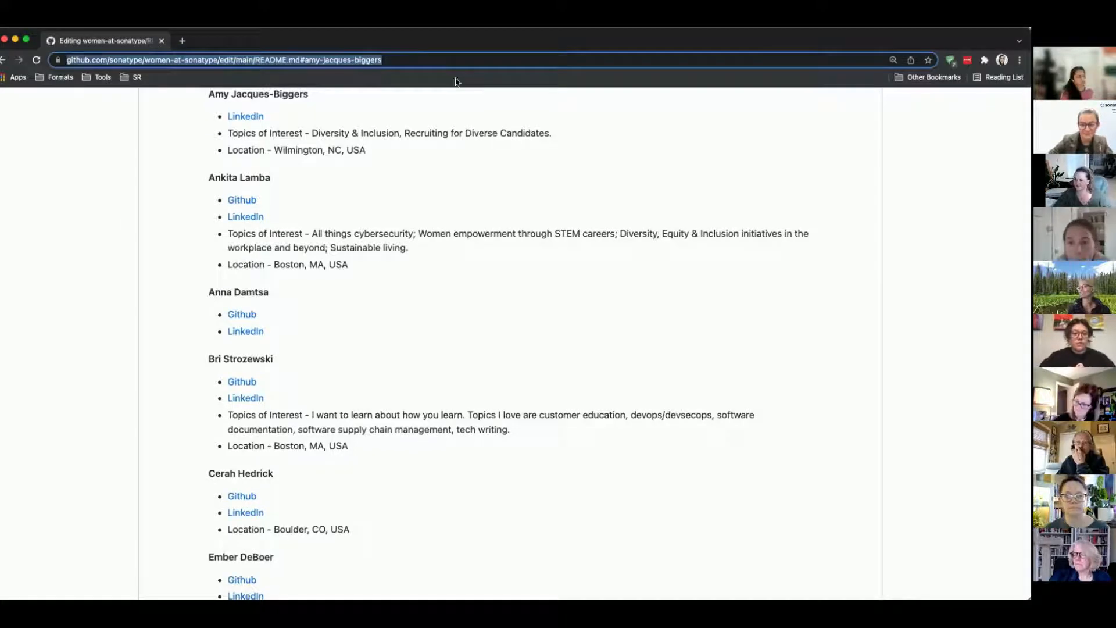
scroll(down, 3)
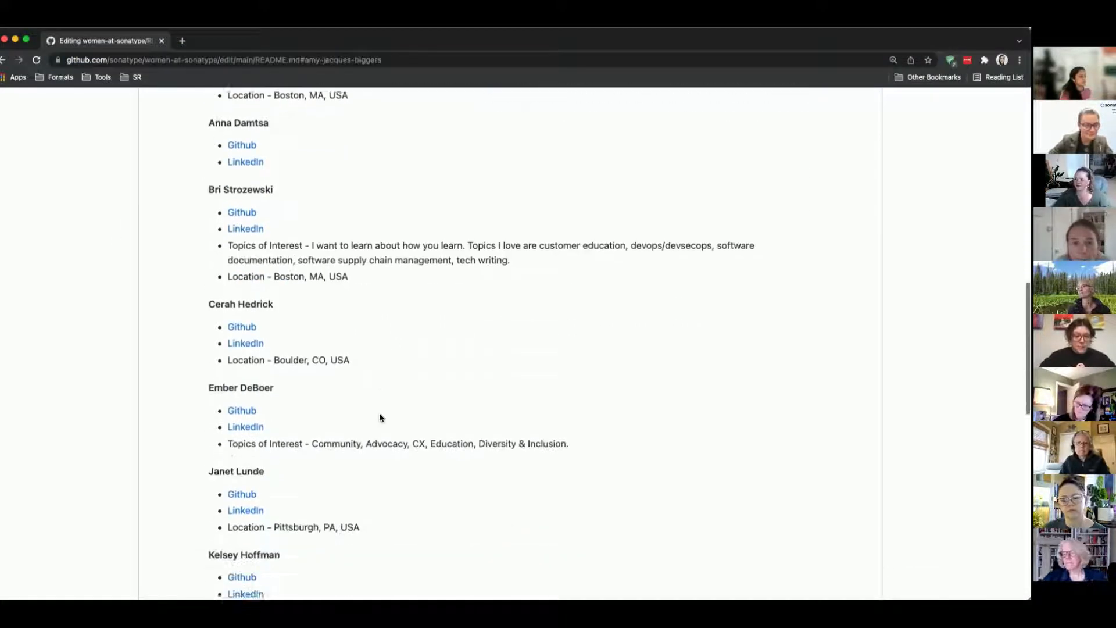
Commit the README directly to main with the message 'Adding our first members'.
scroll(down, 3)
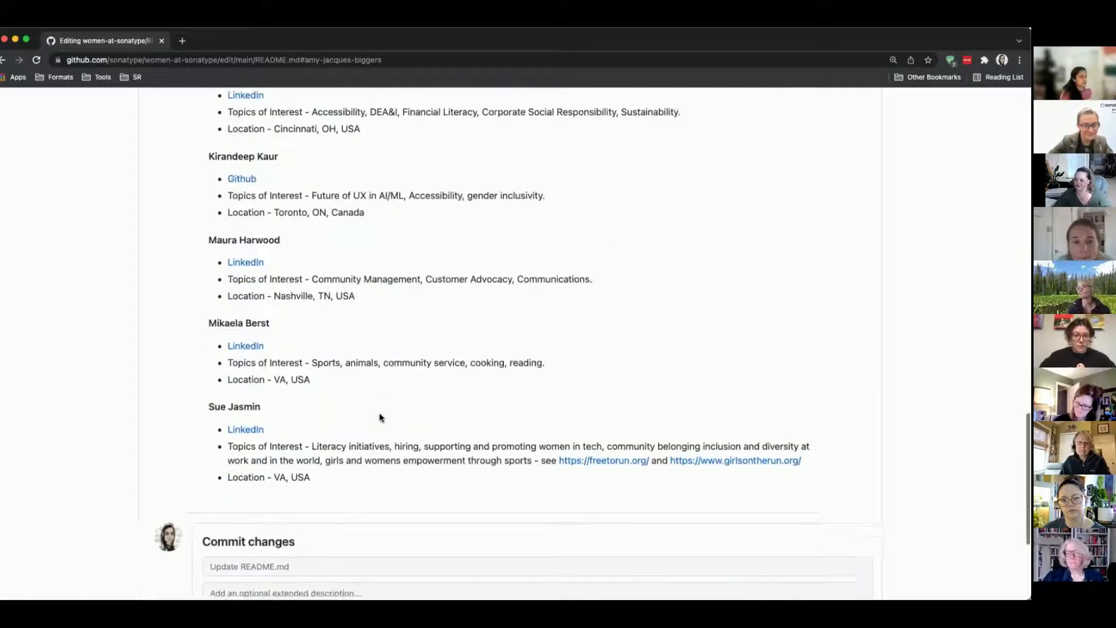
scroll(down, 3)
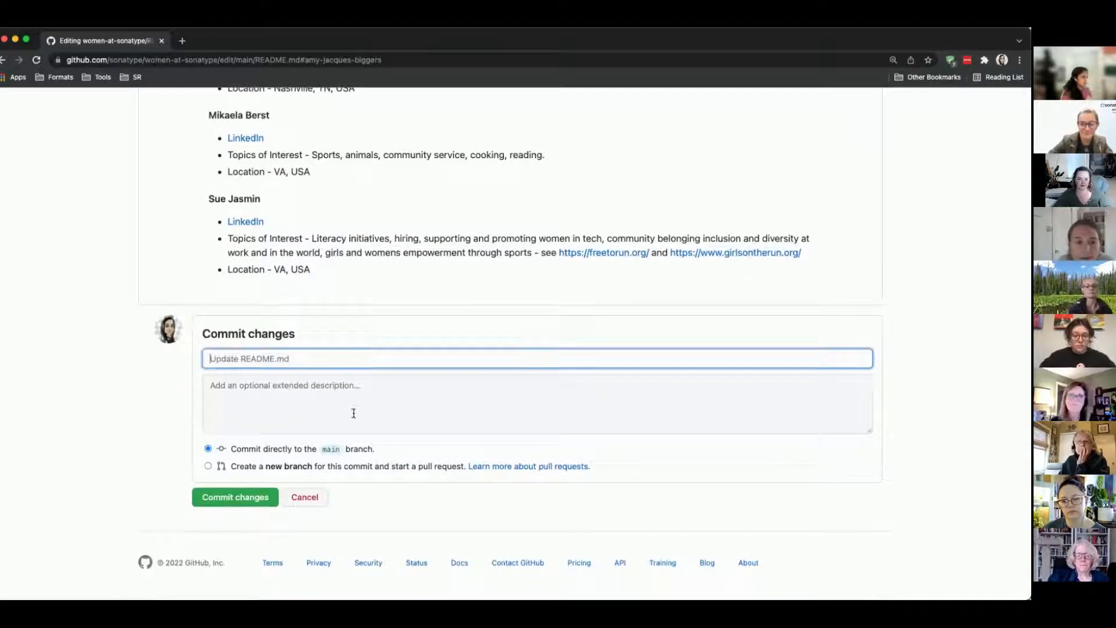
text(Add)
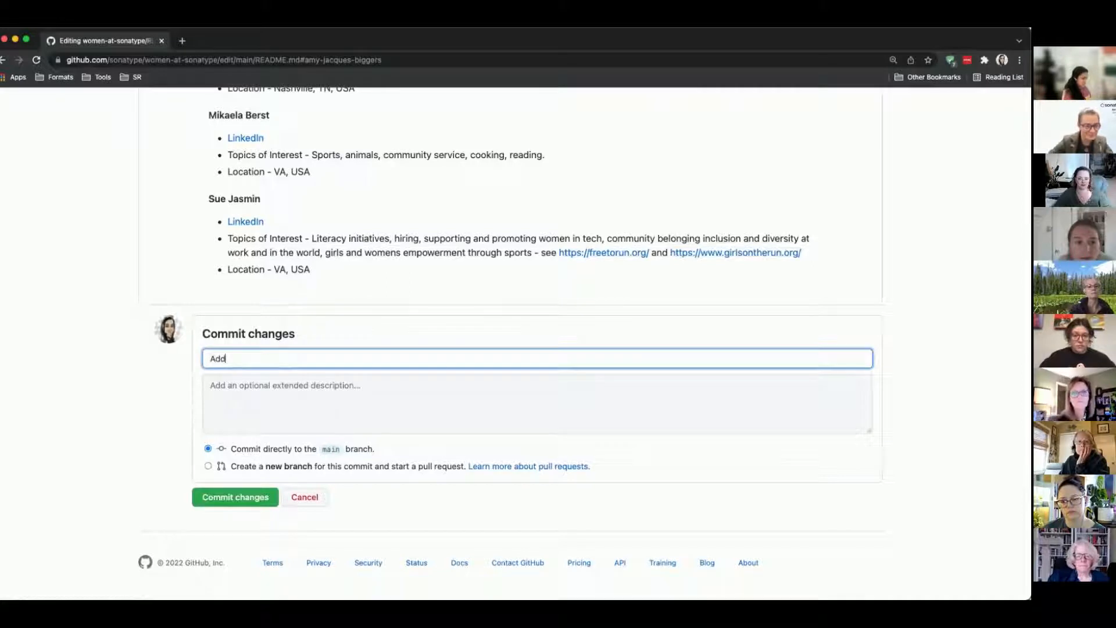
text(ing)
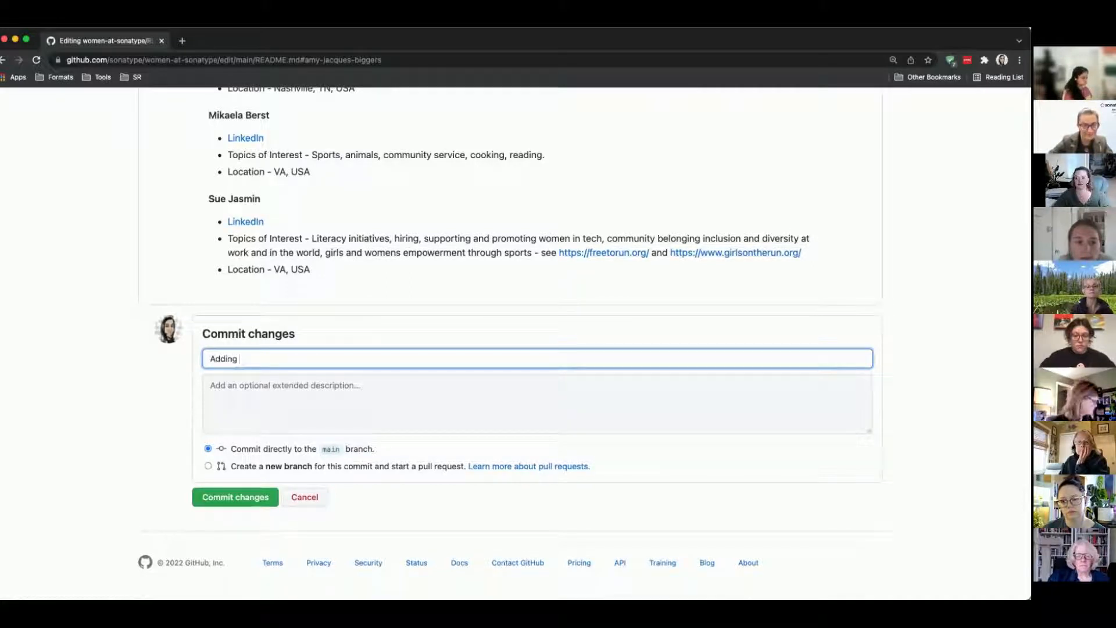
text(our fir)
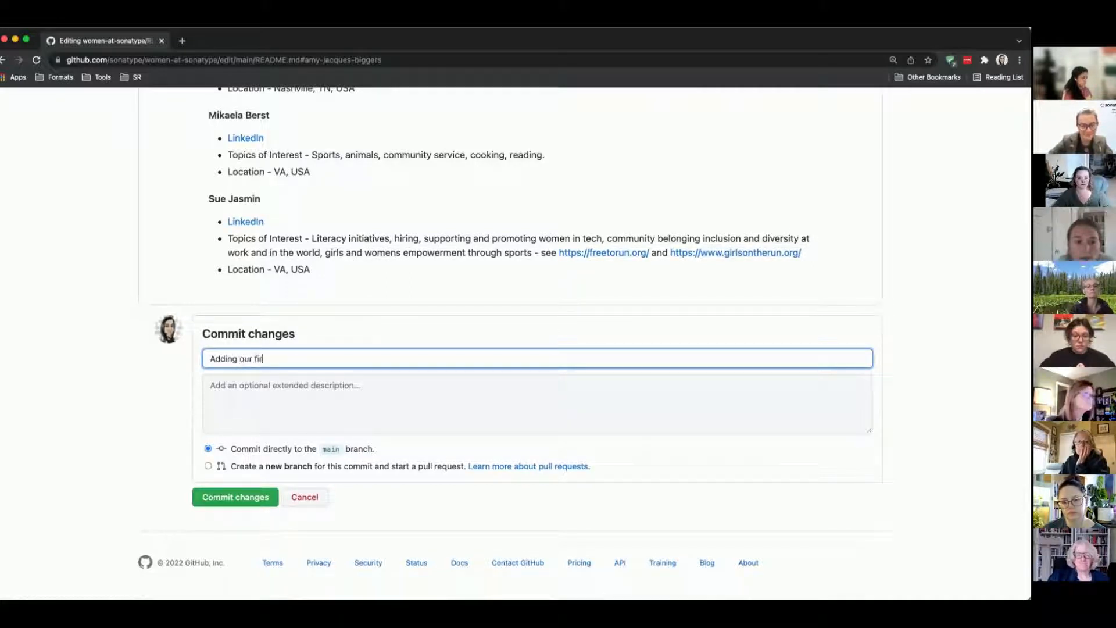
text(st member)
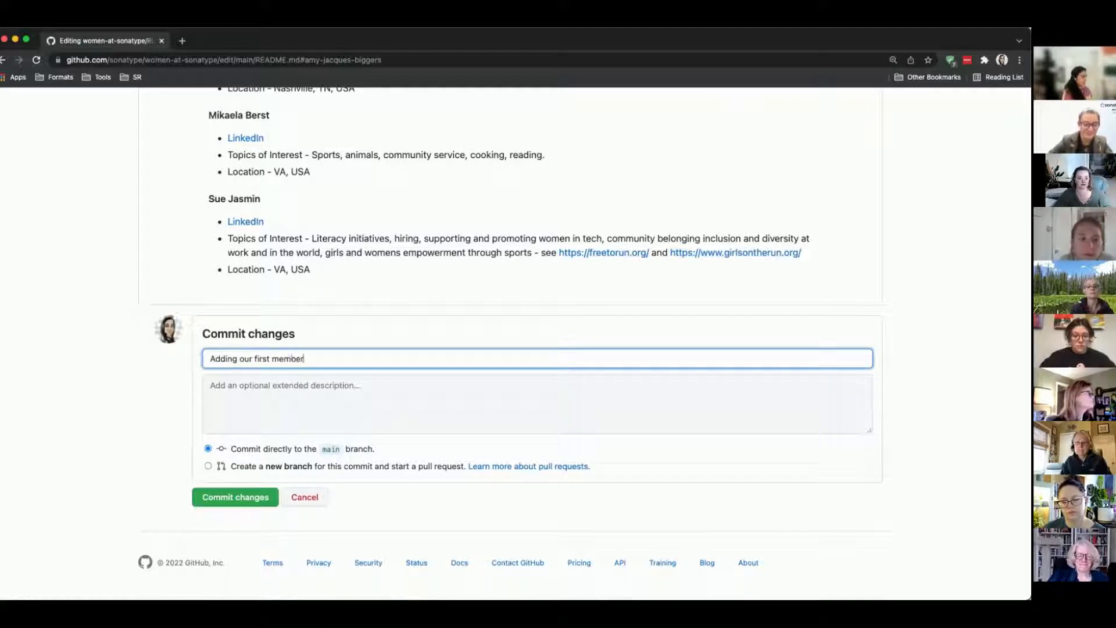
text(s)
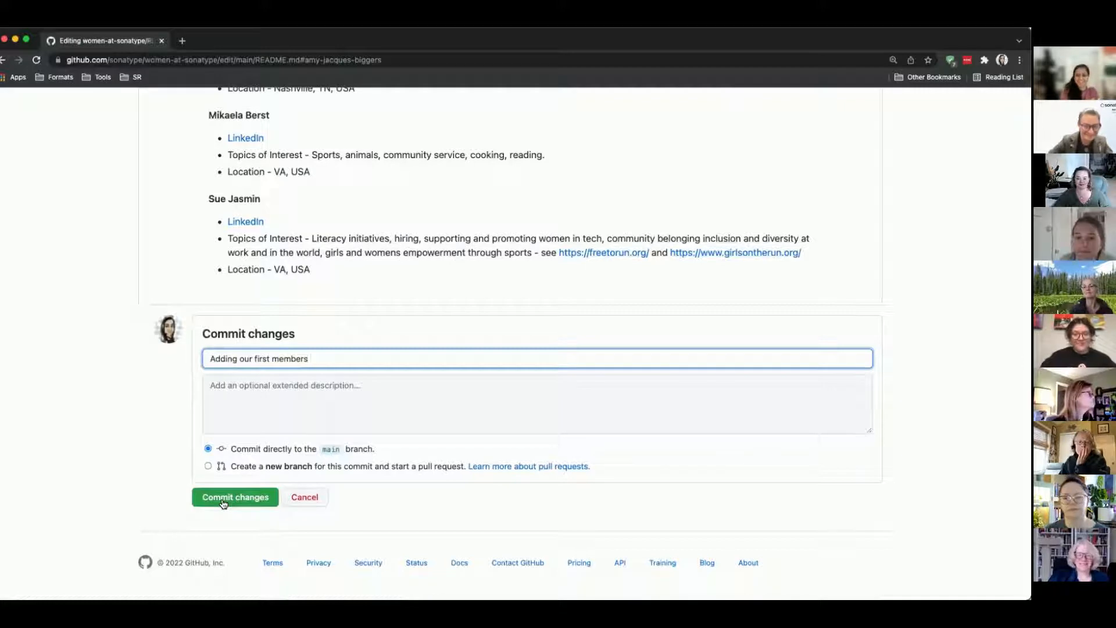
mouse_move(245, 469)
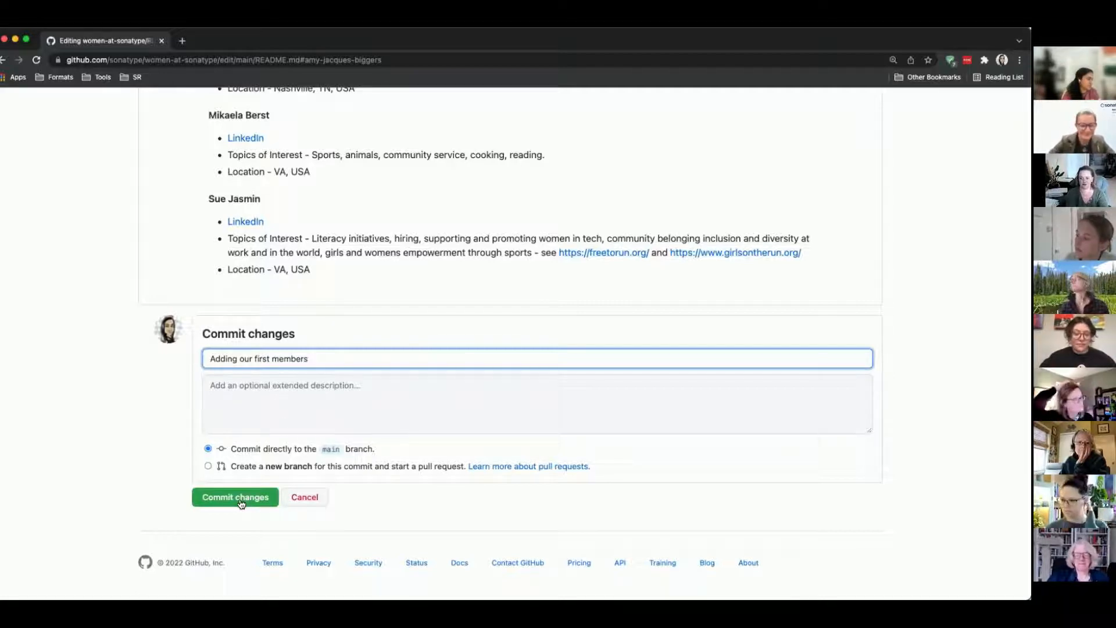
click(235, 496)
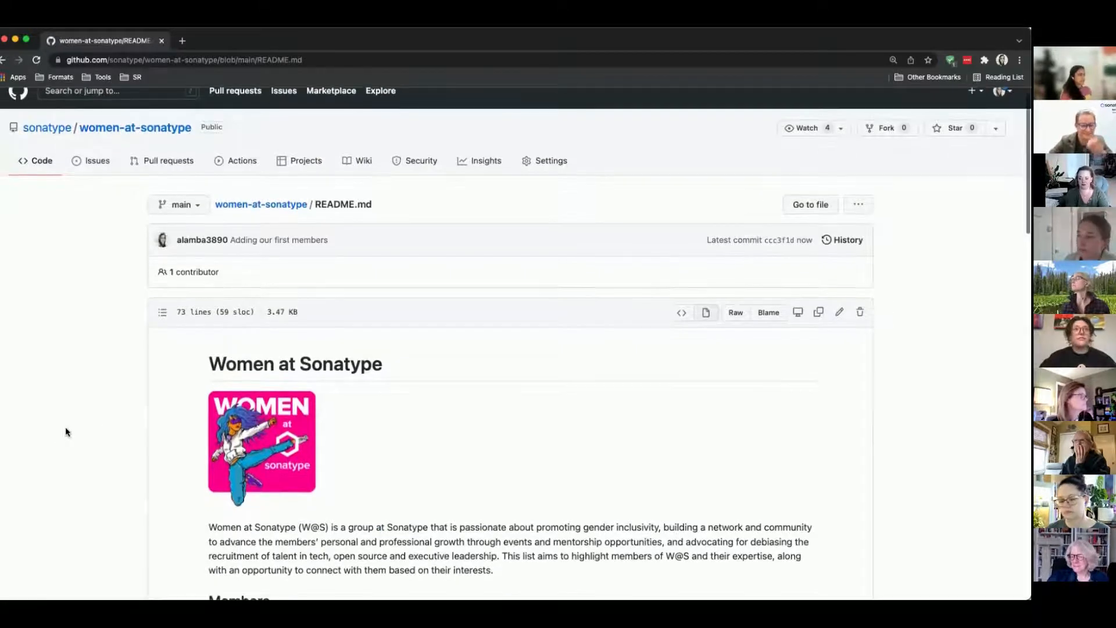
scroll(down, 3)
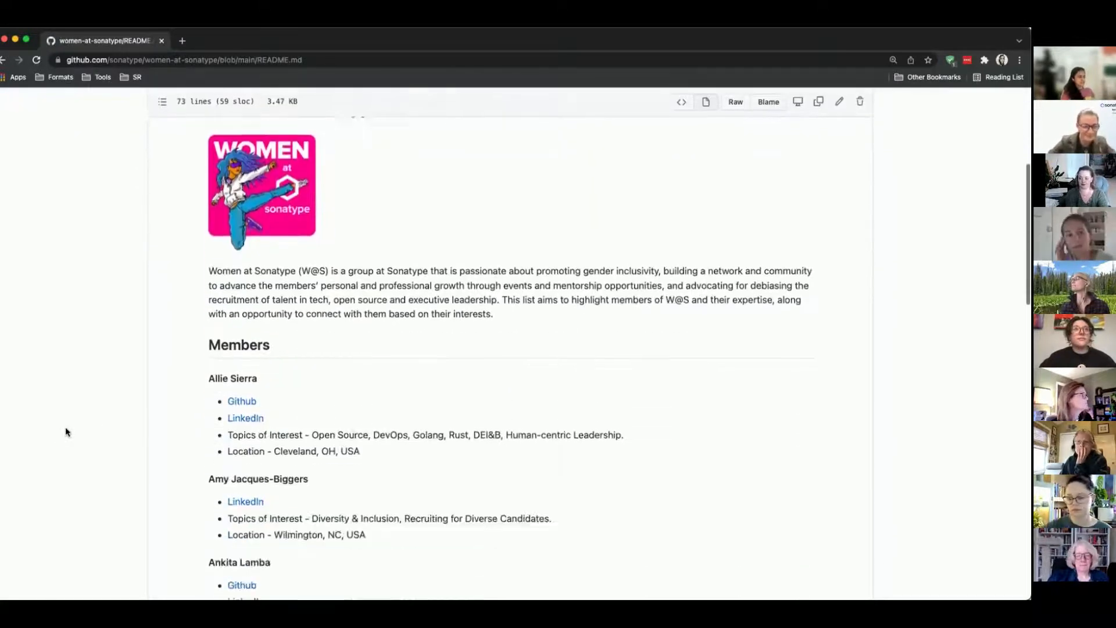
scroll(up, 3)
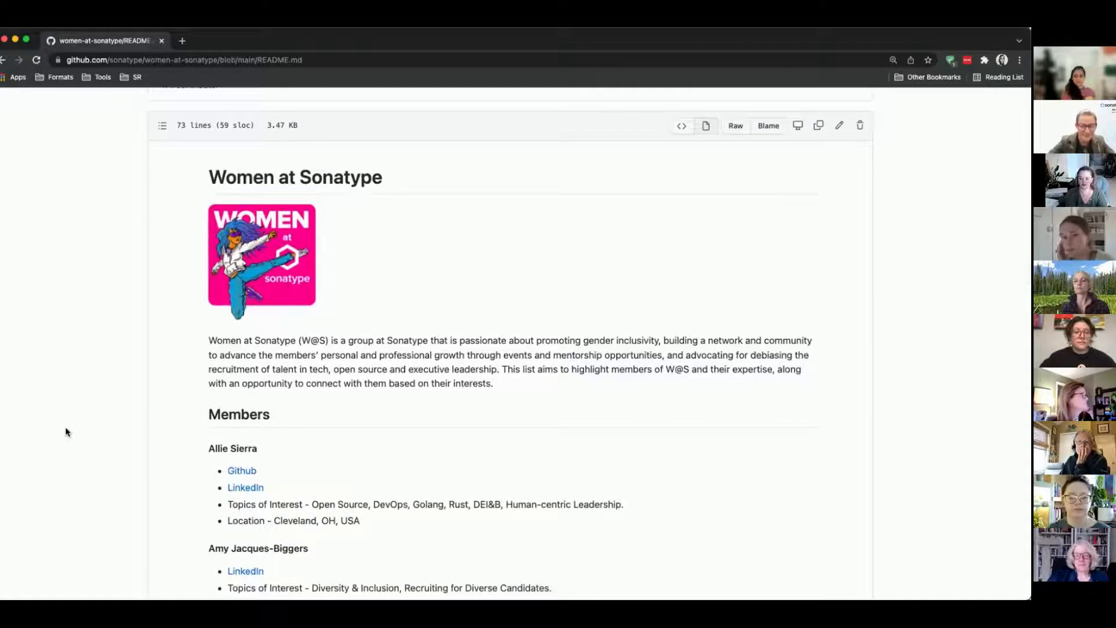
scroll(down, 3)
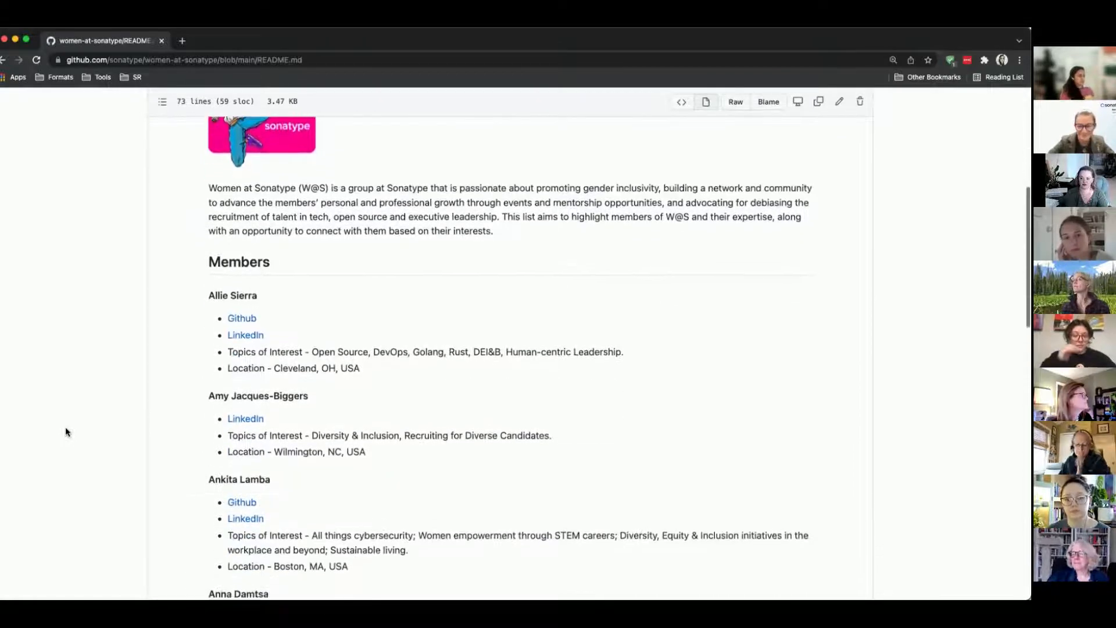
scroll(down, 3)
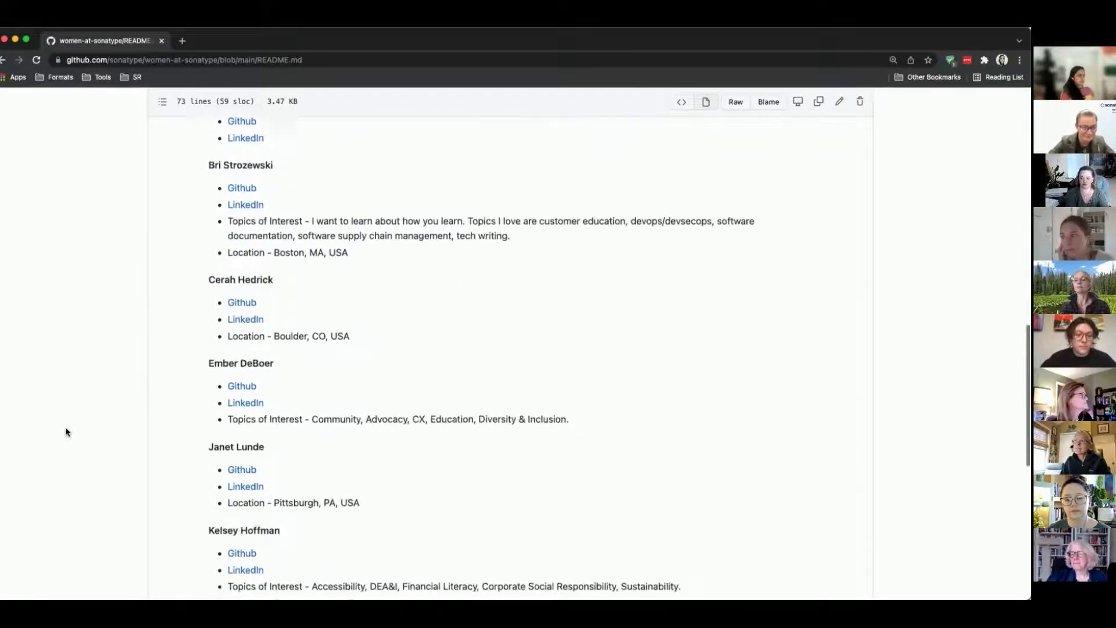
scroll(down, 3)
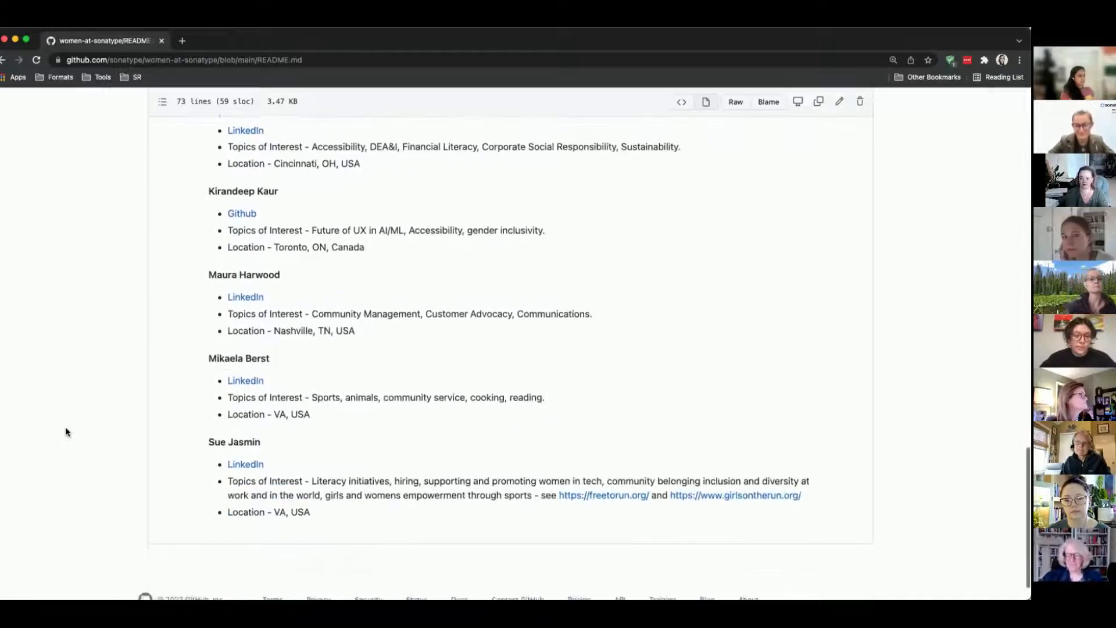
scroll(up, 3)
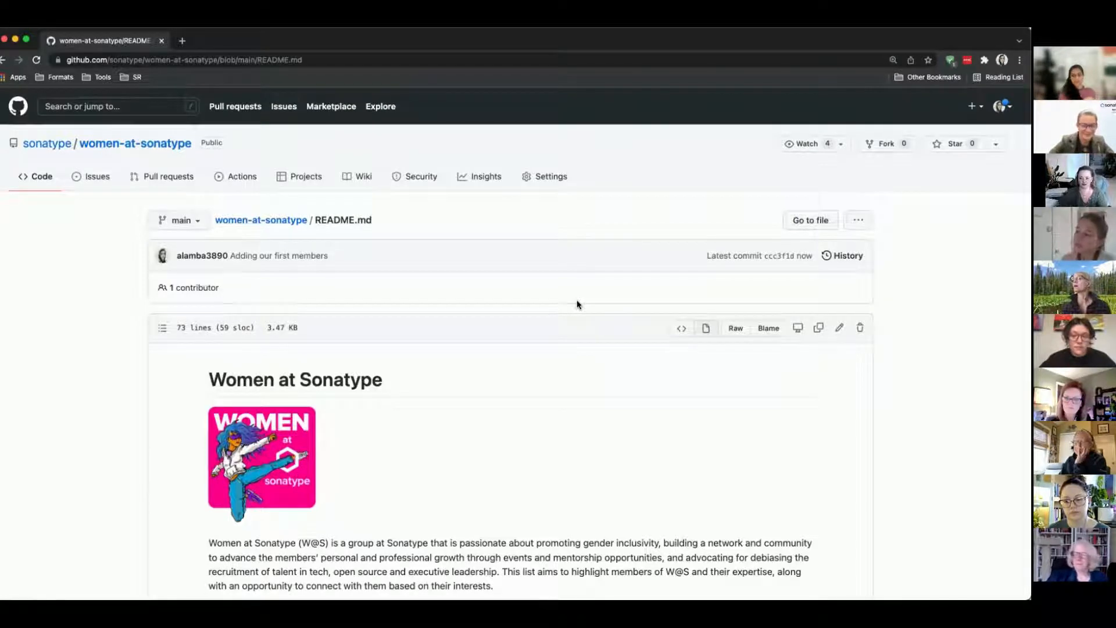
mouse_move(423, 379)
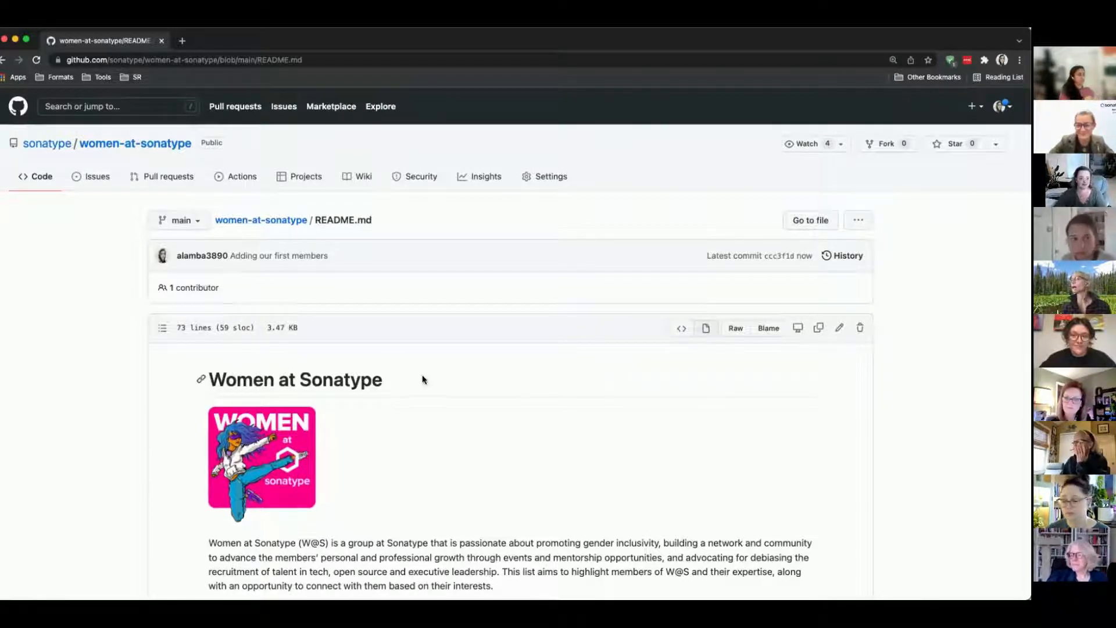
mouse_move(326, 322)
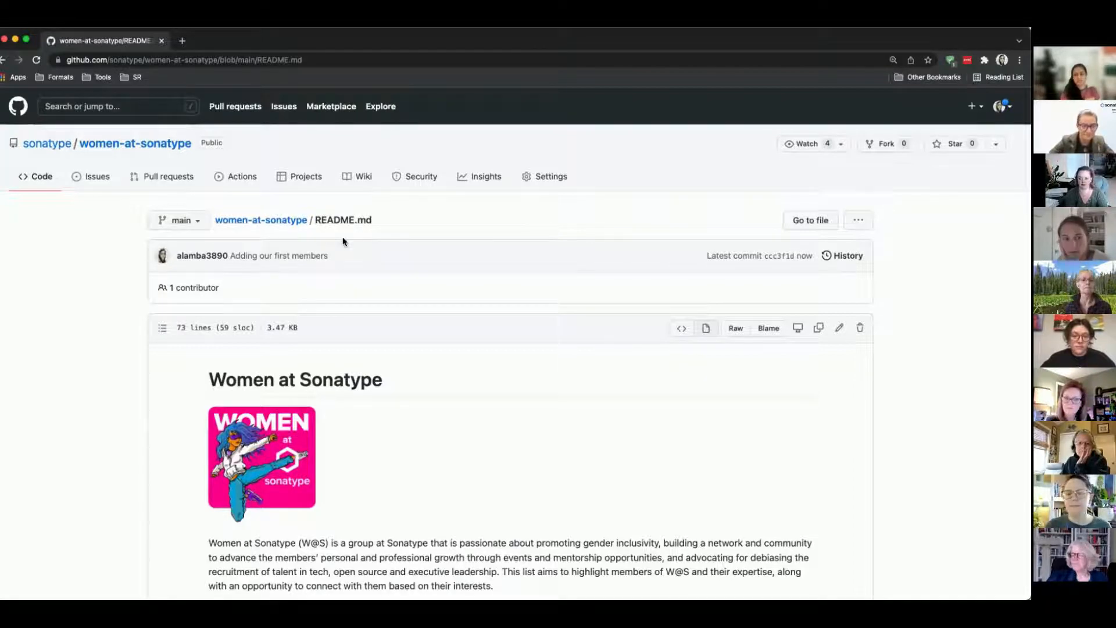
mouse_move(350, 315)
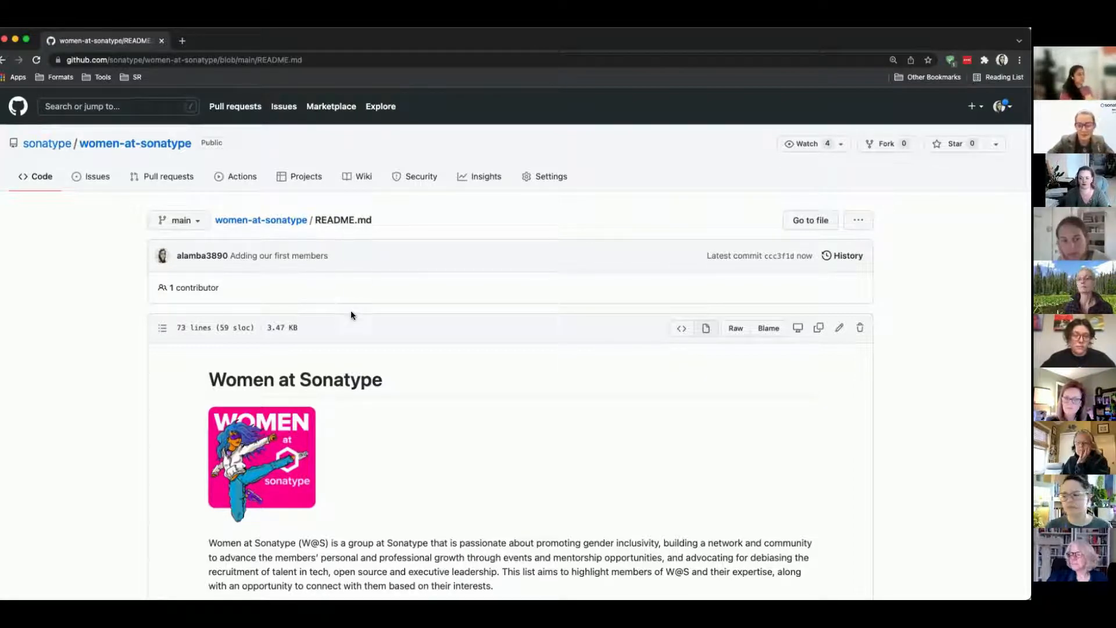
scroll(down, 3)
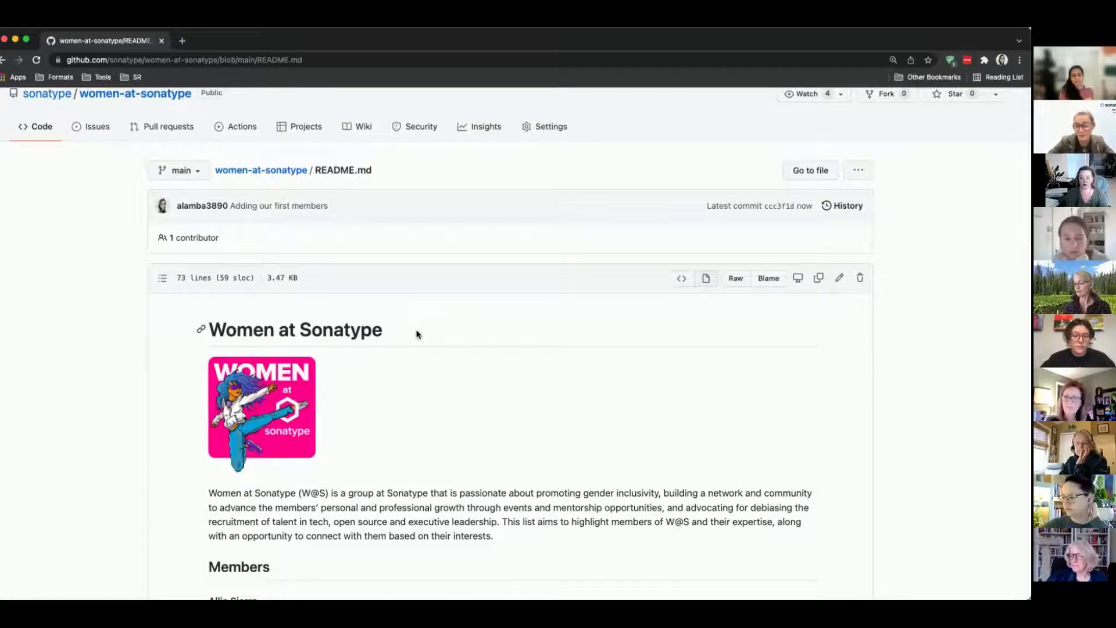
mouse_move(262, 169)
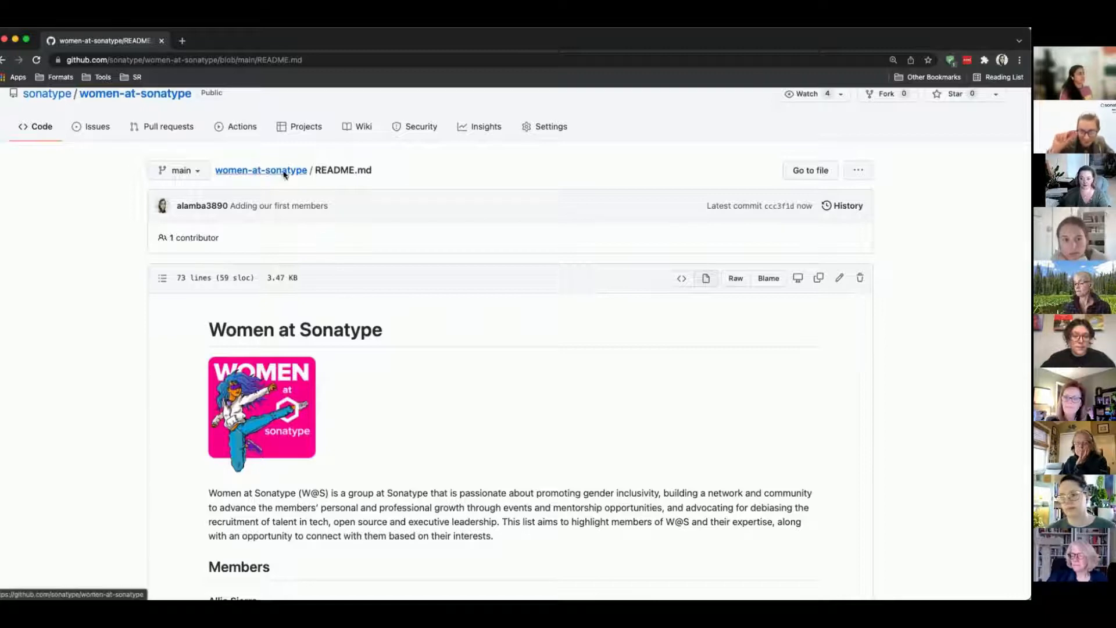
scroll(up, 3)
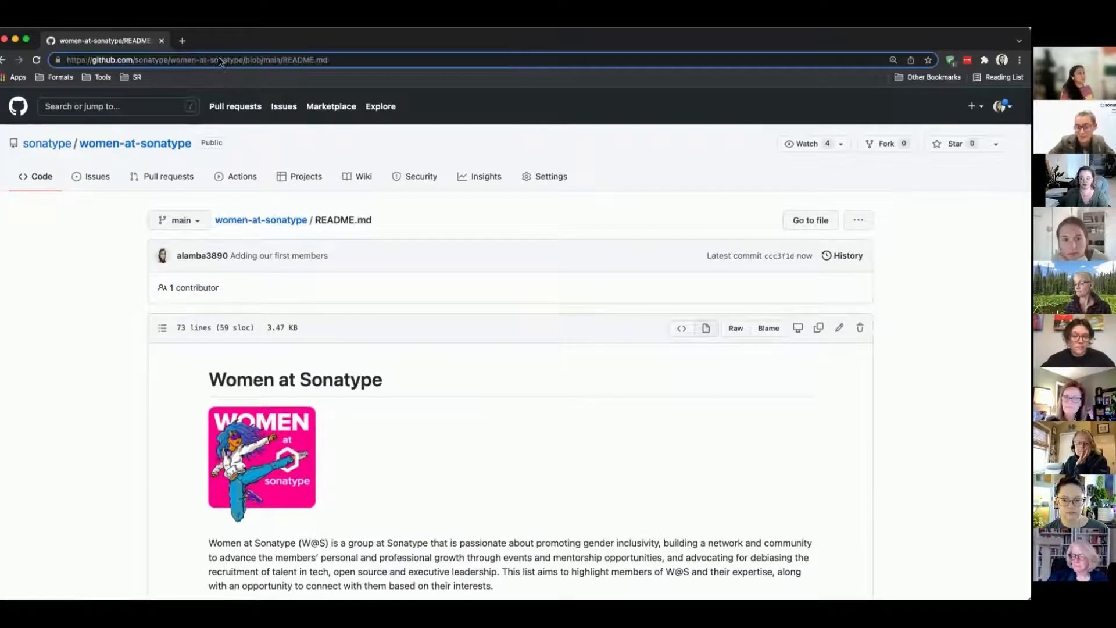
click(192, 60)
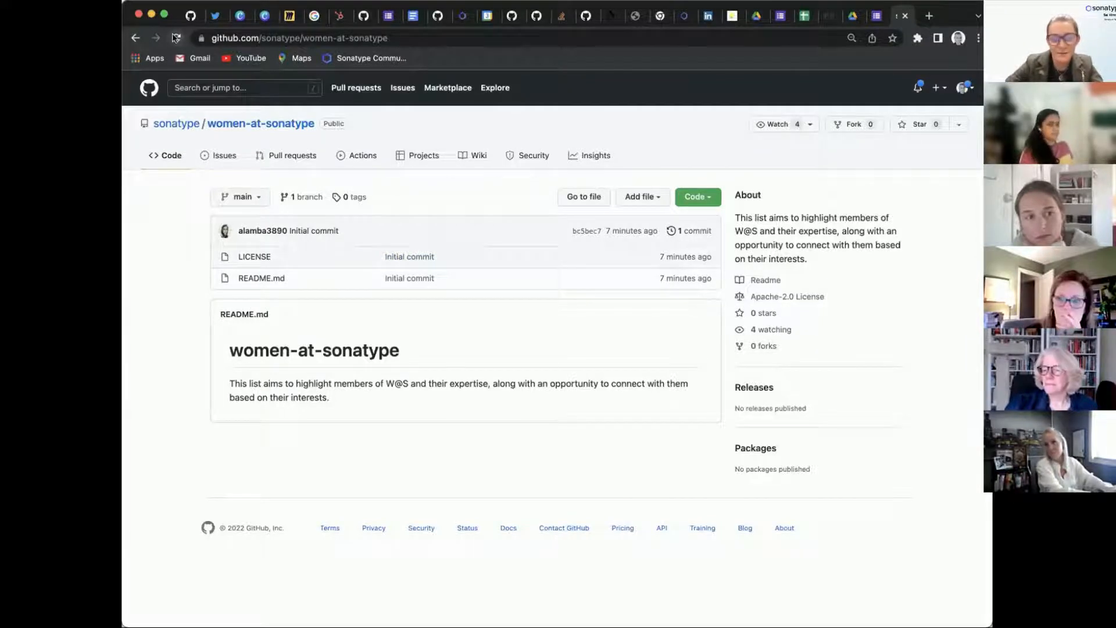
Reload the repository to show the 2 commits and review the Code clone options.
click(176, 37)
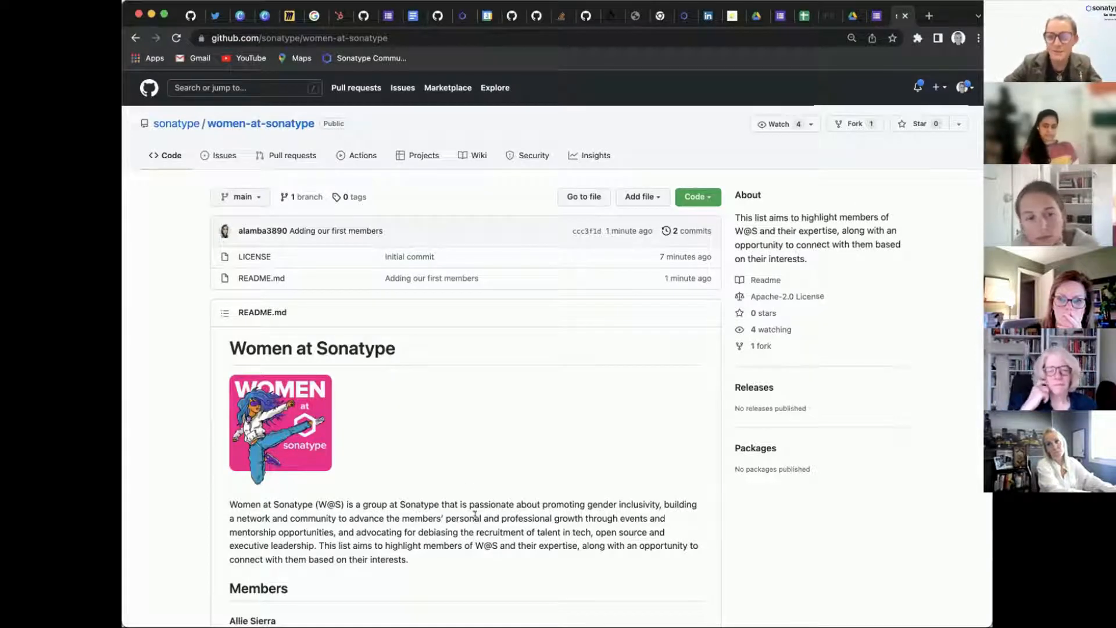
scroll(down, 3)
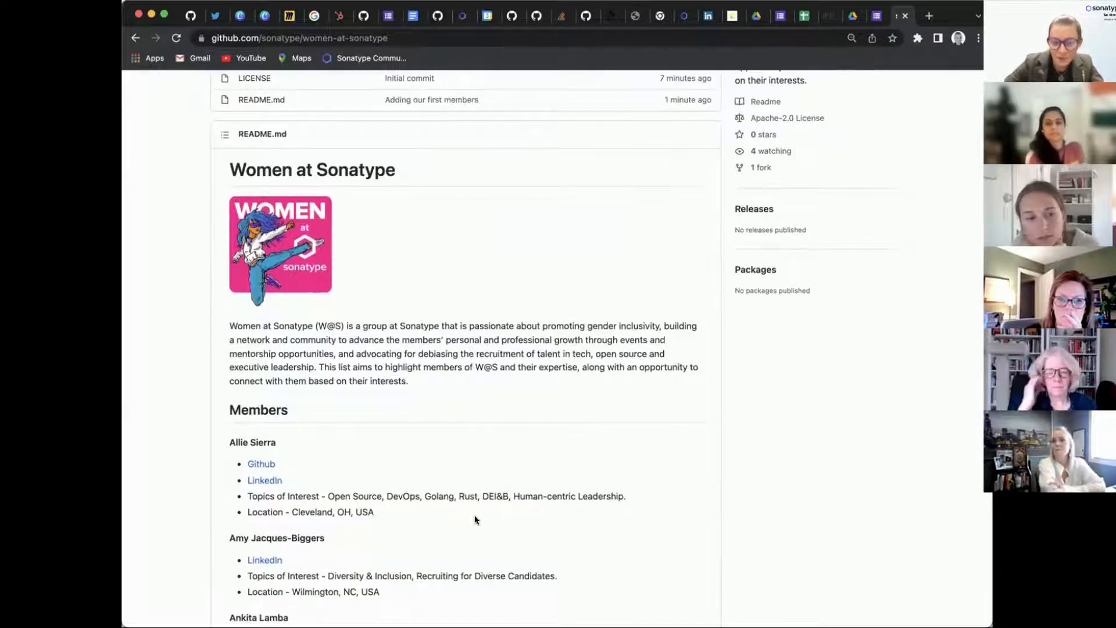
scroll(down, 3)
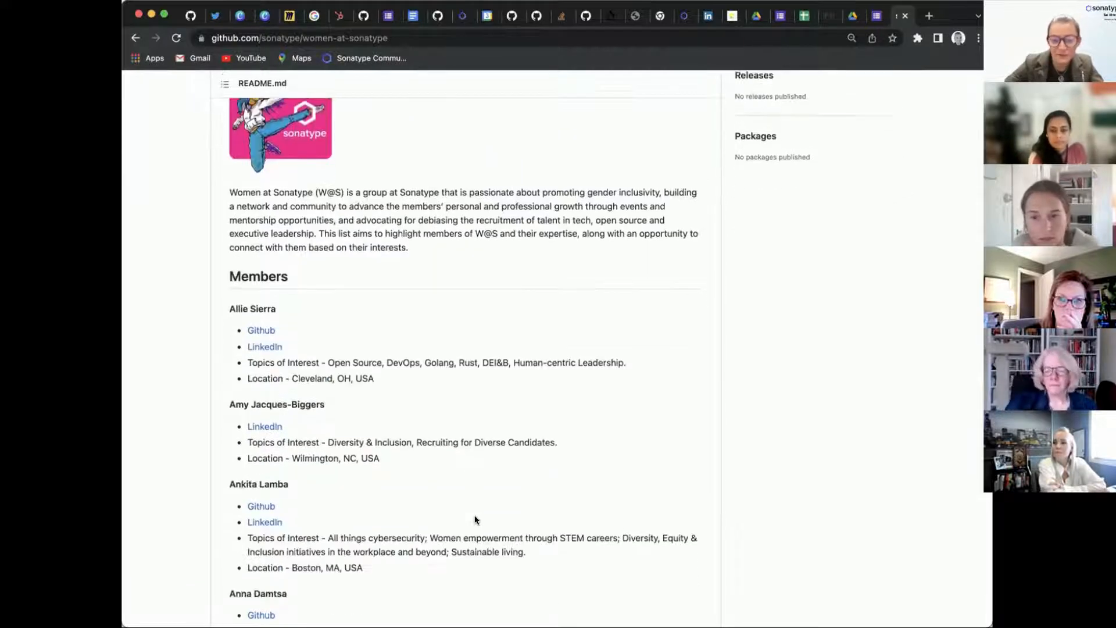
scroll(up, 3)
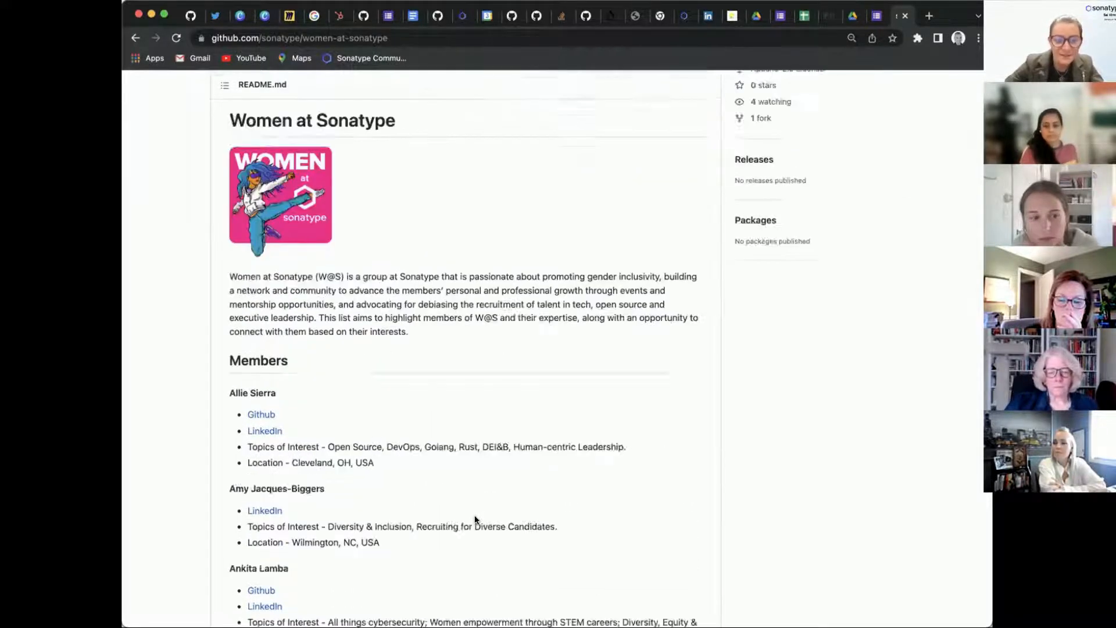
click(695, 91)
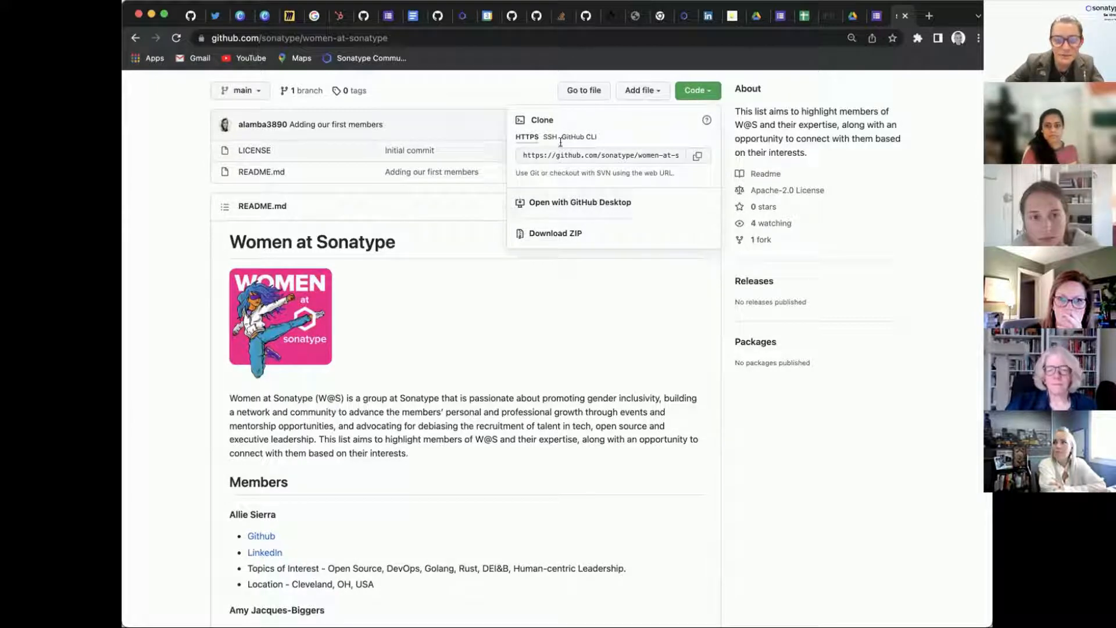
mouse_move(545, 219)
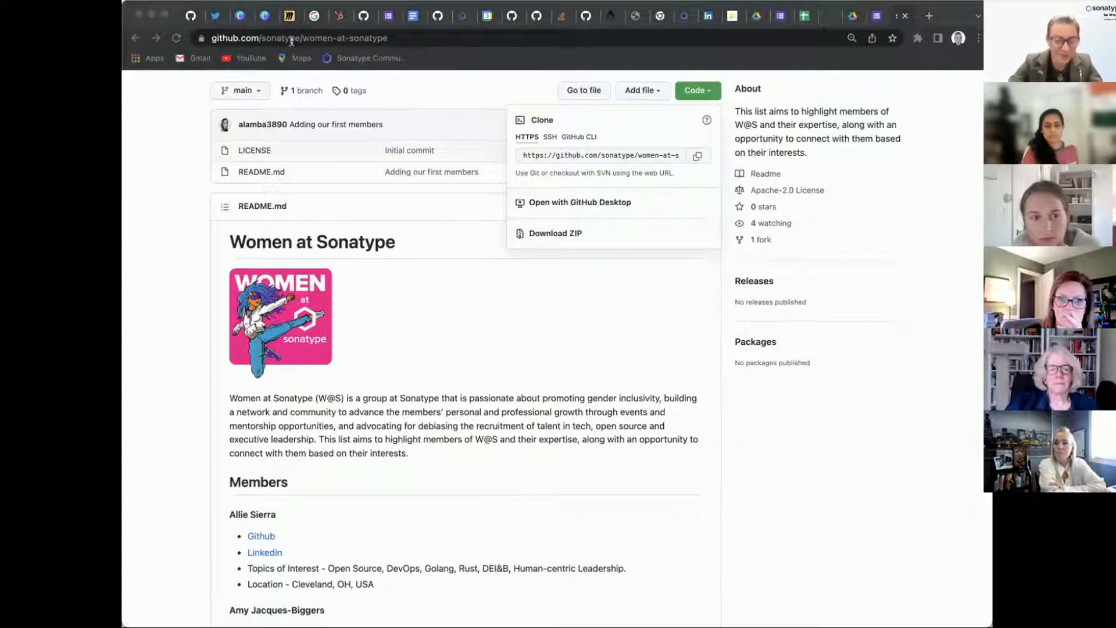
mouse_move(290, 45)
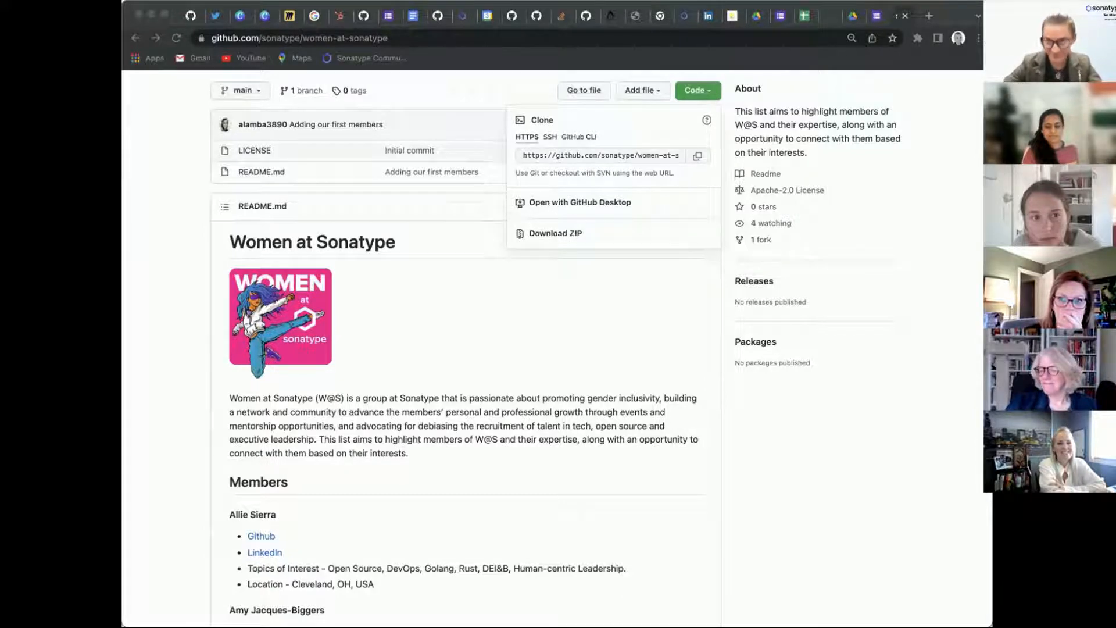
mouse_move(180, 397)
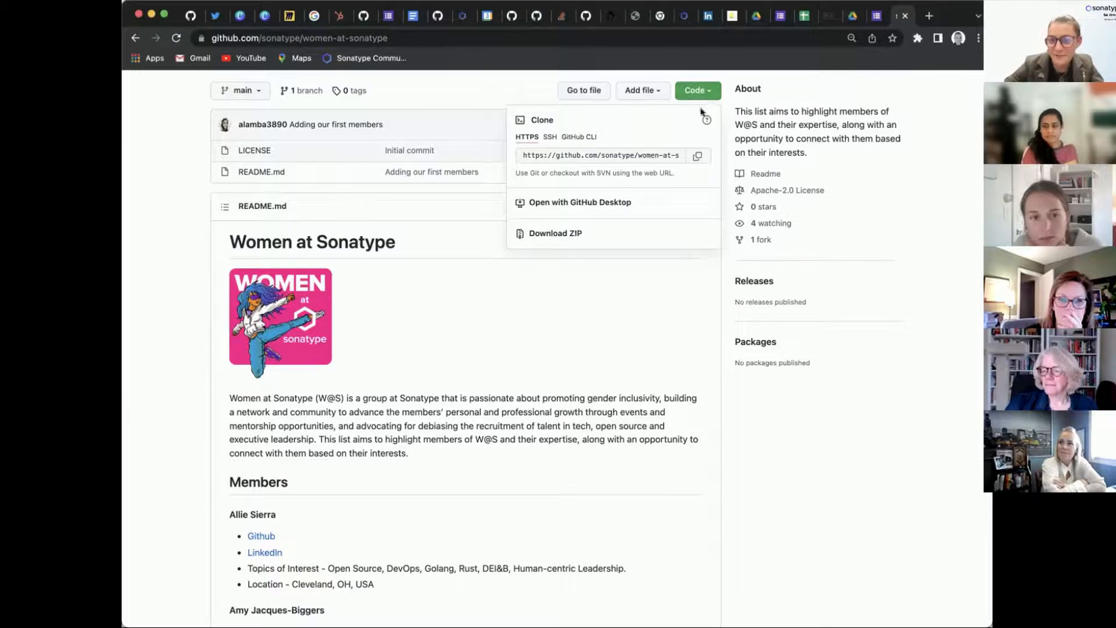
click(684, 218)
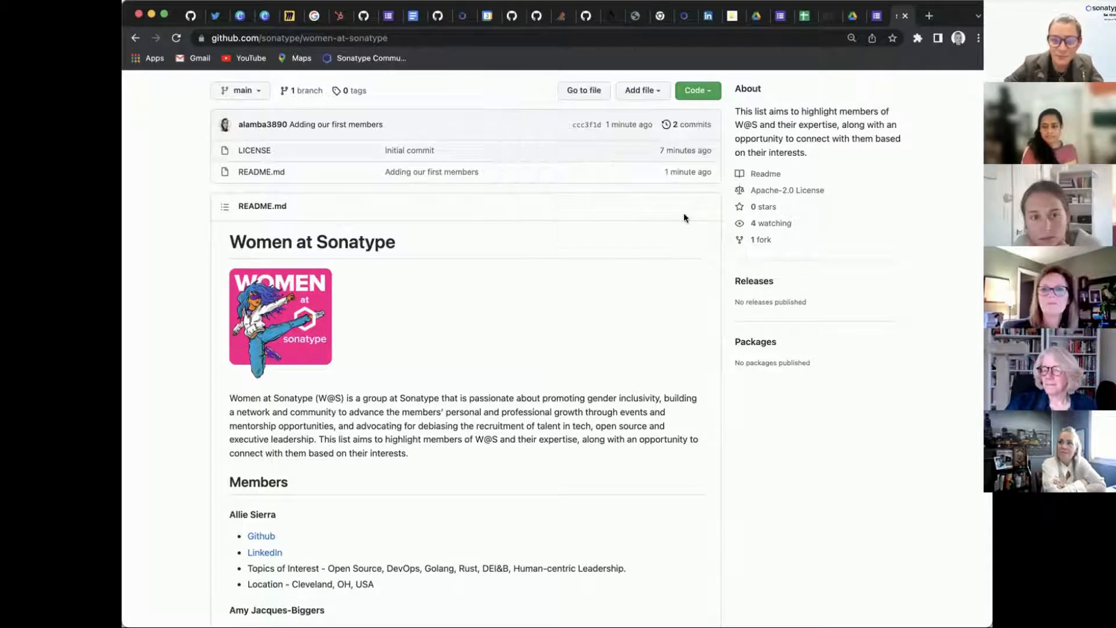
Open the README.md file page from the repository file list.
scroll(up, 3)
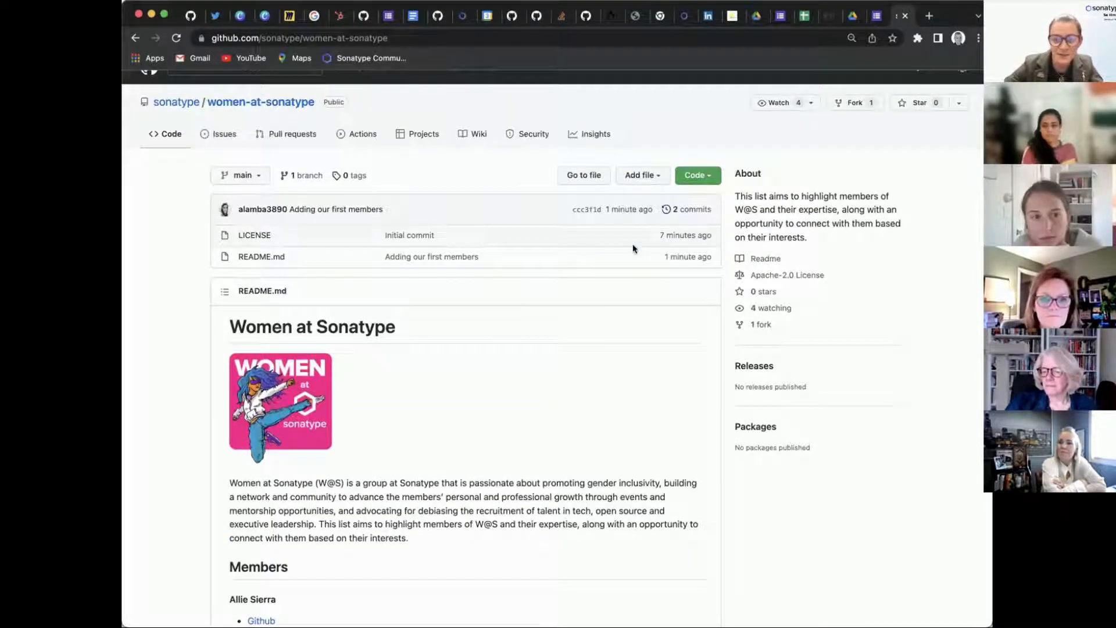
click(262, 256)
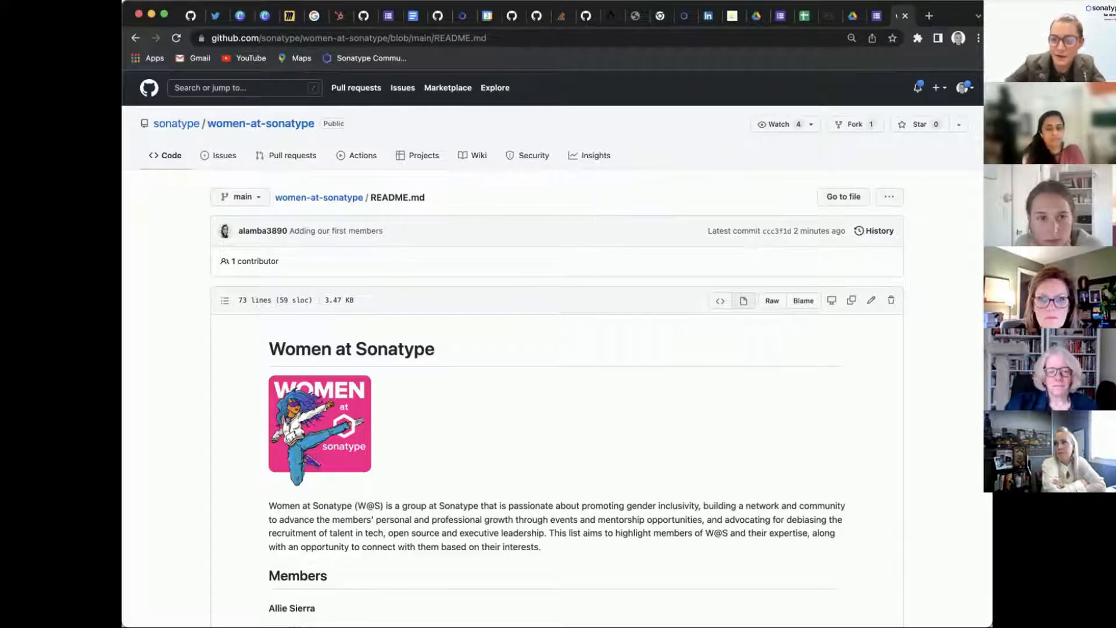
Start editing README.md in an automatic fork and bold the W@S name.
click(871, 300)
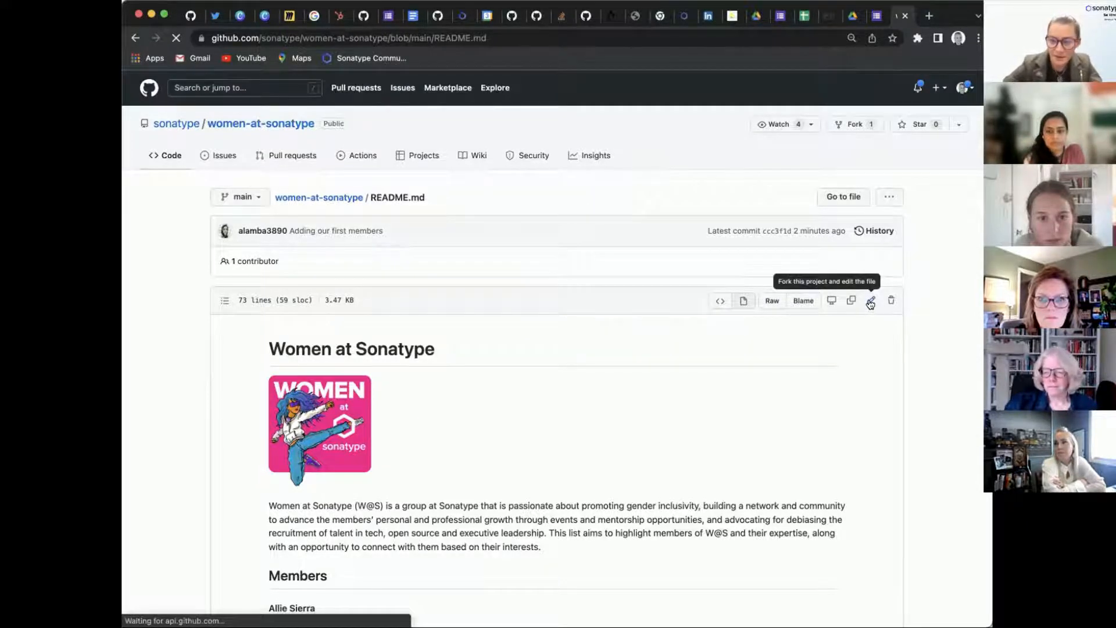
click(869, 300)
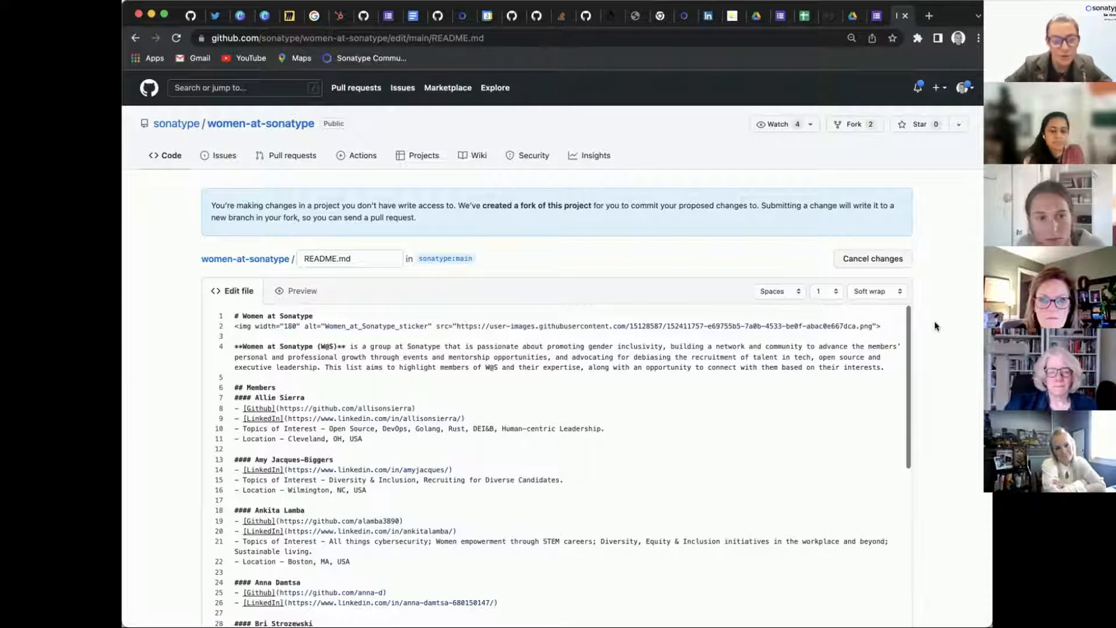
scroll(down, 3)
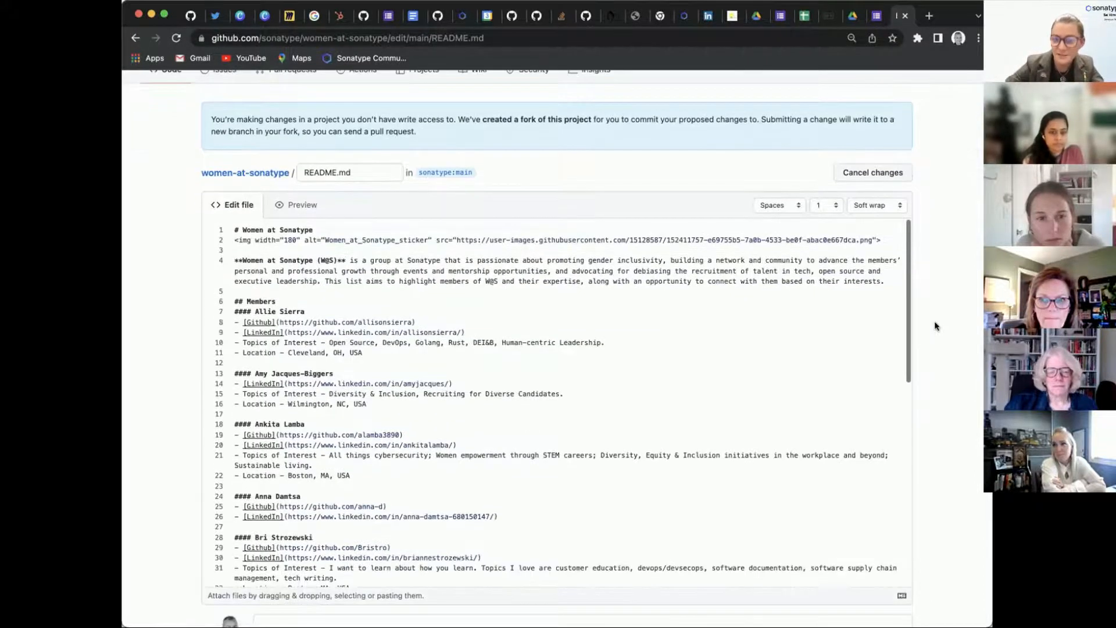
scroll(down, 3)
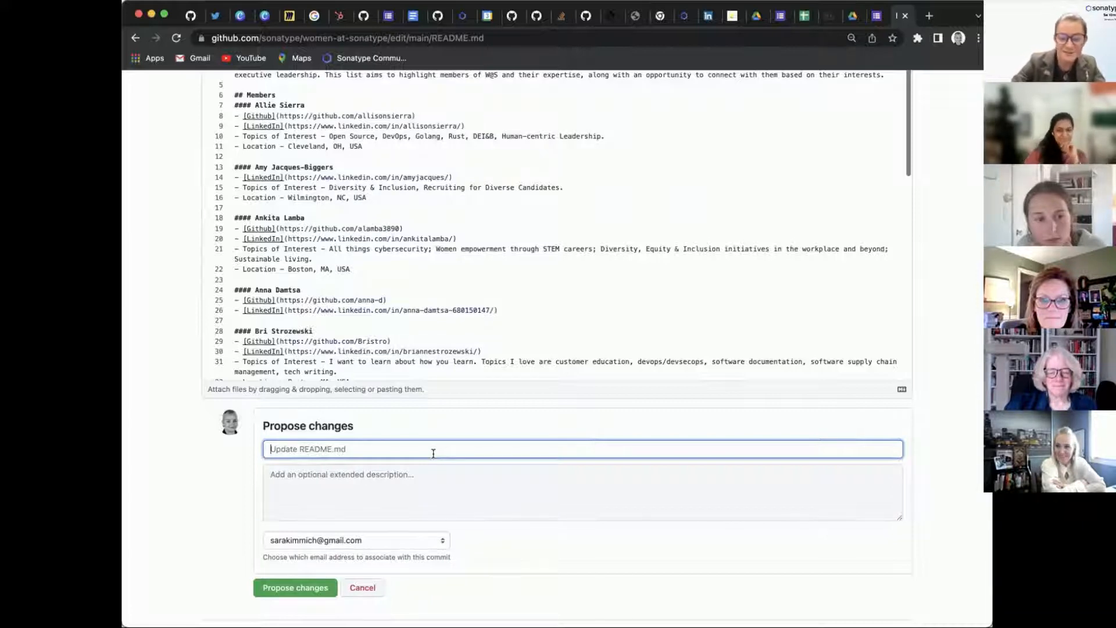
Propose the change with the commit title 'bolded W@S reference'.
text(bolded)
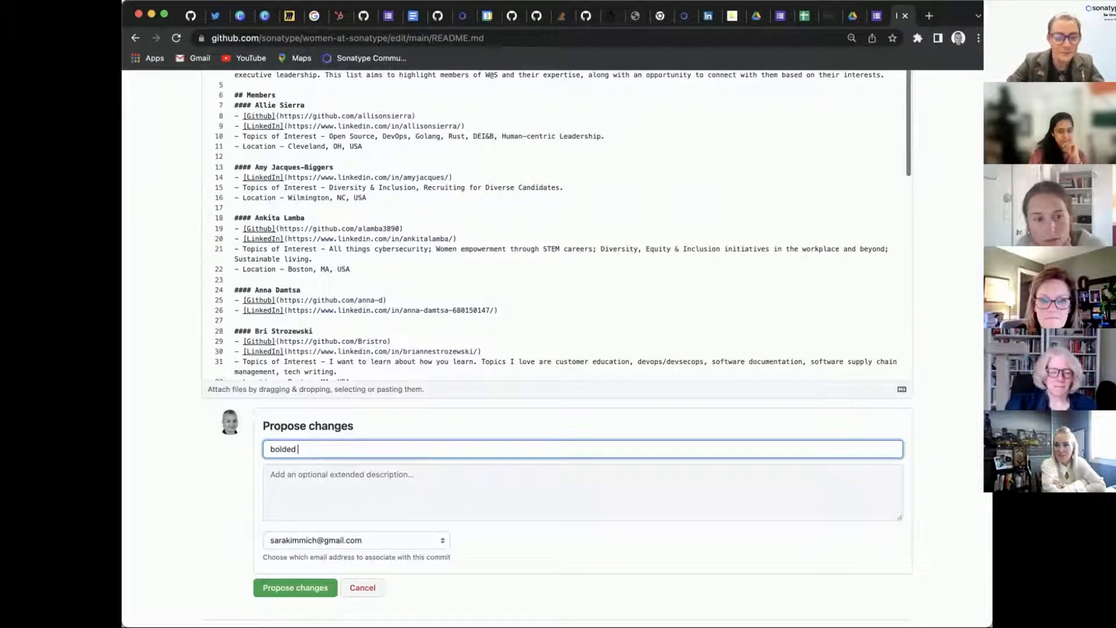
text(W@)
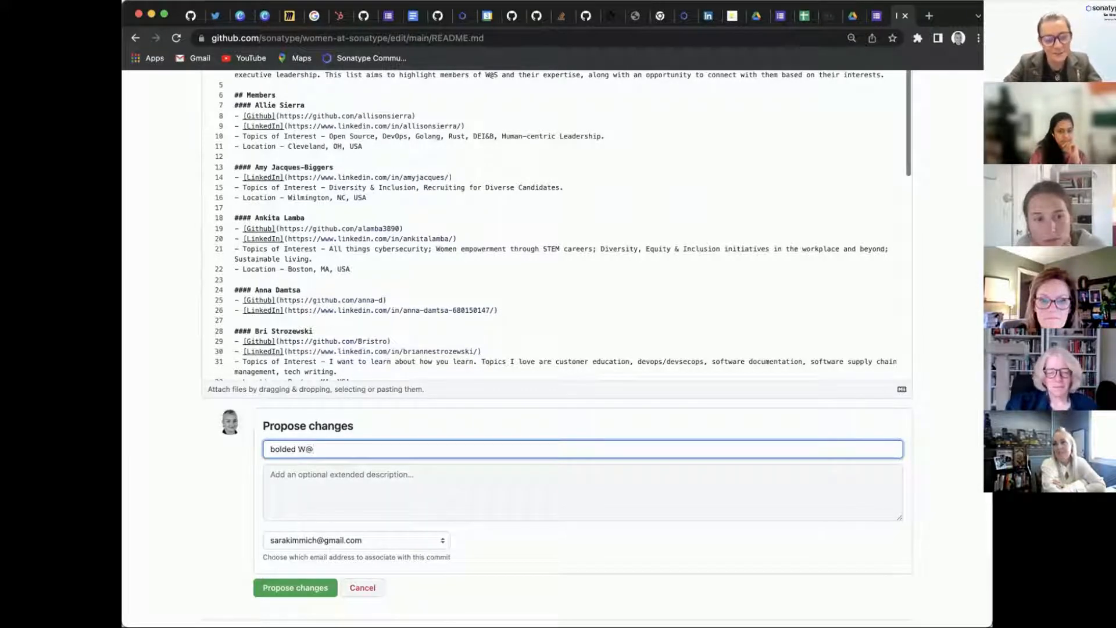
text(S)
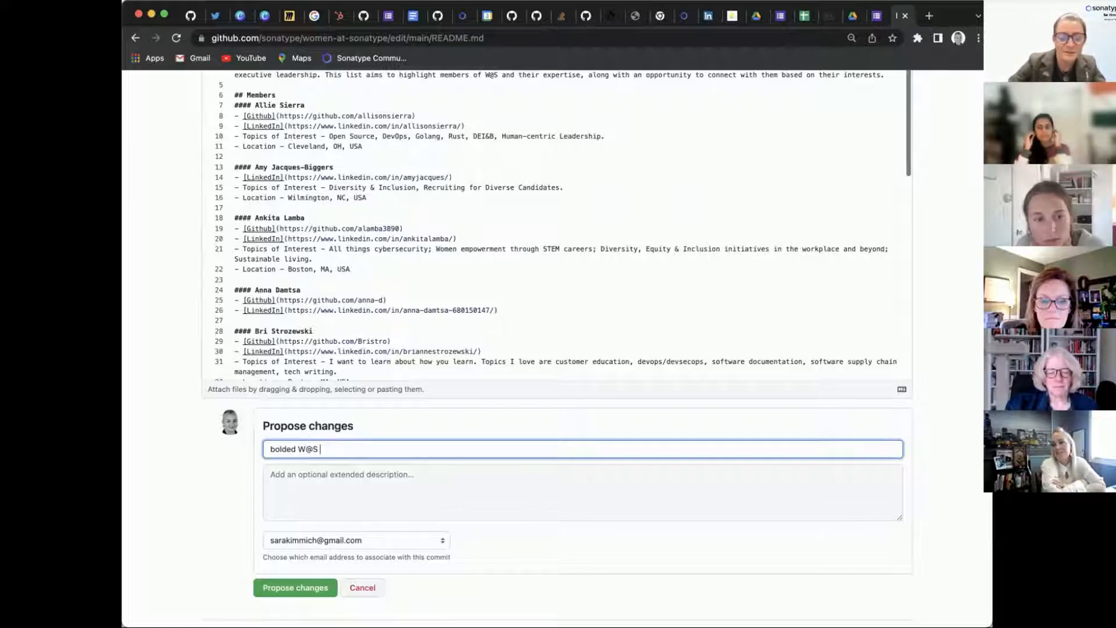
text(reference)
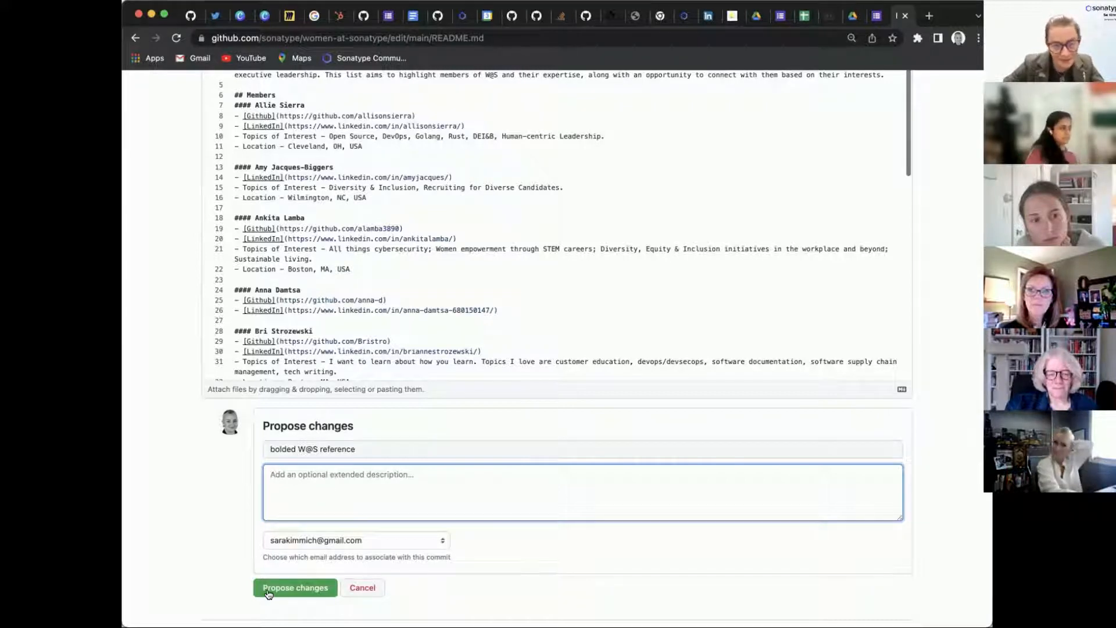
click(294, 587)
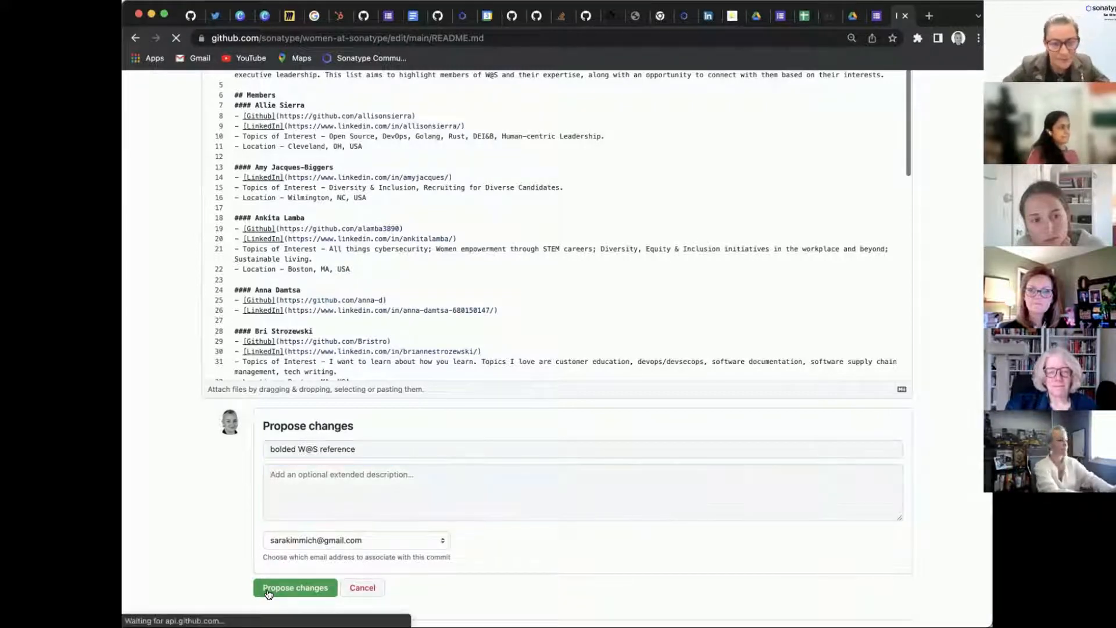
Create the pull request 'bolded W@S reference' from patch-1 into sonatype main, keeping the title.
click(294, 587)
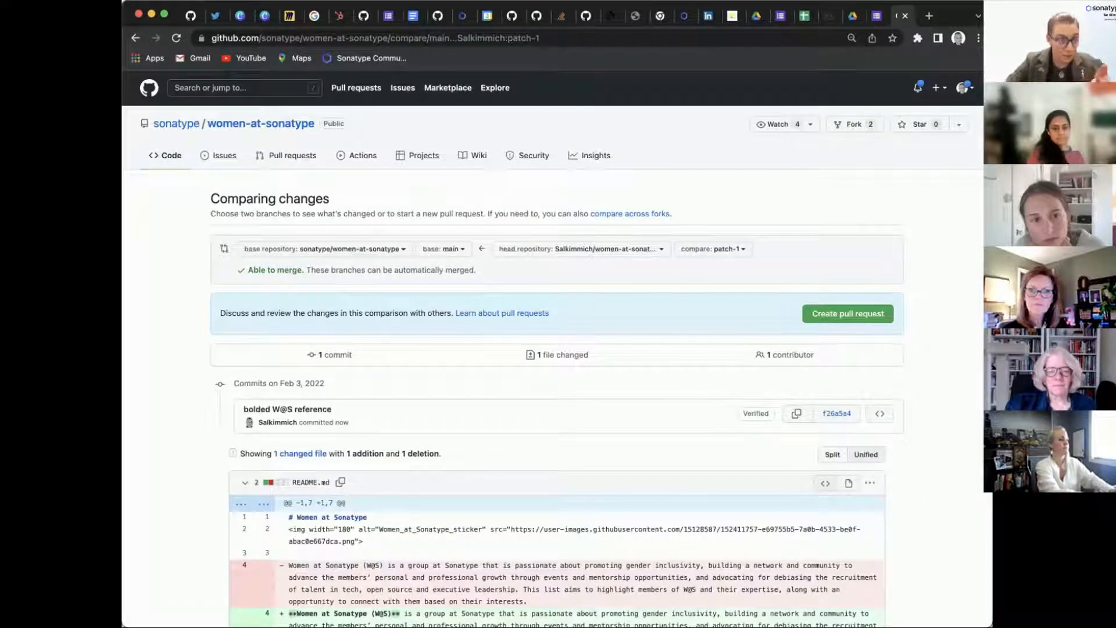
scroll(down, 3)
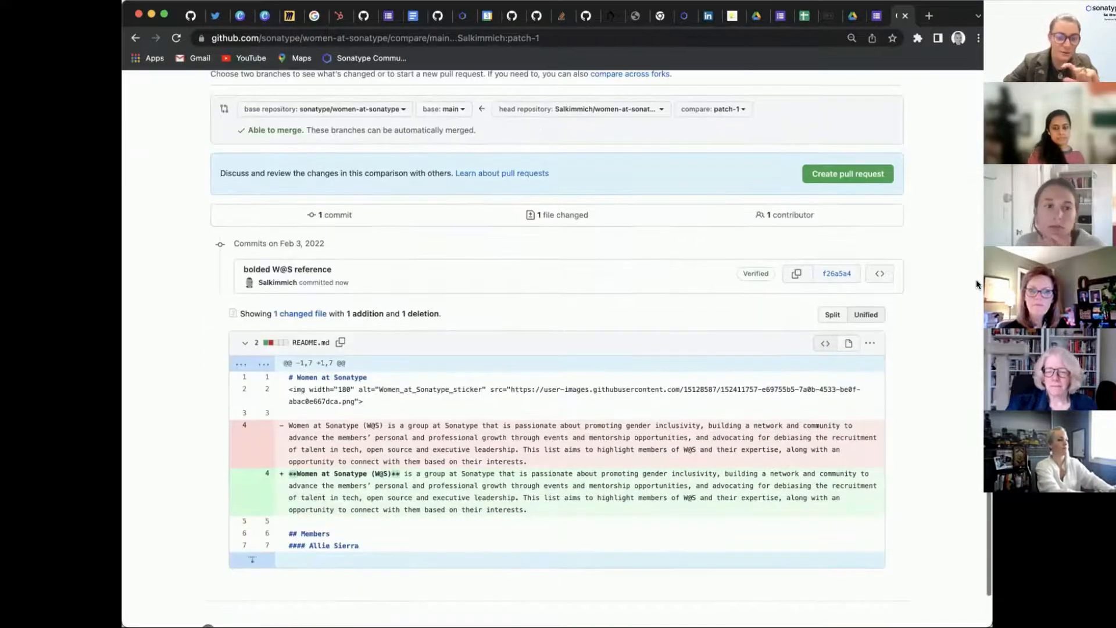
scroll(up, 3)
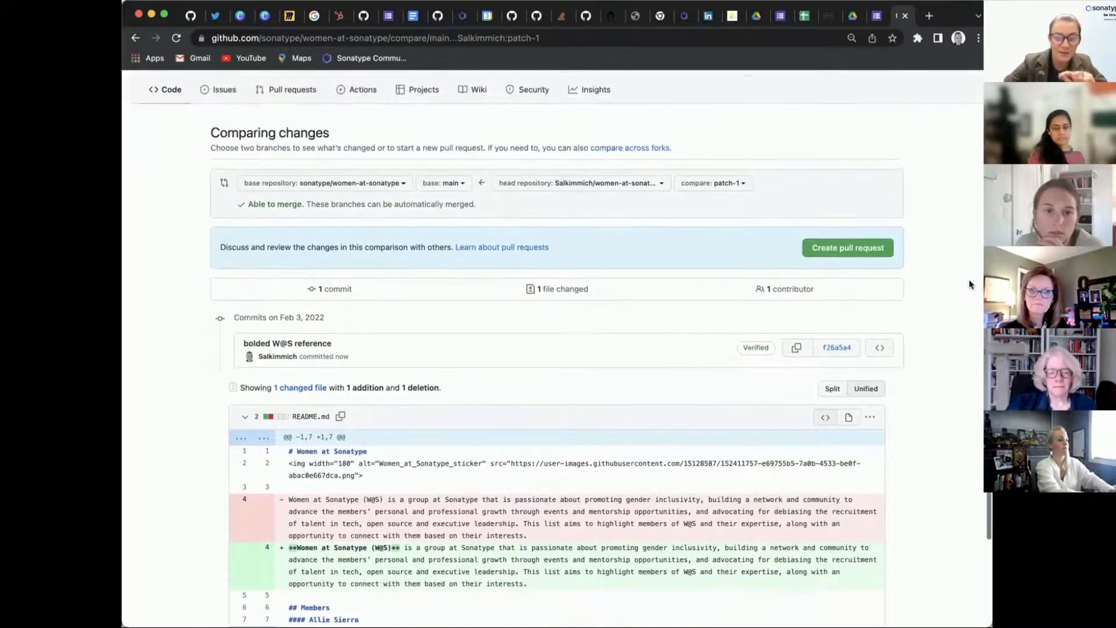
click(848, 246)
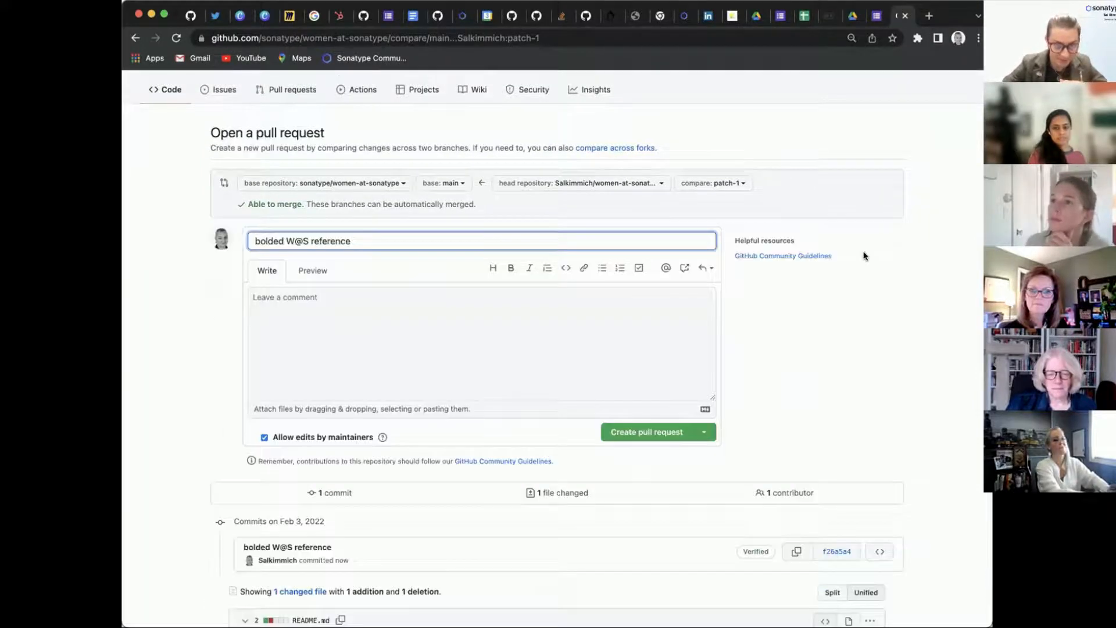
mouse_move(629, 444)
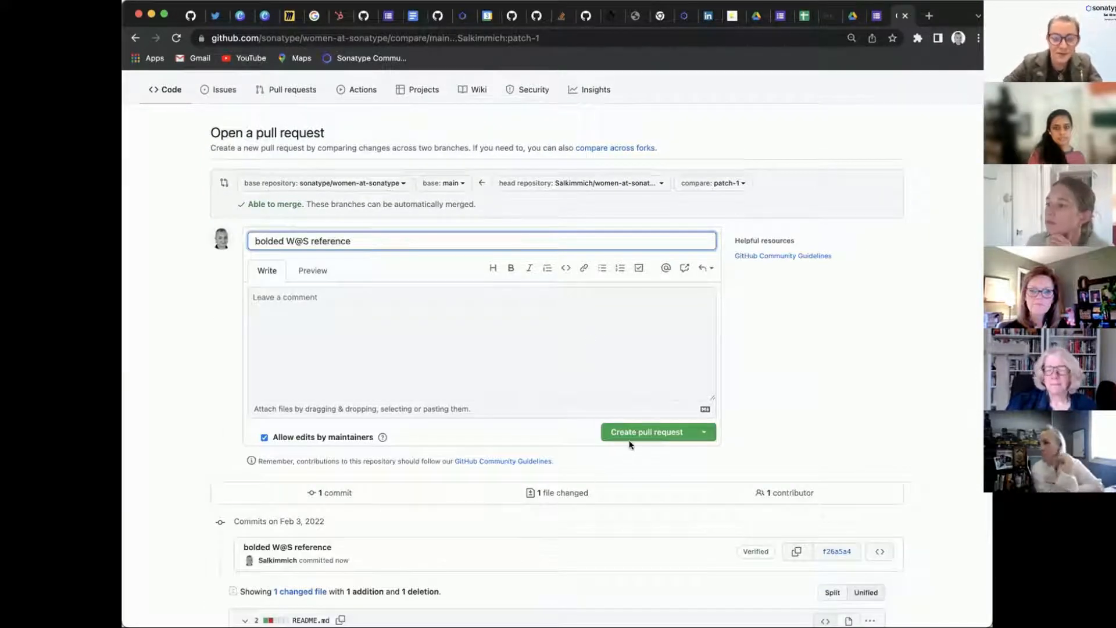
click(645, 432)
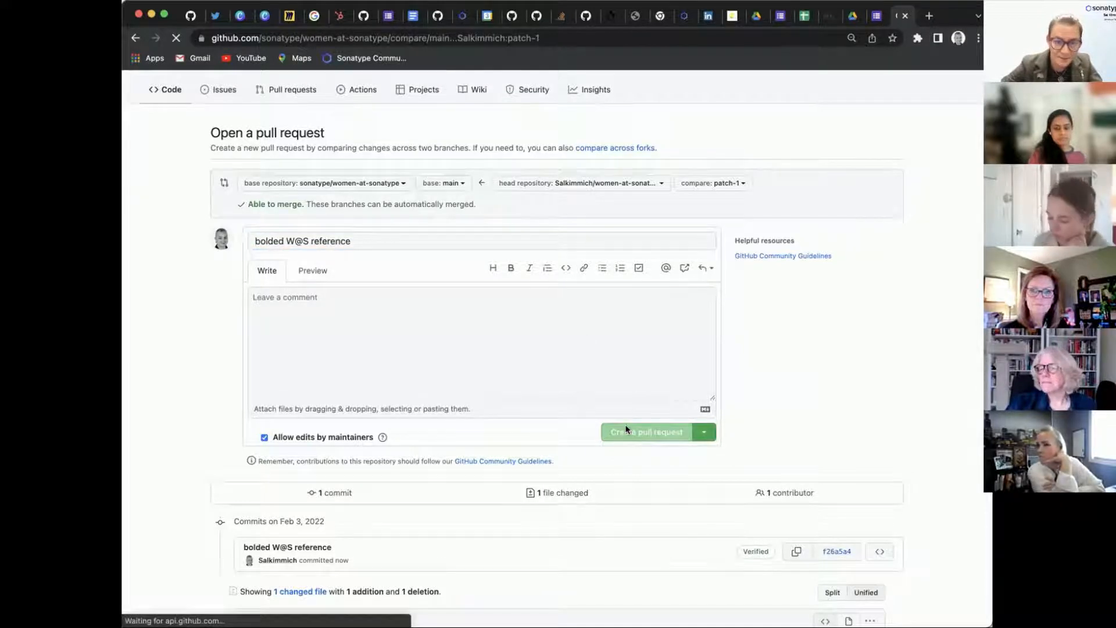
click(646, 432)
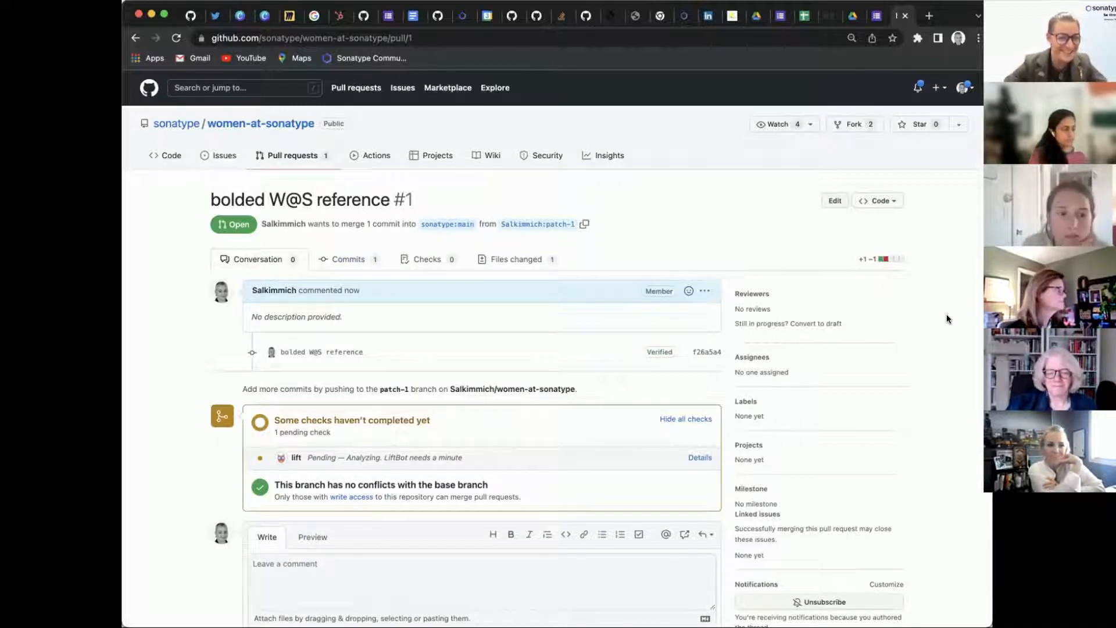
scroll(down, 3)
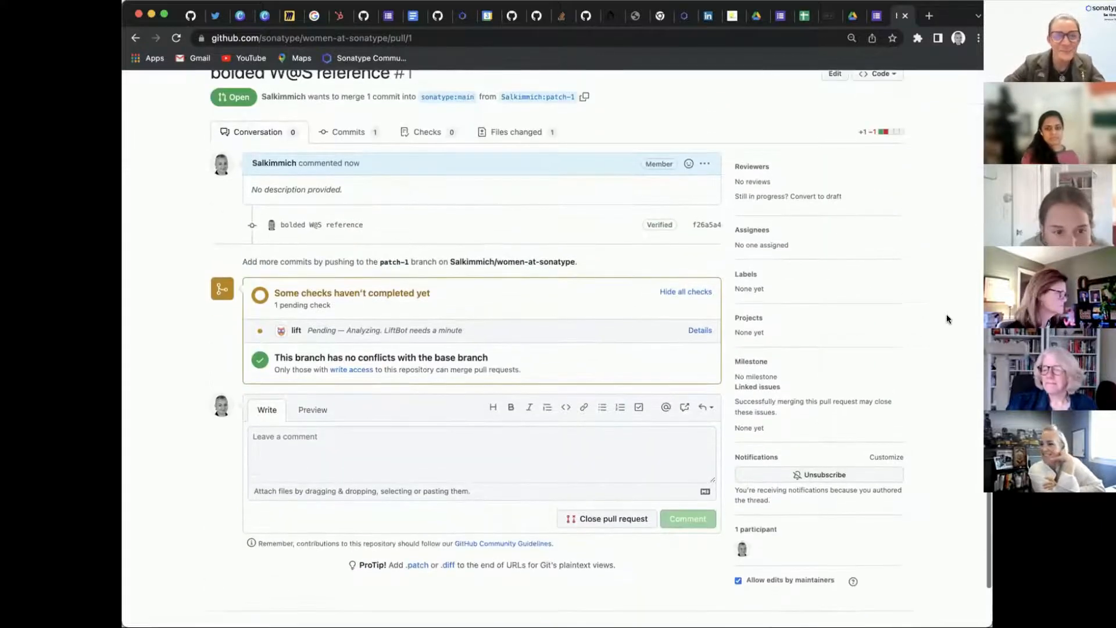
scroll(up, 3)
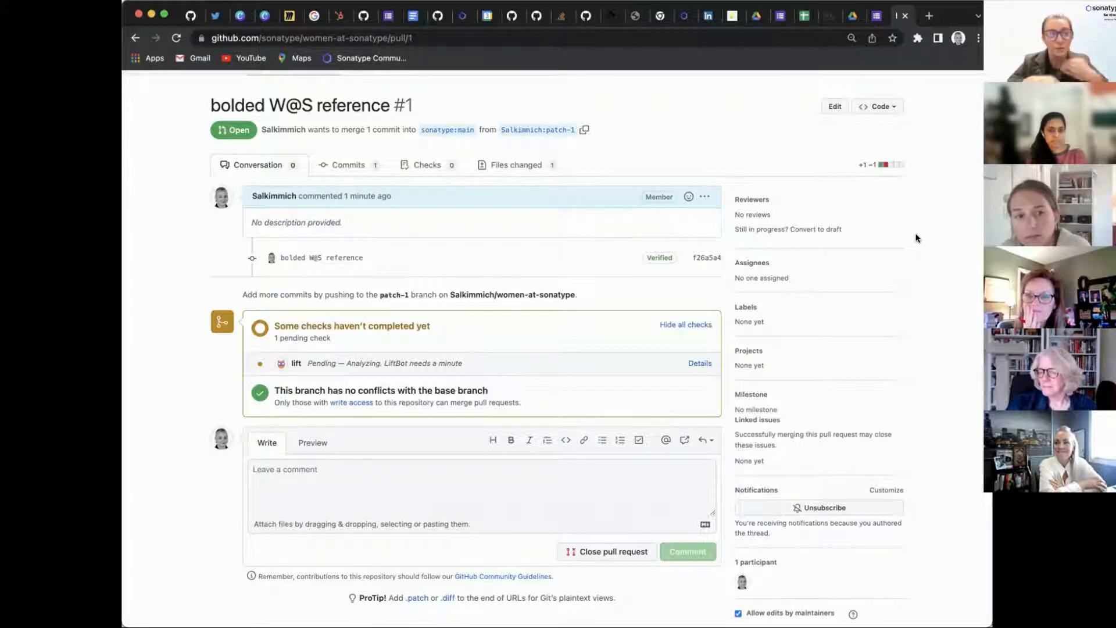
scroll(down, 3)
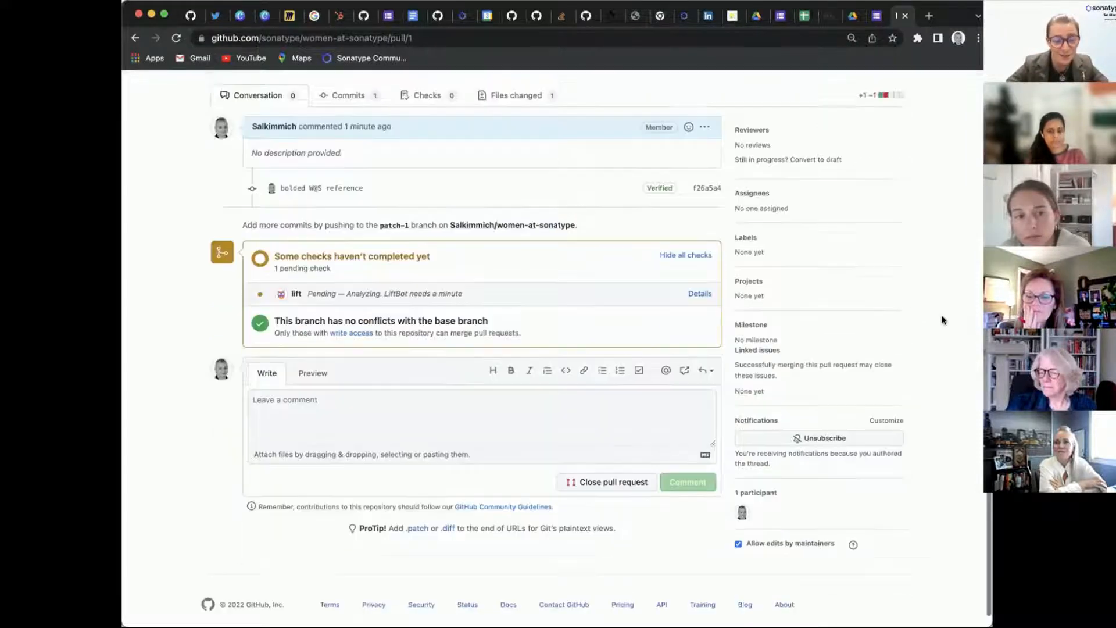
scroll(up, 3)
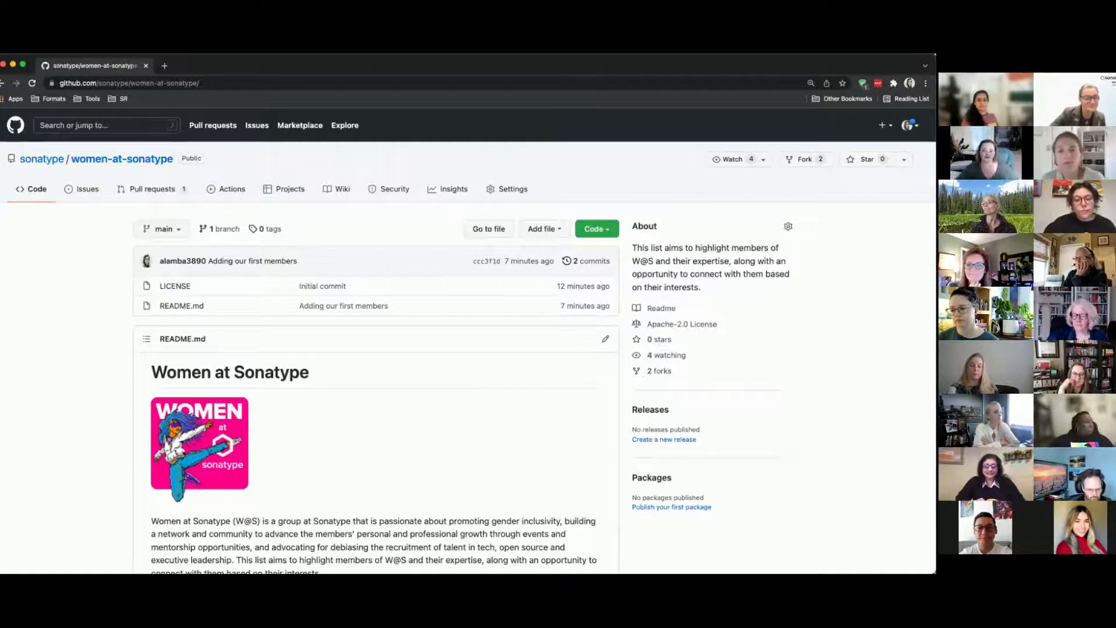
mouse_move(386, 436)
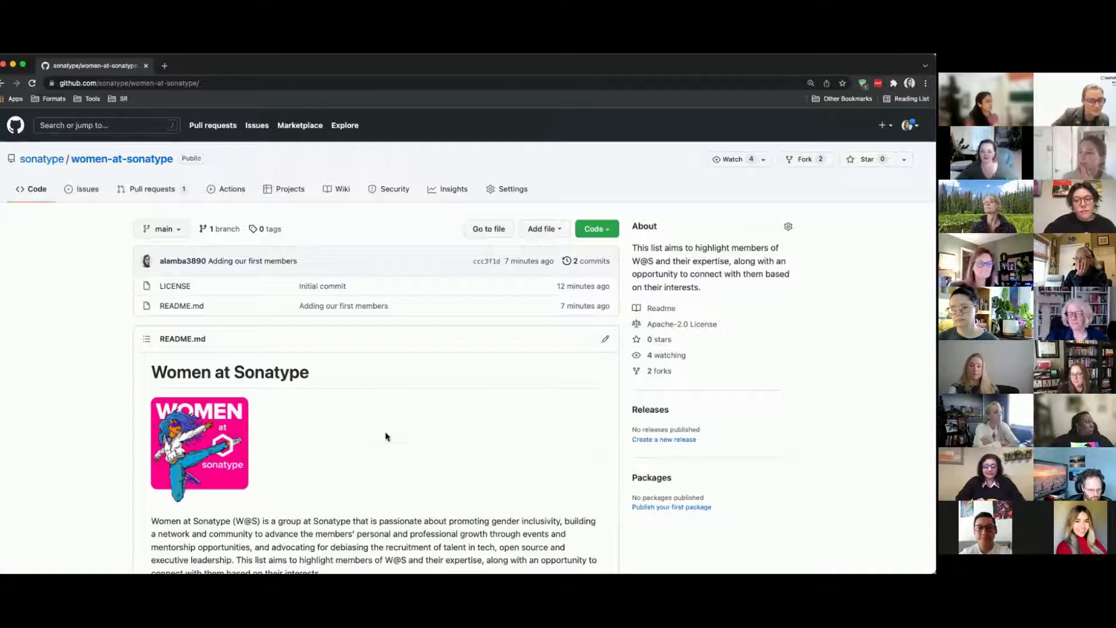
From the Pull requests list, open pull request #1 'bolded W@S reference'.
scroll(down, 3)
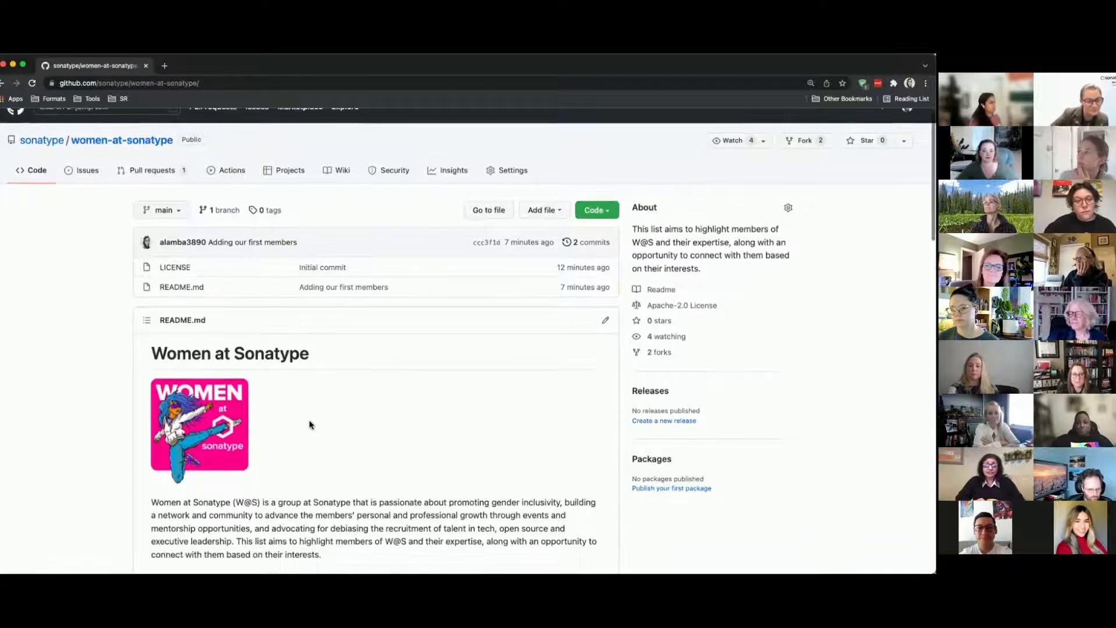
scroll(up, 3)
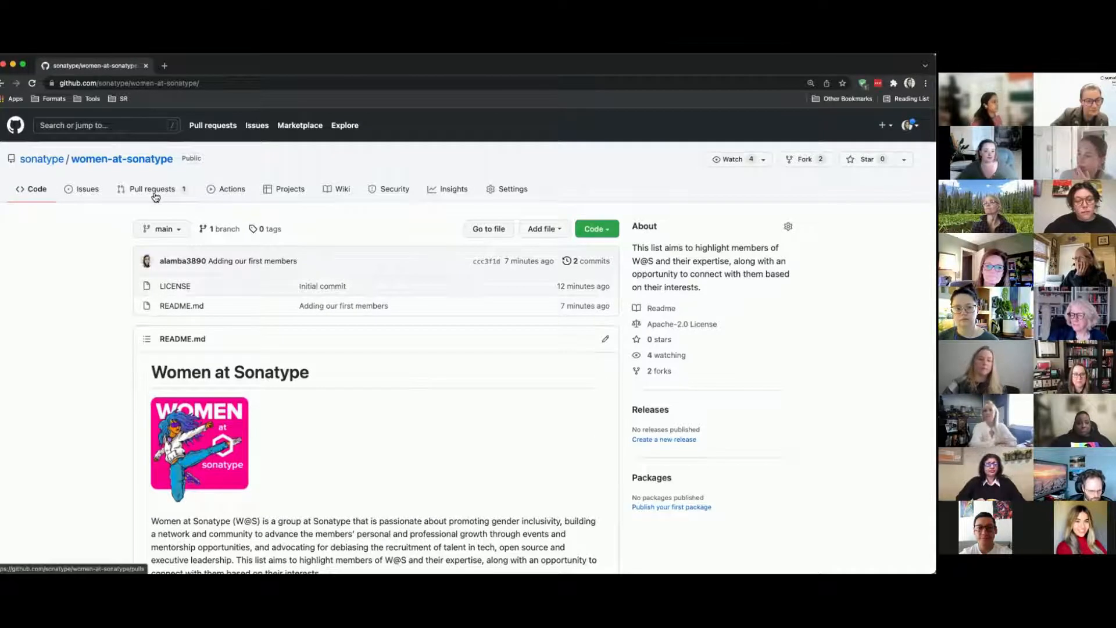
click(151, 188)
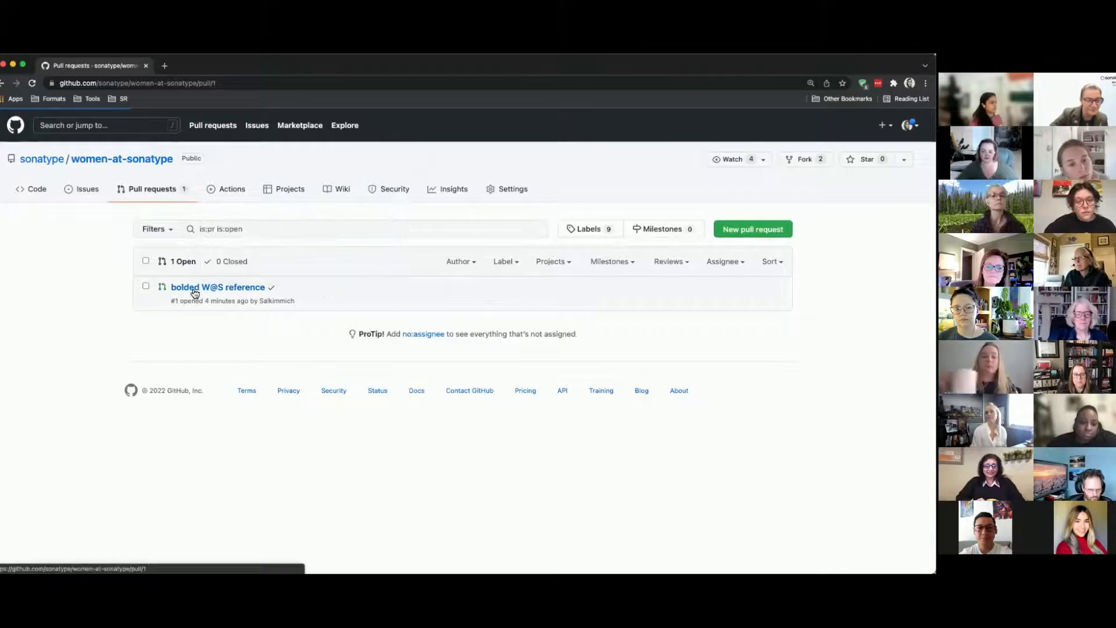
click(217, 287)
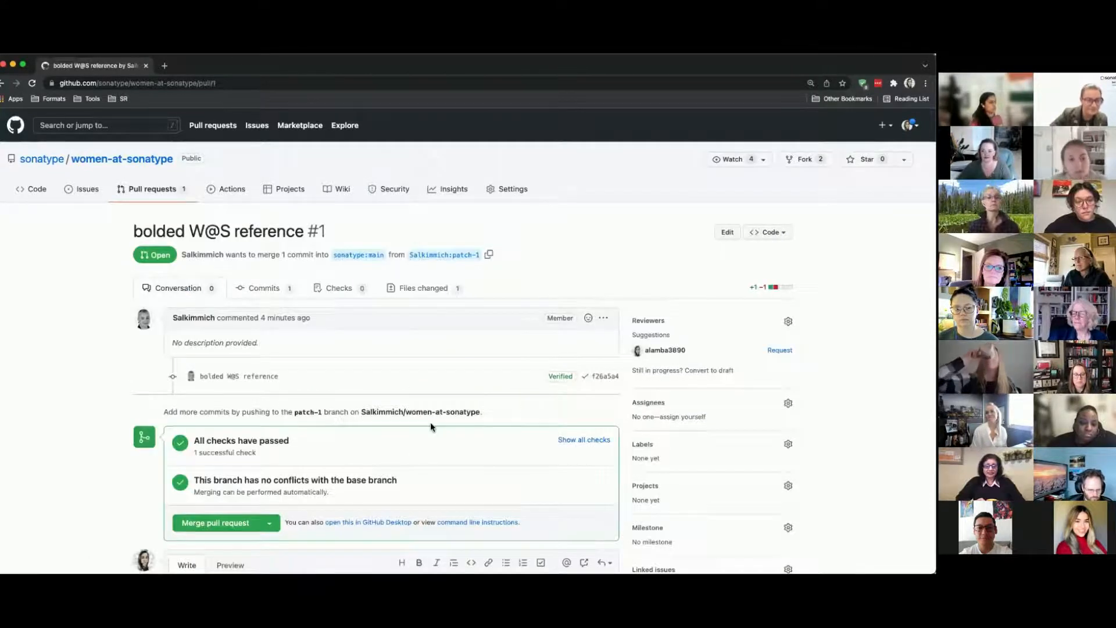
scroll(up, 3)
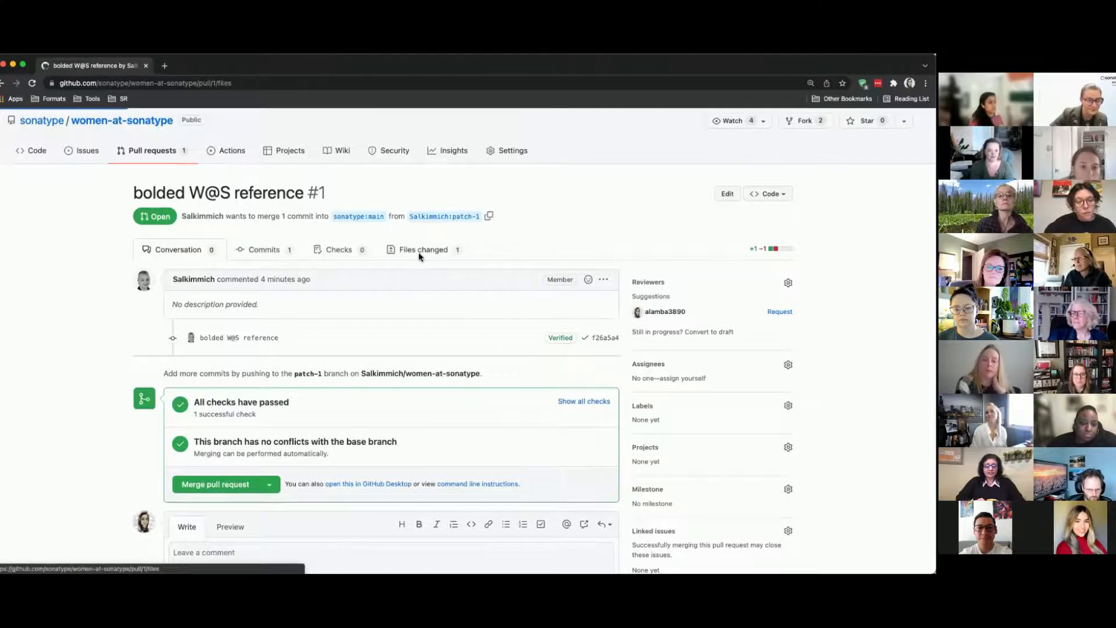
From Files changed, submit an approving review with a :+1: thumbs-up comment.
click(423, 249)
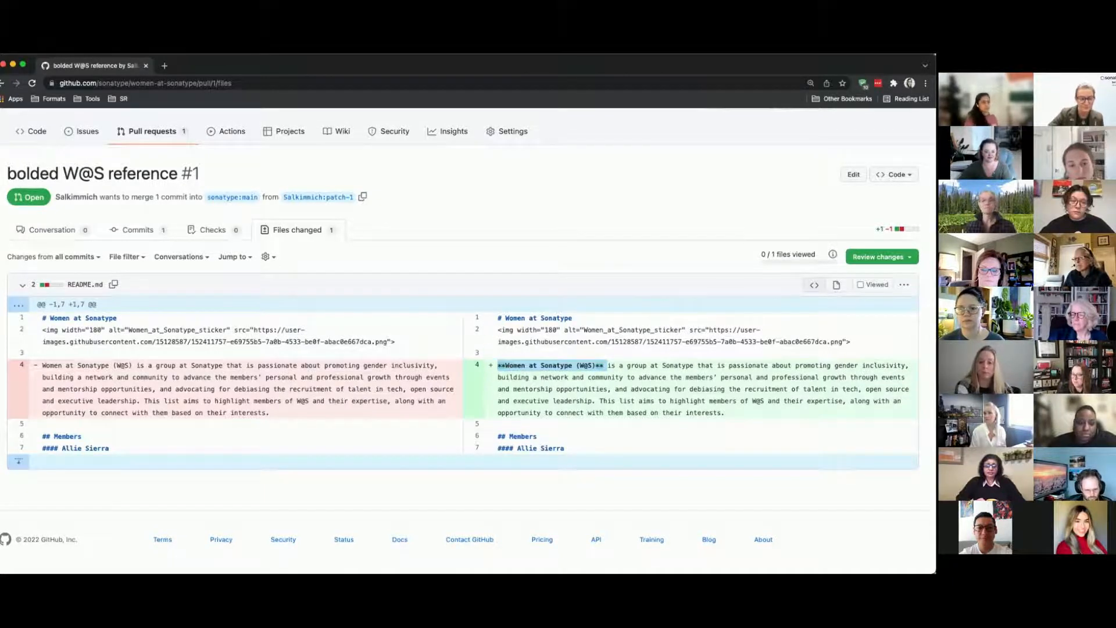
click(880, 255)
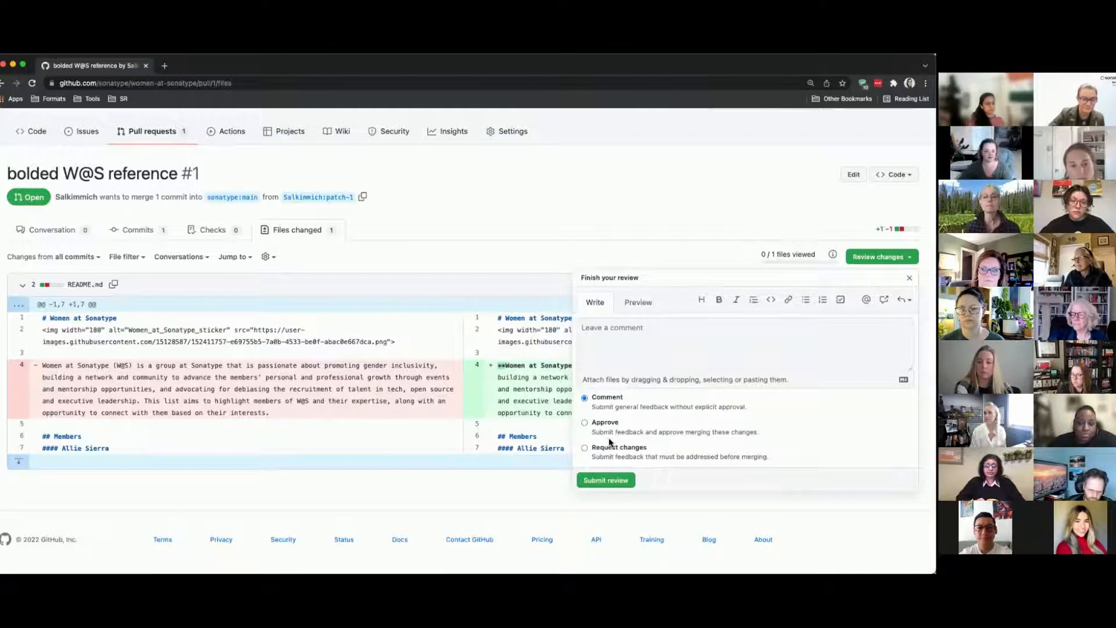
mouse_move(642, 420)
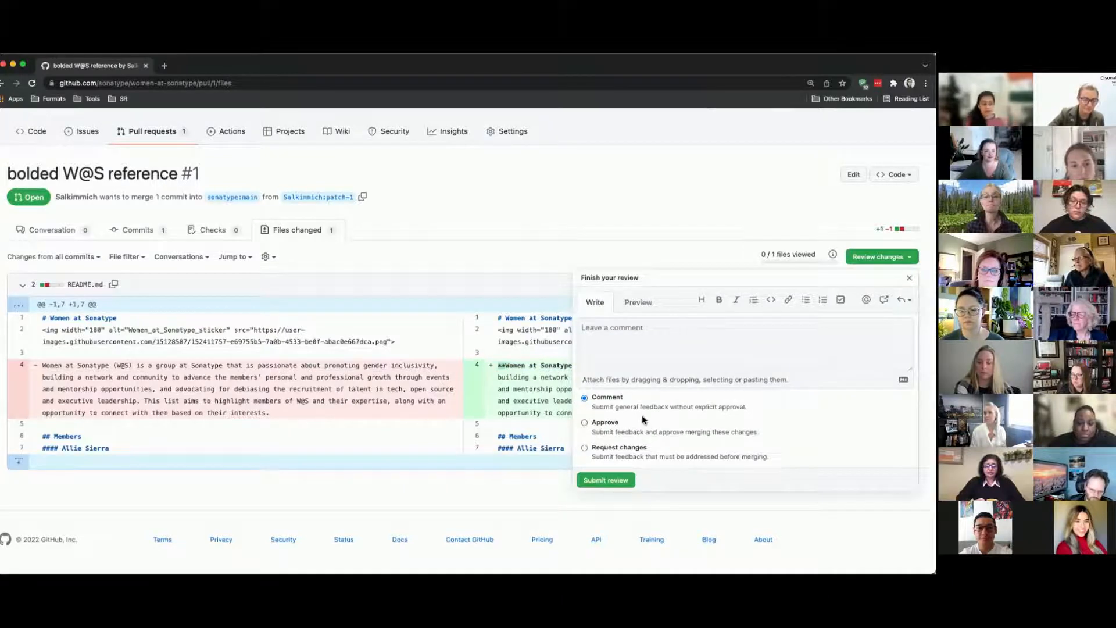
mouse_move(648, 445)
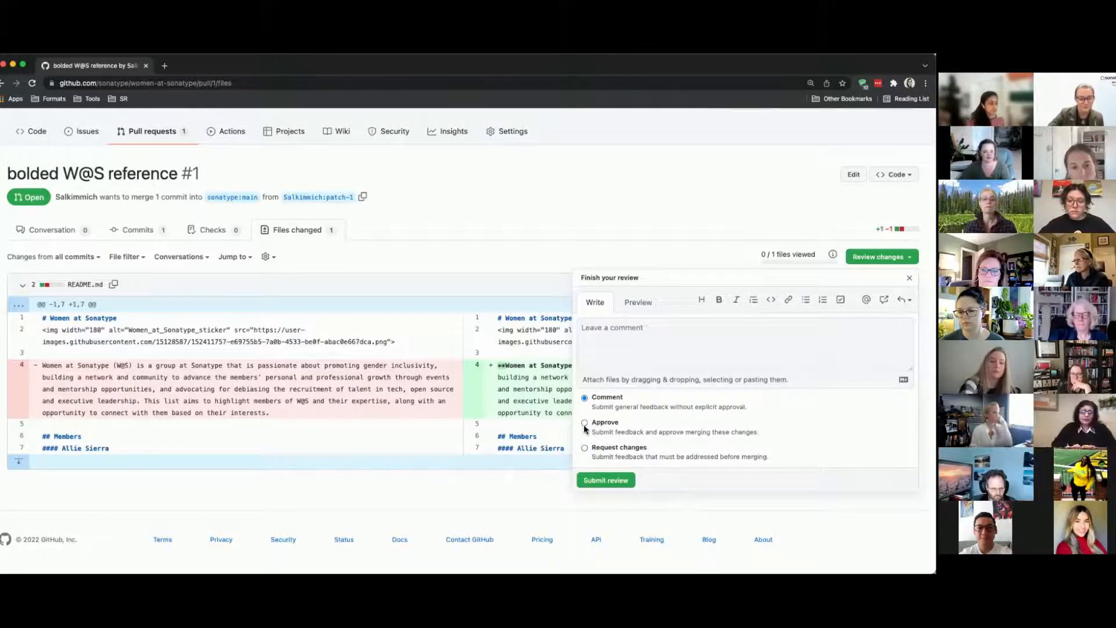
click(585, 422)
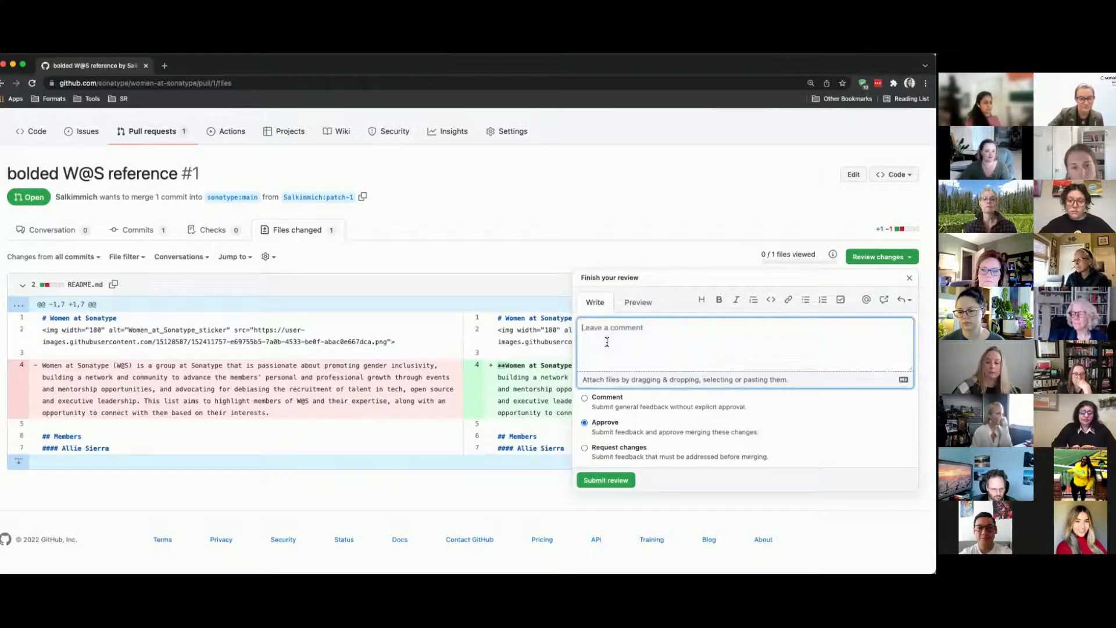
text(:)
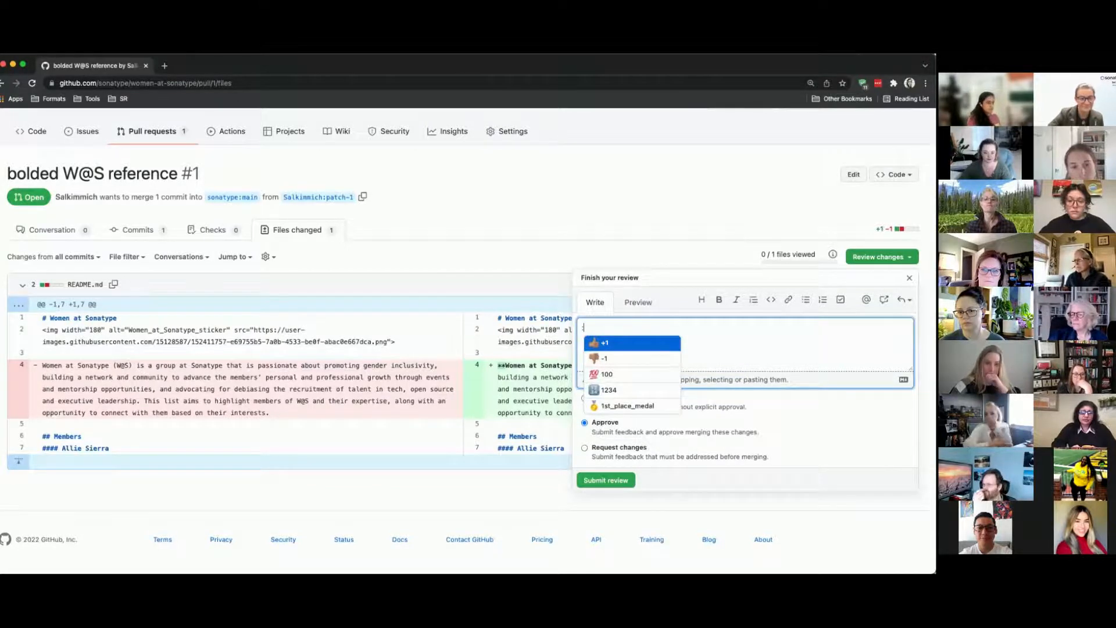
click(604, 342)
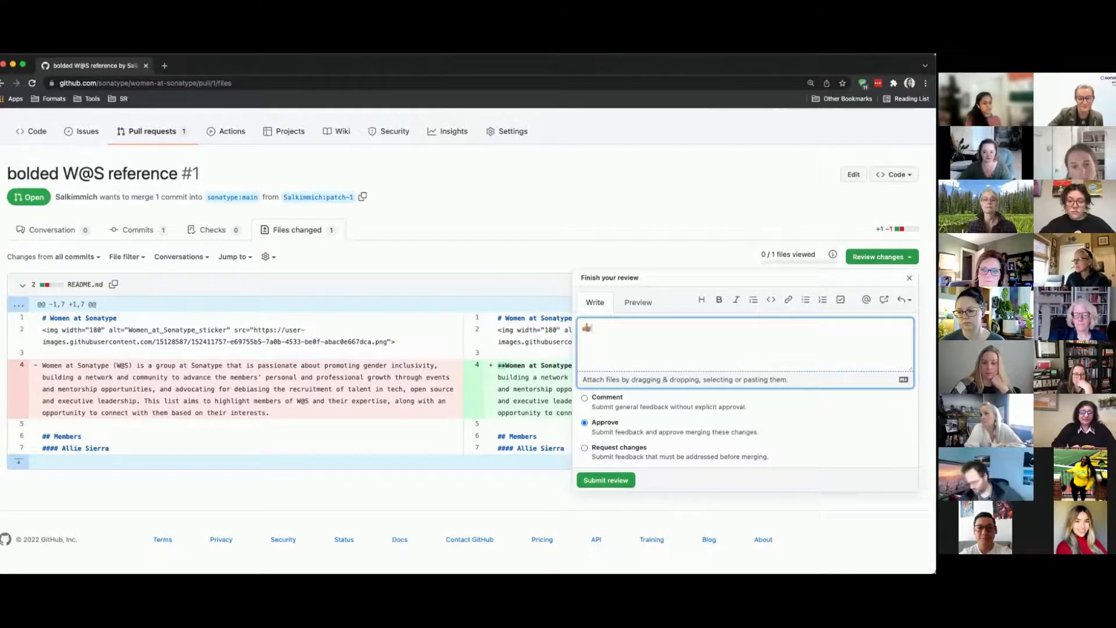
click(605, 479)
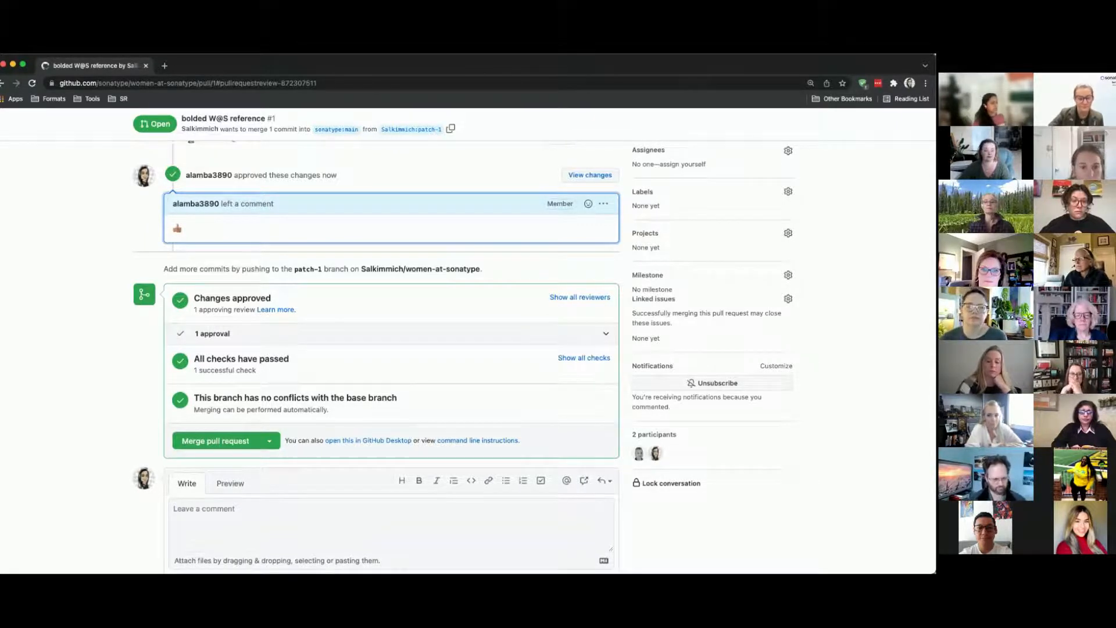
Merge pull request #1 into main and confirm the merge.
scroll(down, 3)
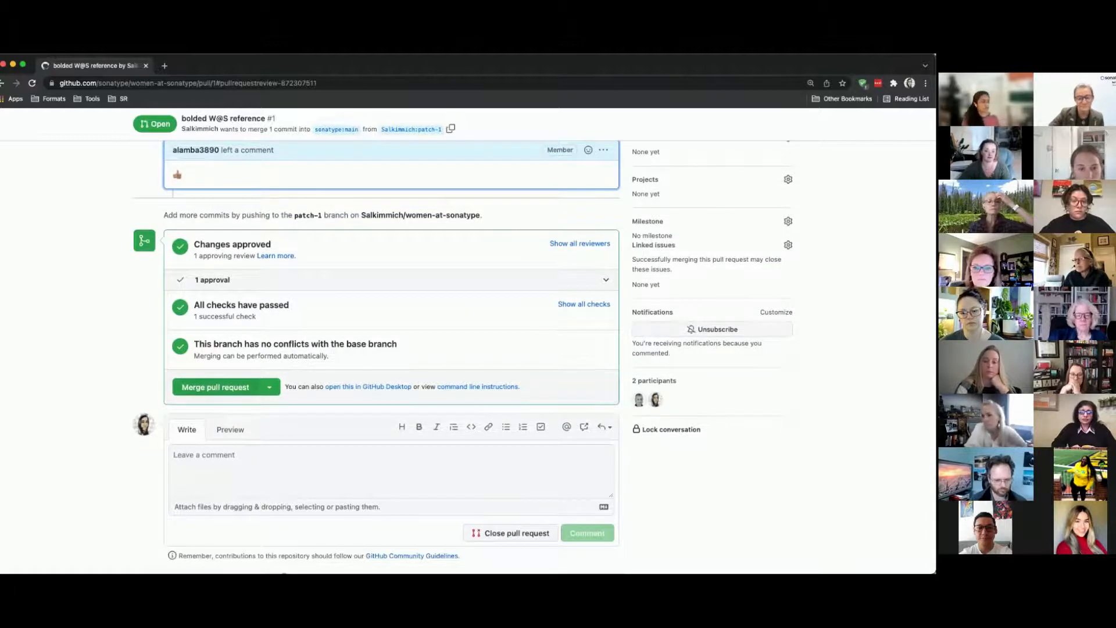
click(215, 386)
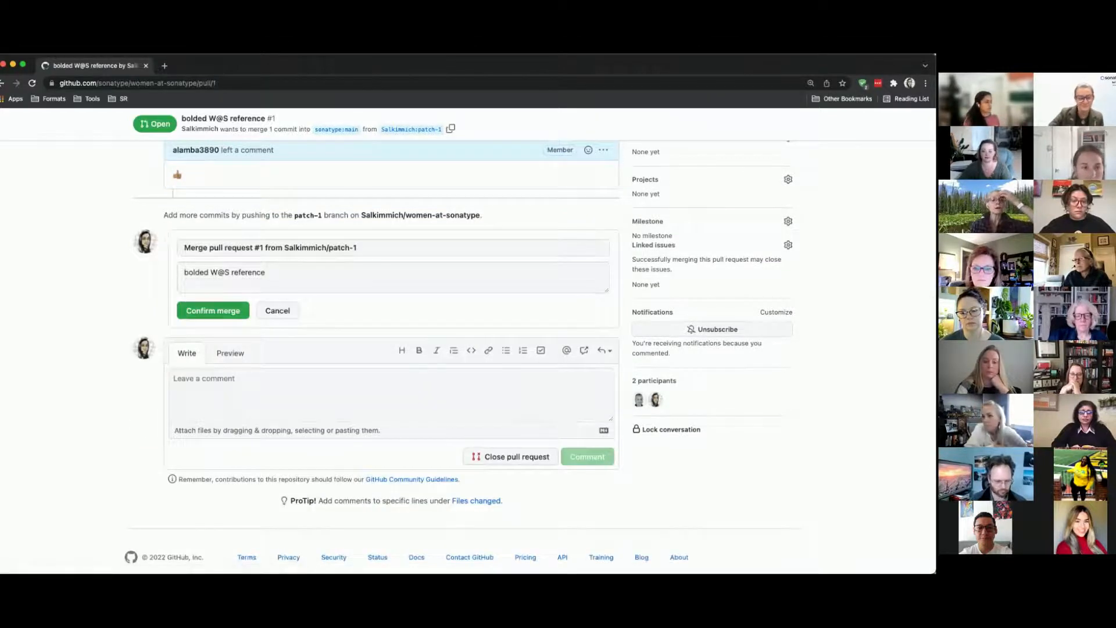
click(212, 311)
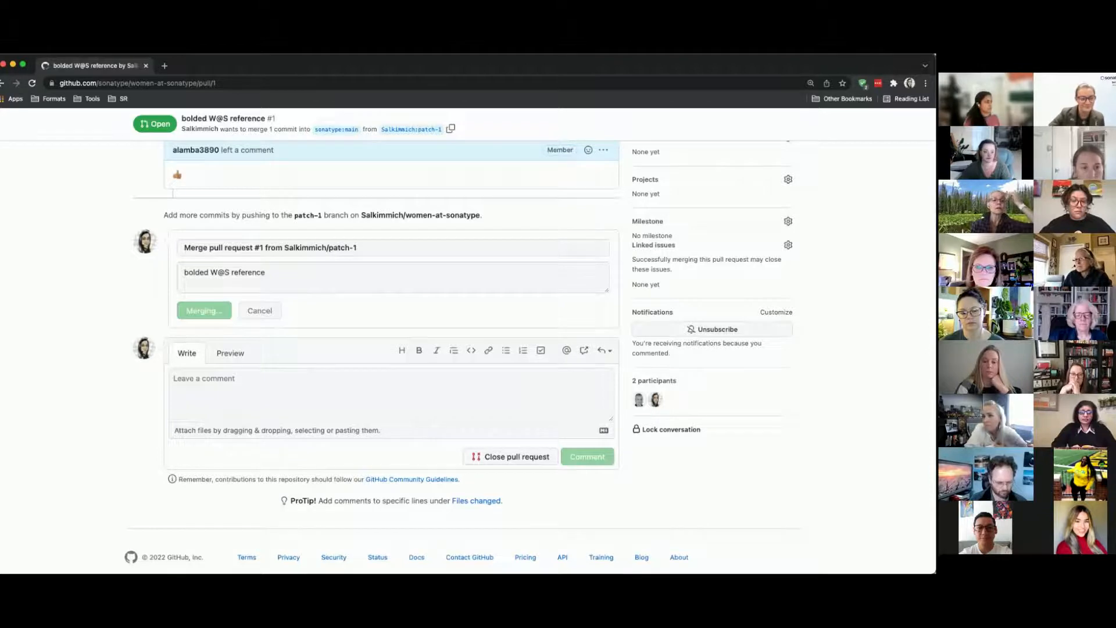
click(202, 311)
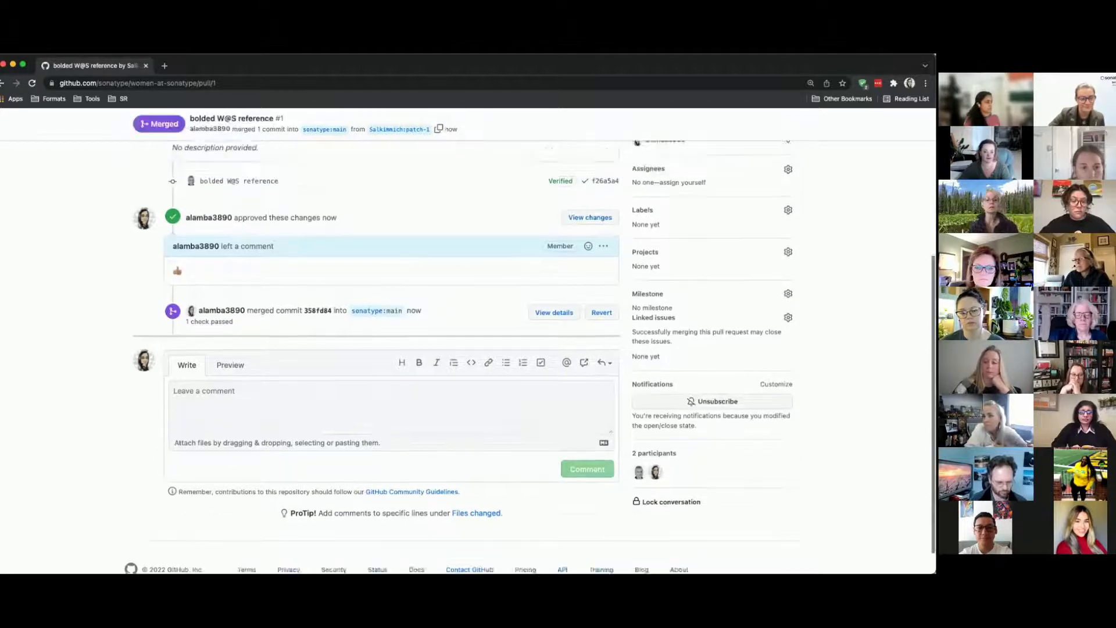
Return to the repository home and view the Issues list showing no open issues.
scroll(up, 3)
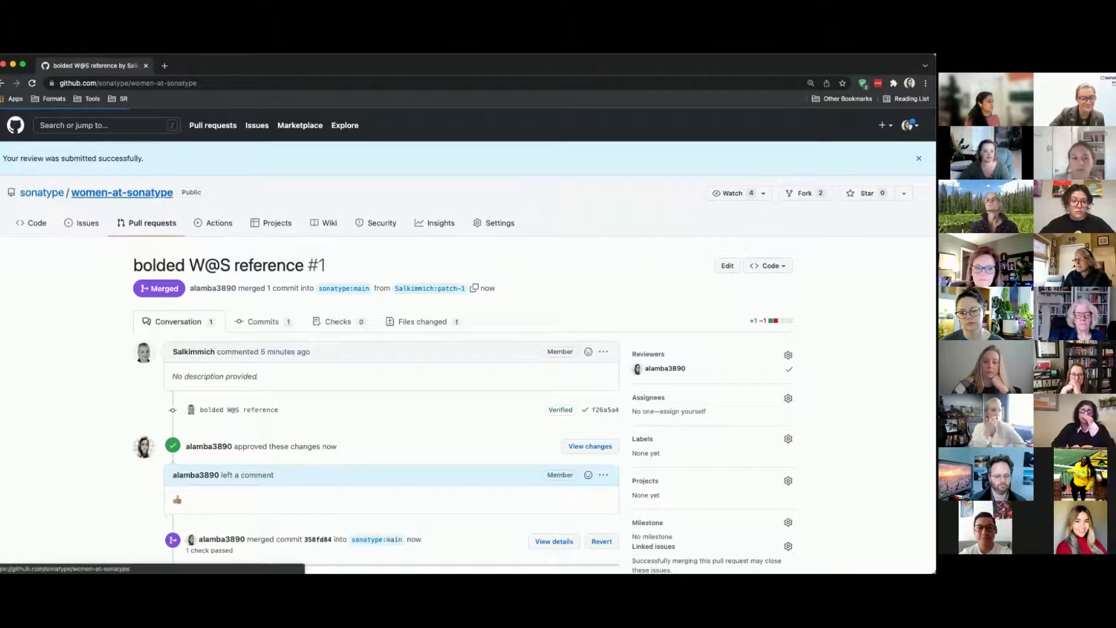
click(122, 192)
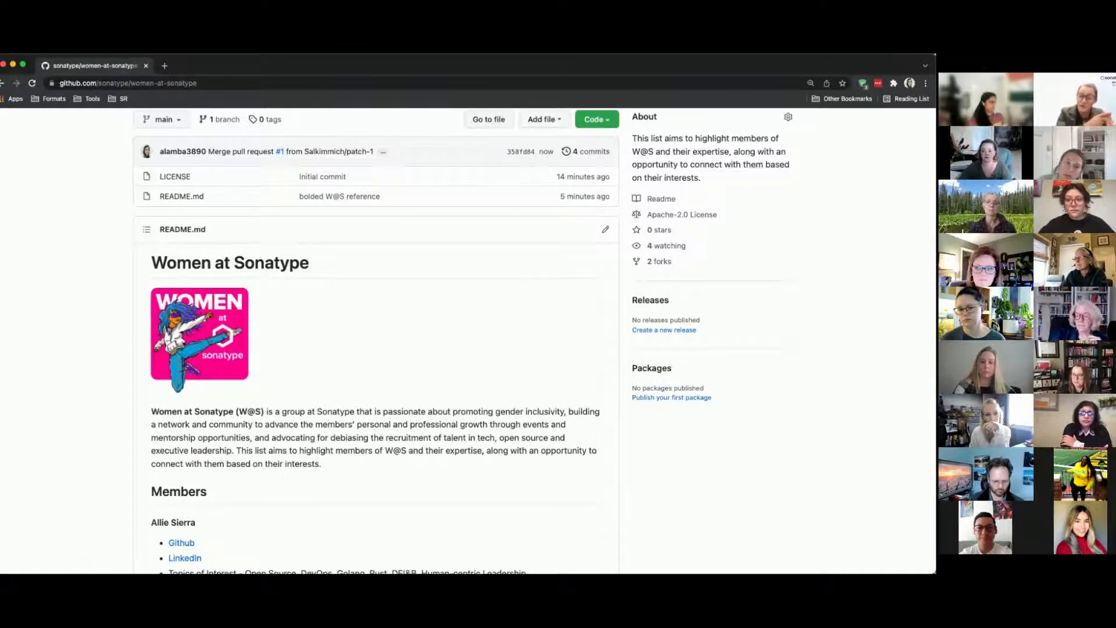
scroll(up, 3)
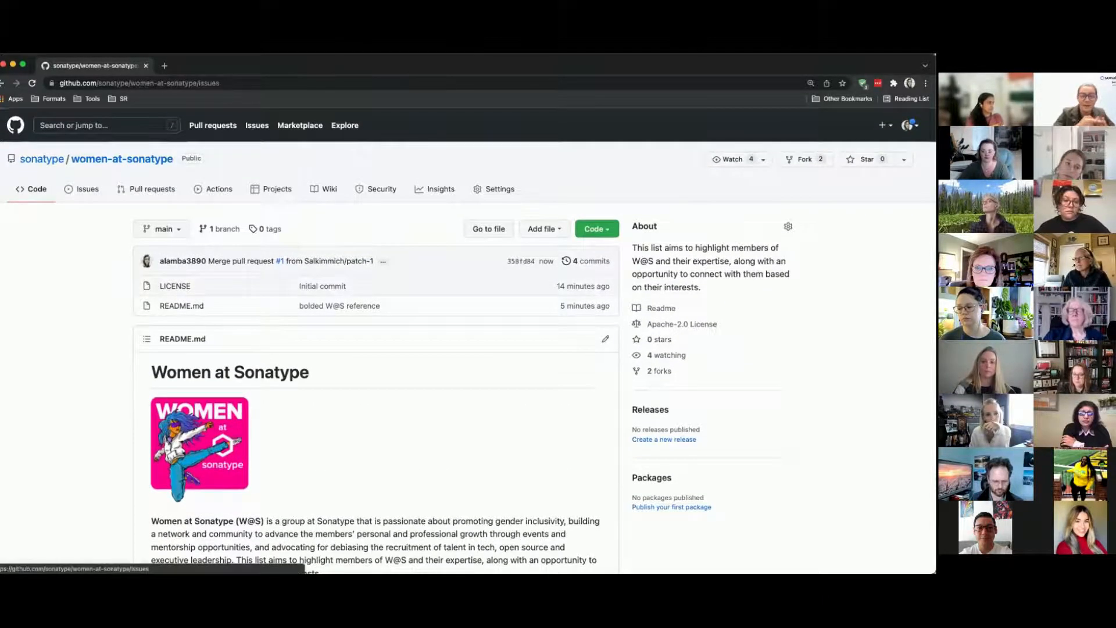
click(87, 188)
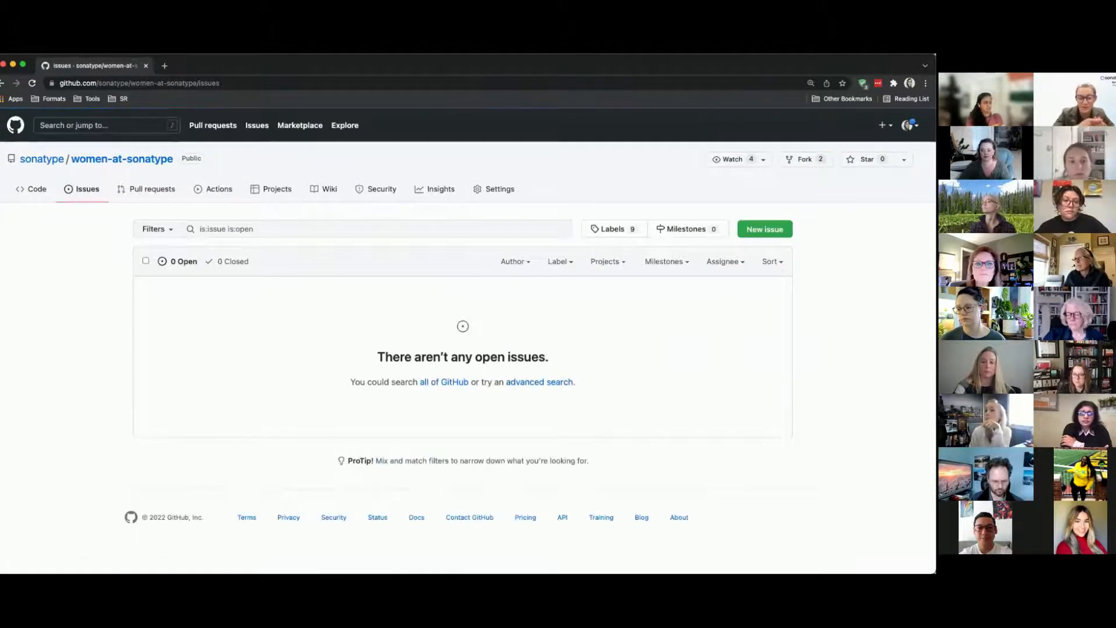